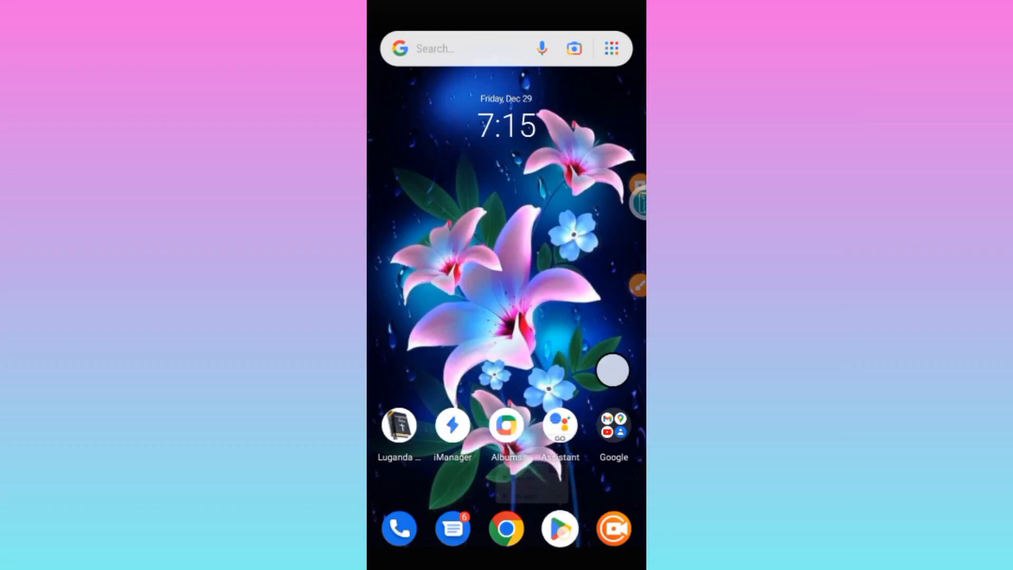
Step: Search the Play Store for "http injec" to bring up HTTP Injector suggestions
click(559, 528)
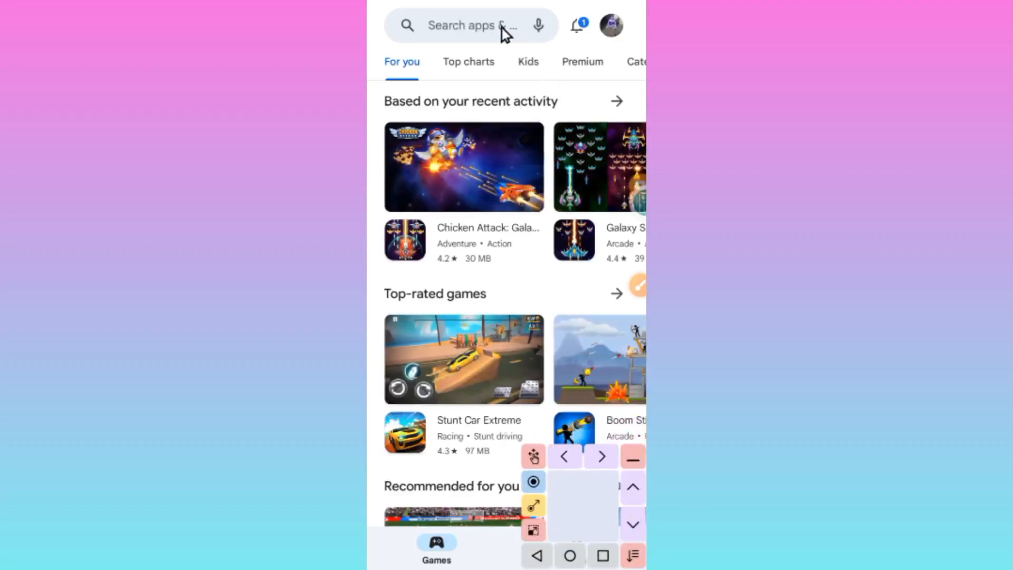
click(471, 26)
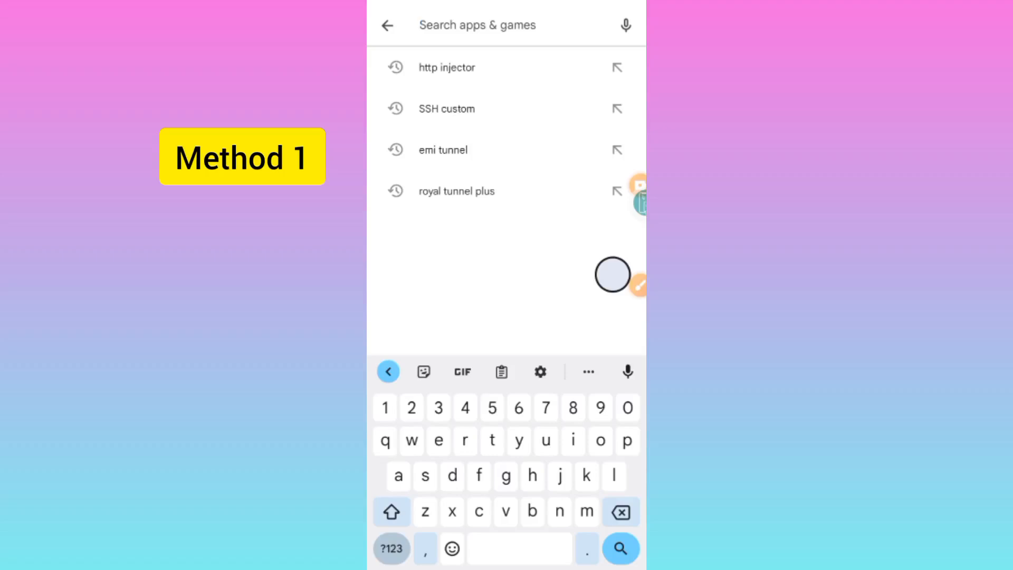
text(http)
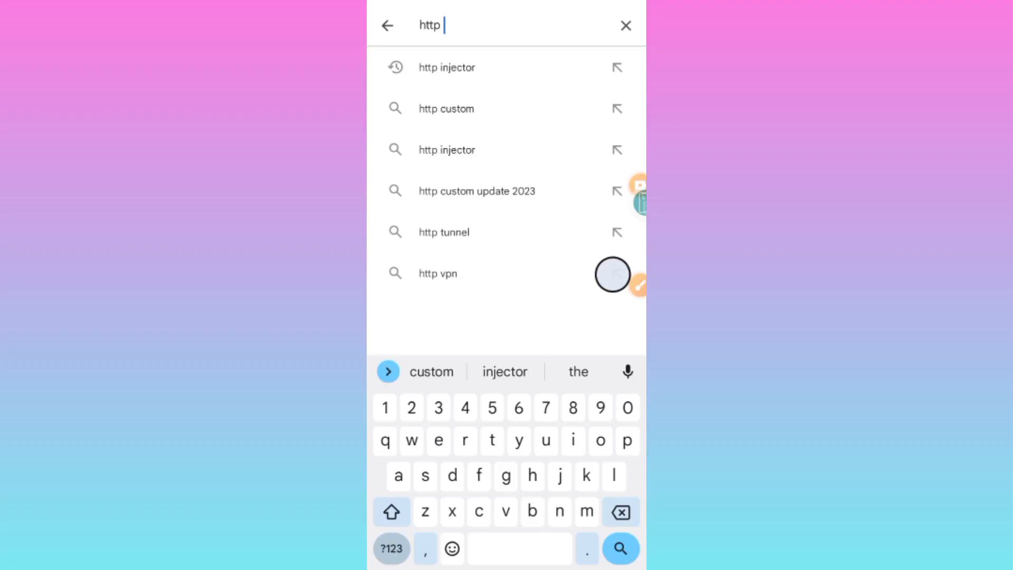
text(injec)
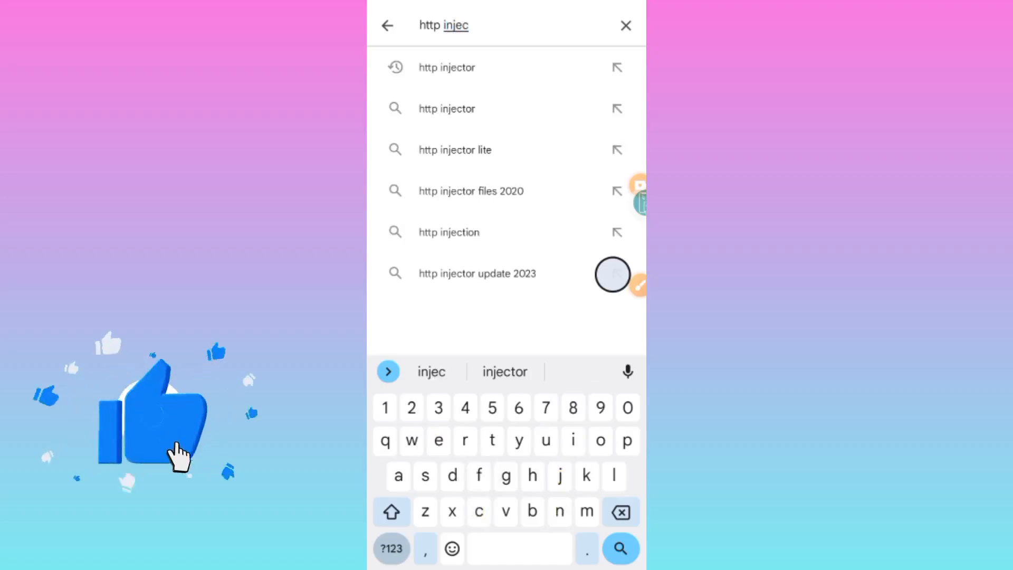
Step: Run the http injector search and open the HTTP Injector (SSH/UDP/DNS) VPN store page
click(505, 372)
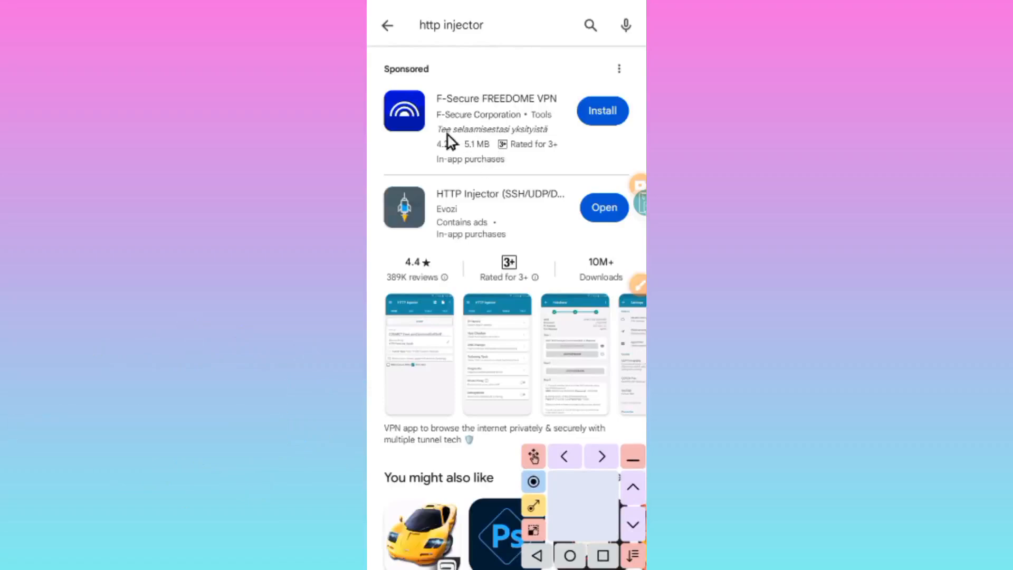
mouse_move(532, 247)
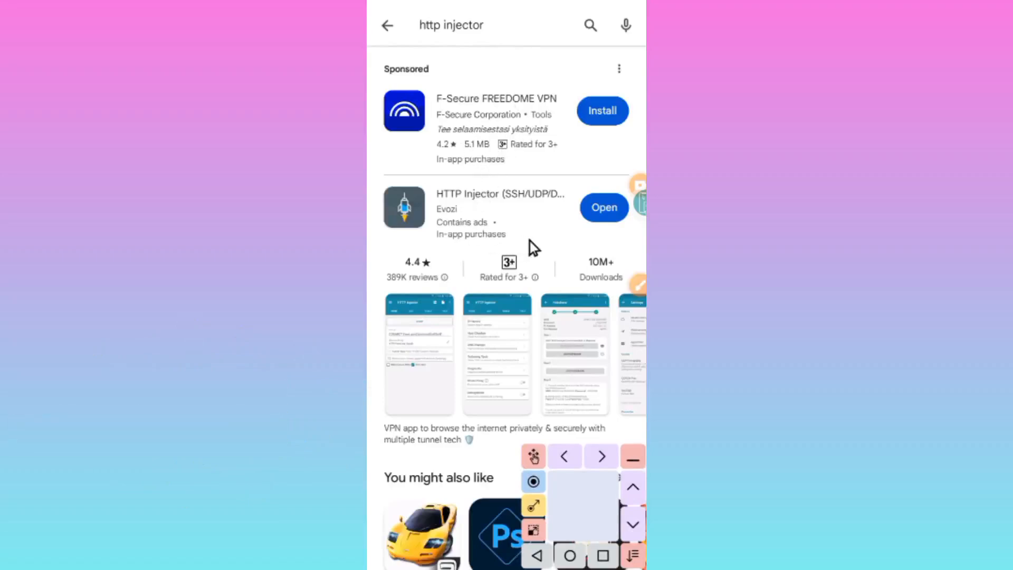
mouse_move(512, 332)
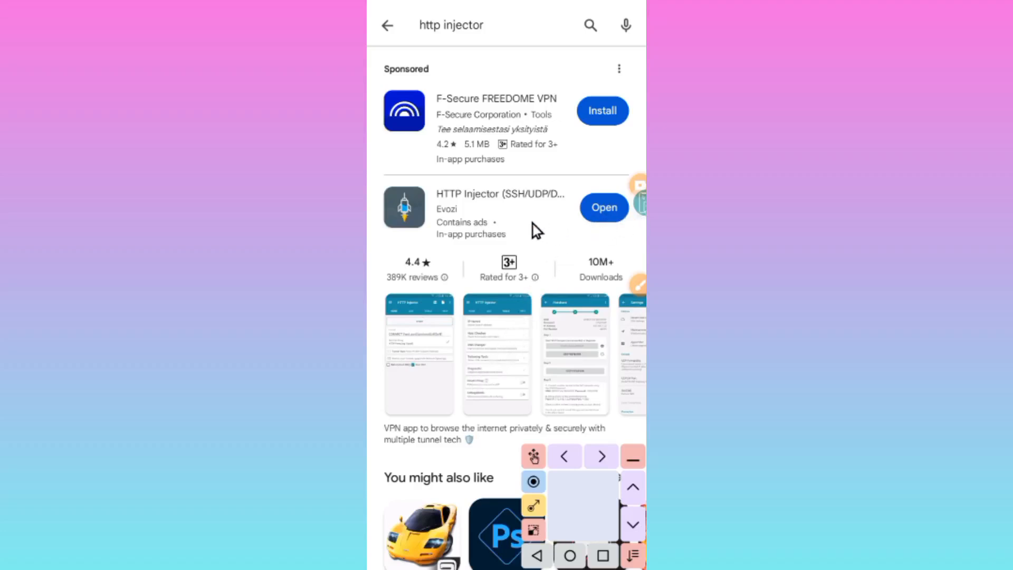
mouse_move(597, 238)
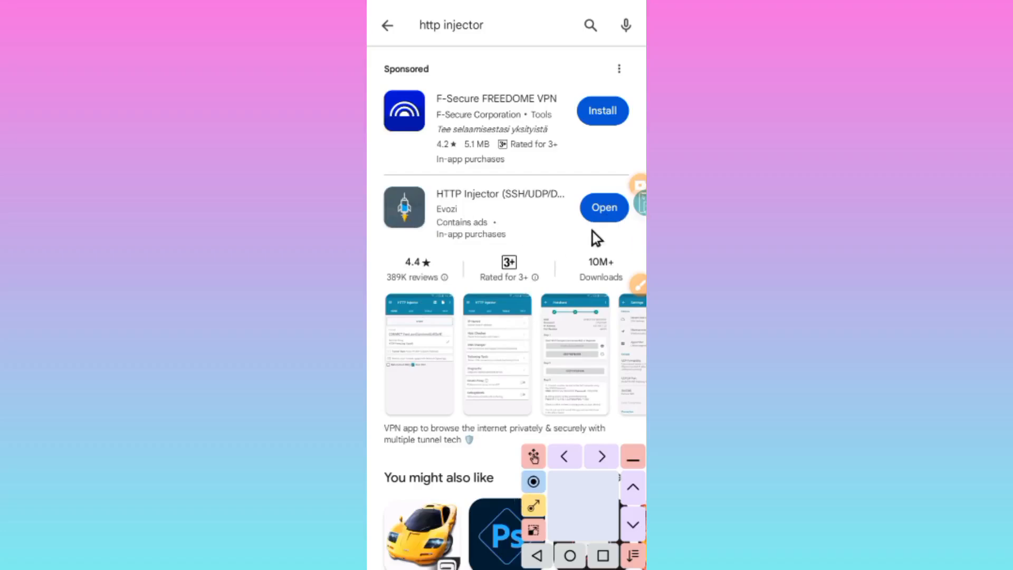
mouse_move(458, 224)
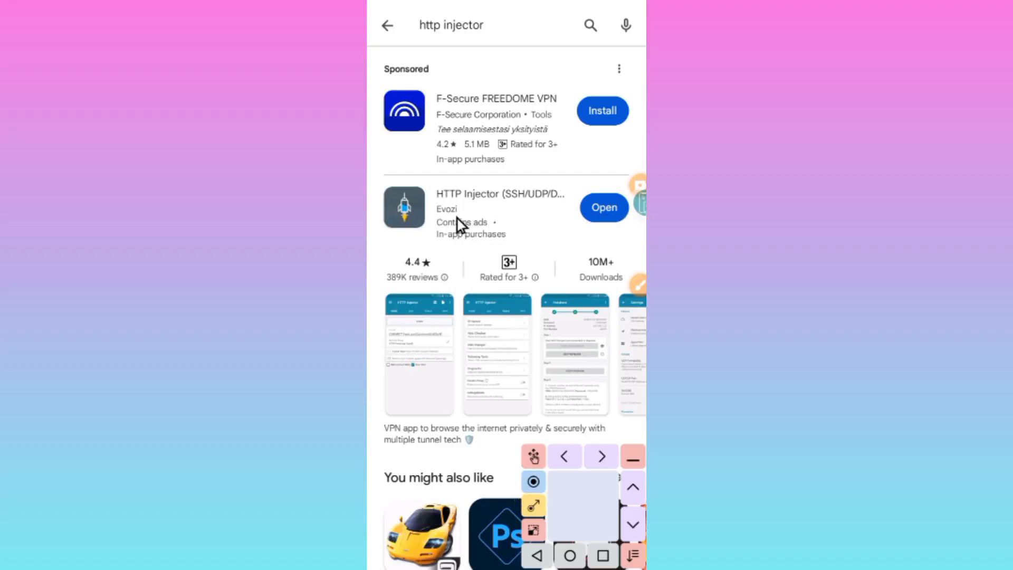
mouse_move(542, 214)
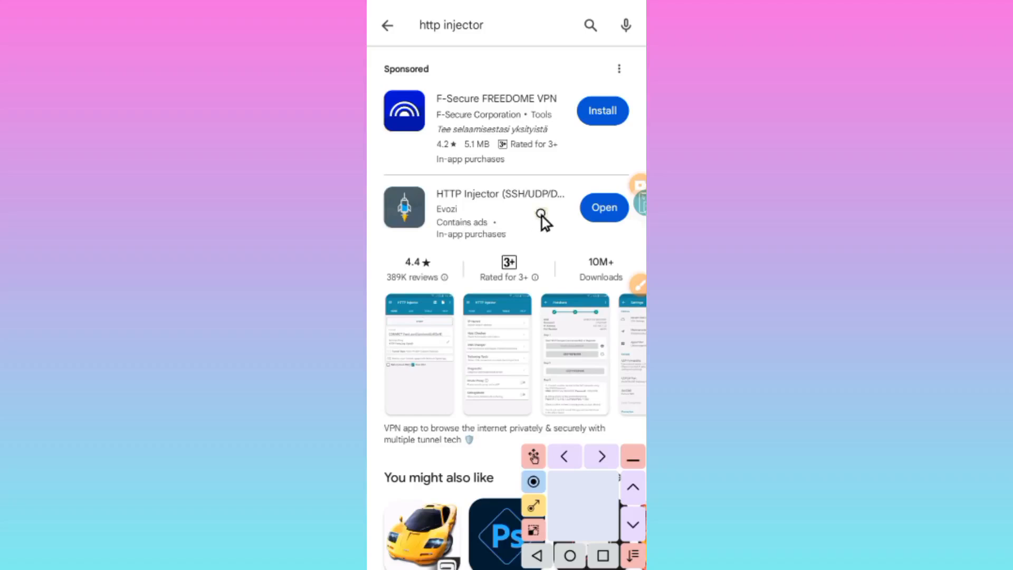
click(499, 206)
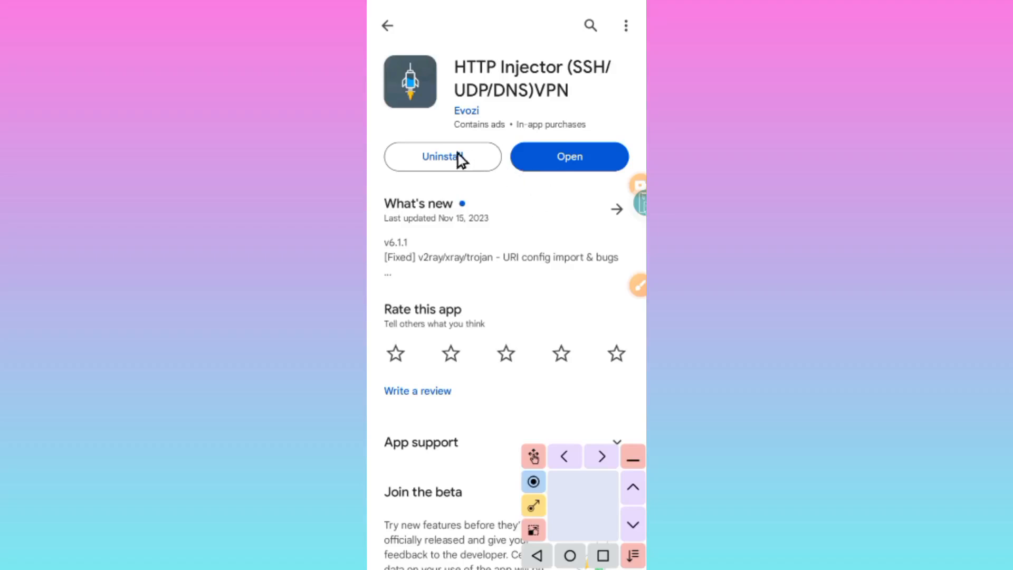
mouse_move(581, 194)
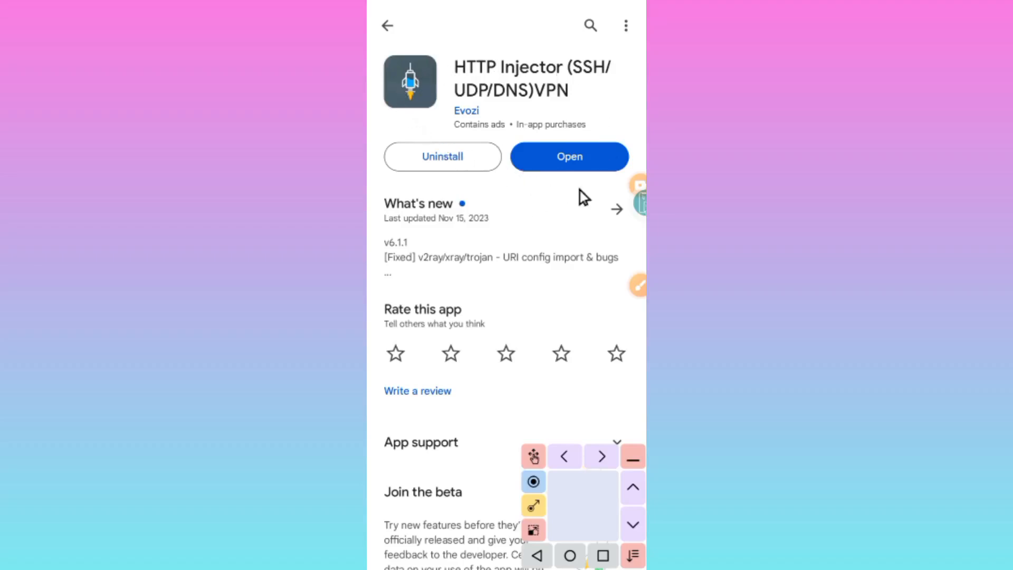
mouse_move(549, 185)
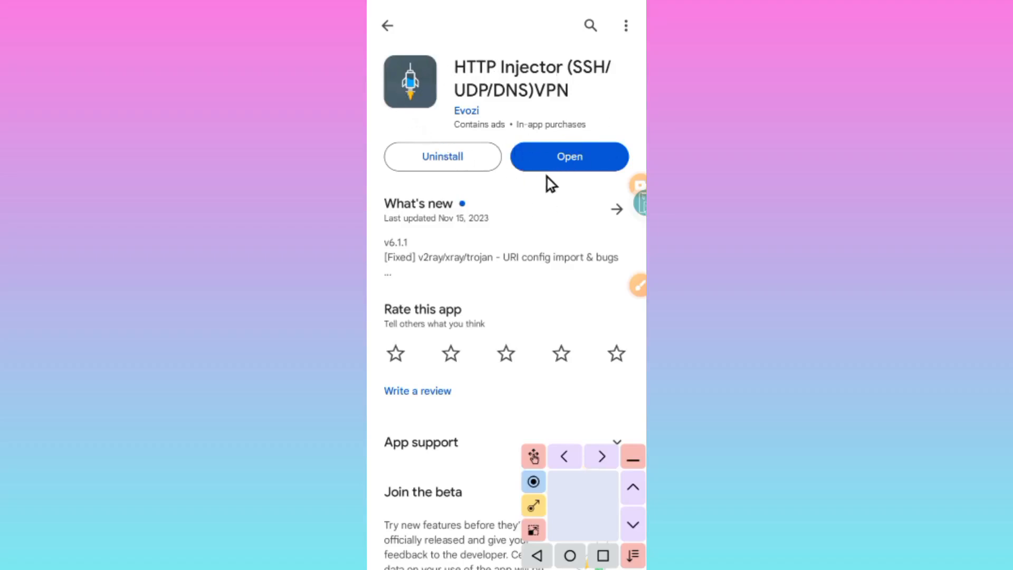
mouse_move(586, 168)
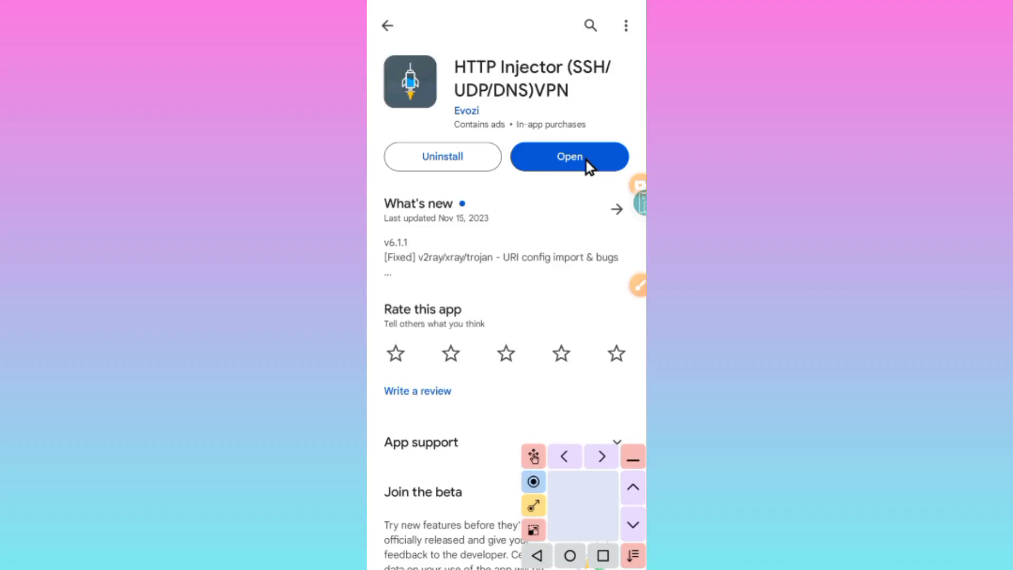
mouse_move(537, 156)
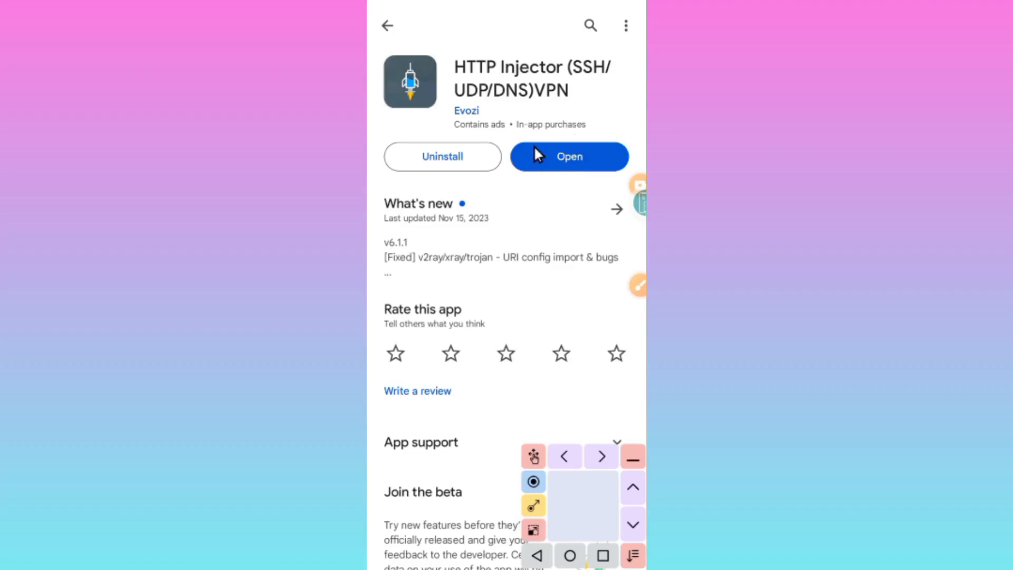
mouse_move(554, 169)
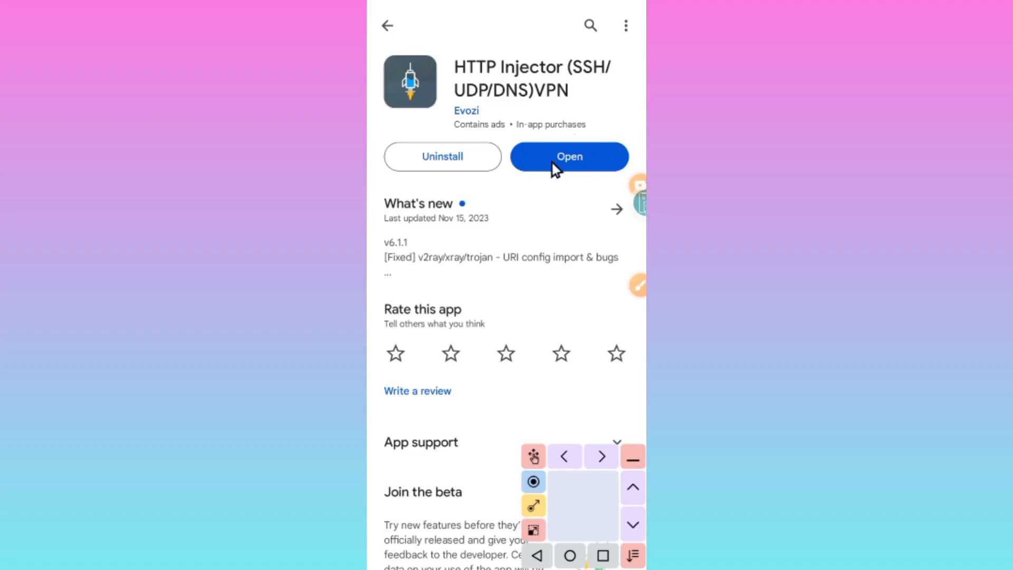
mouse_move(589, 194)
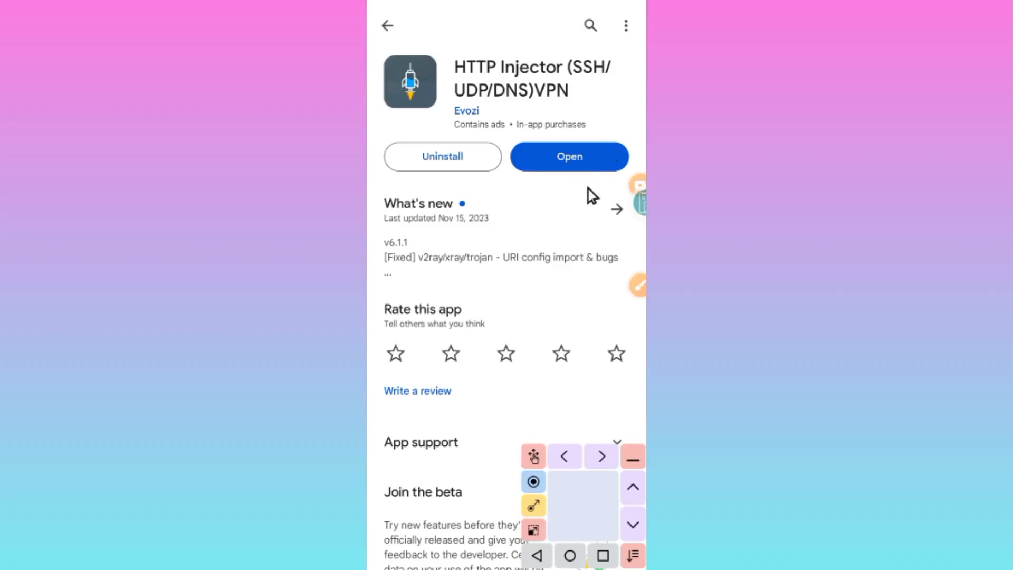
mouse_move(575, 179)
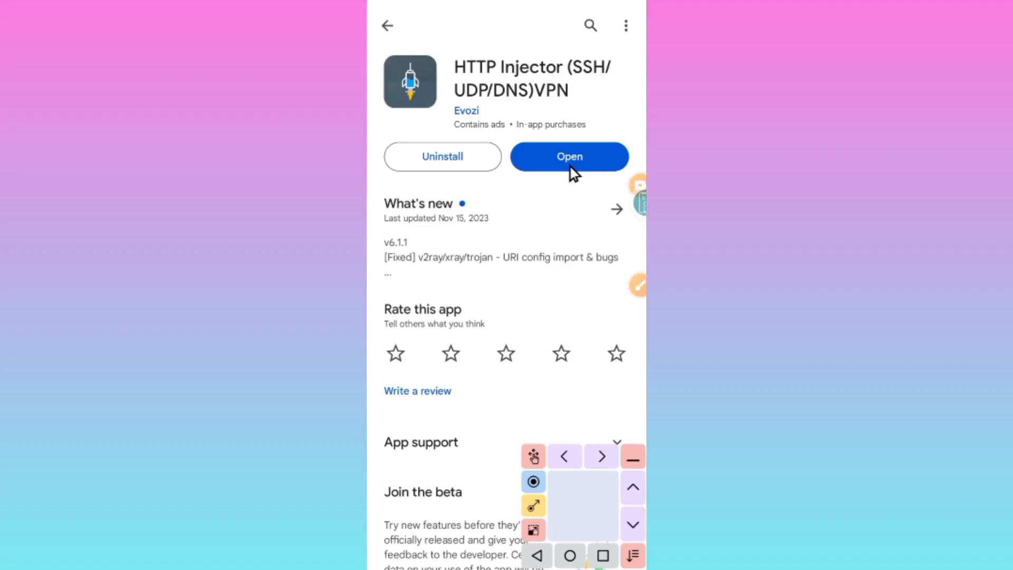
Step: Launch HTTP Injector and show its Tools list with Response Checker and DNS Changer
click(569, 156)
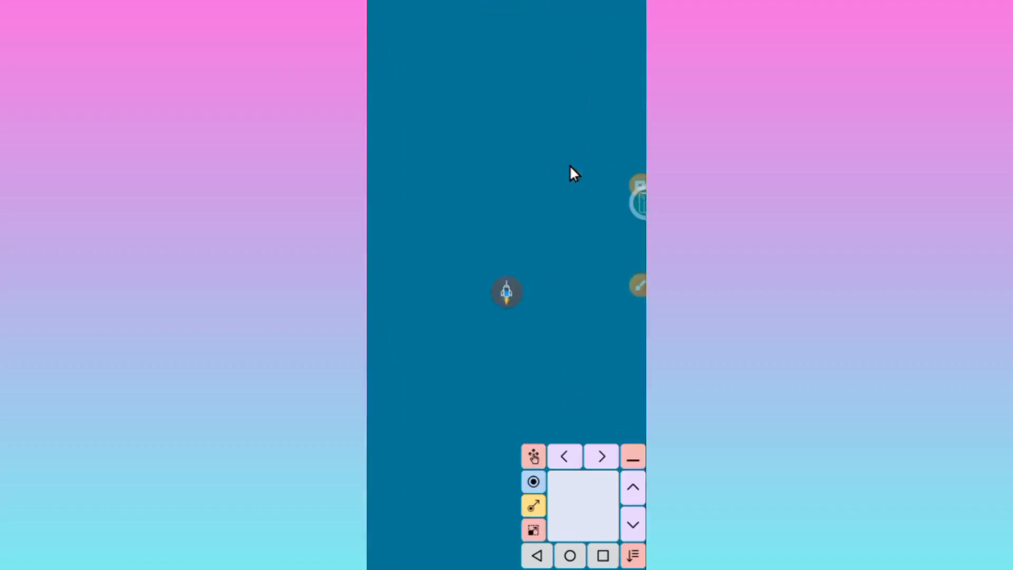
mouse_move(461, 151)
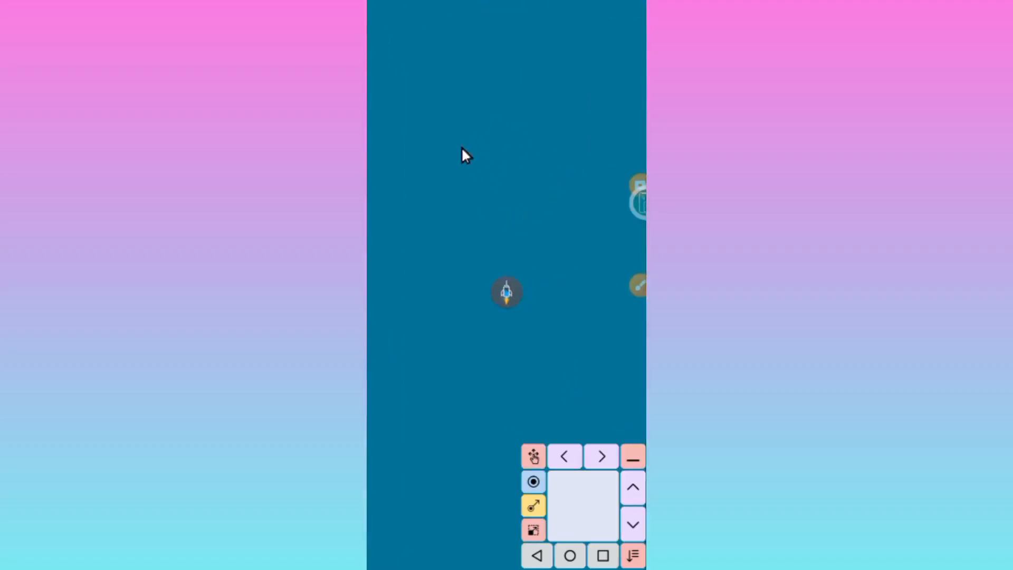
mouse_move(483, 231)
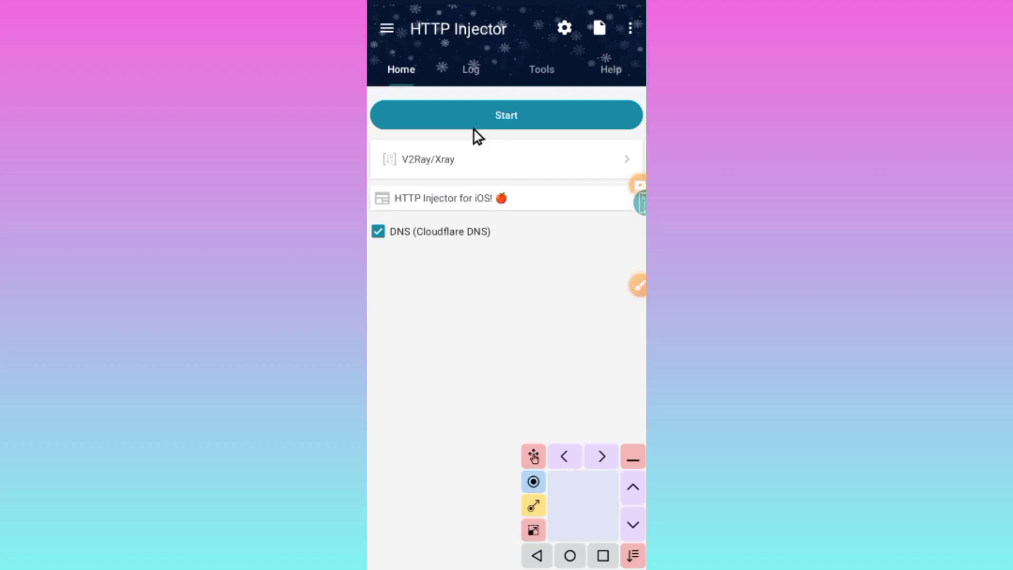
mouse_move(556, 97)
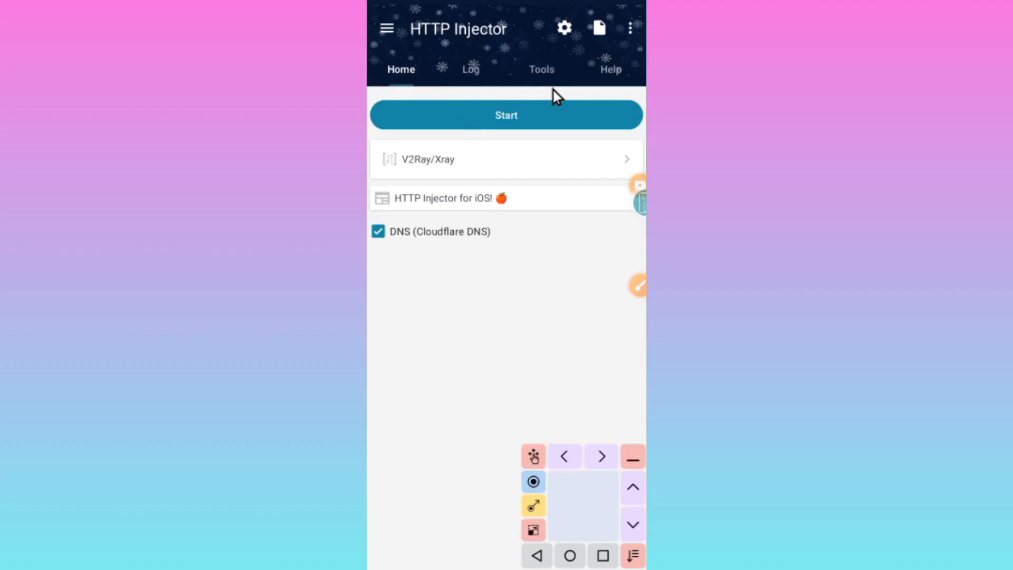
mouse_move(542, 88)
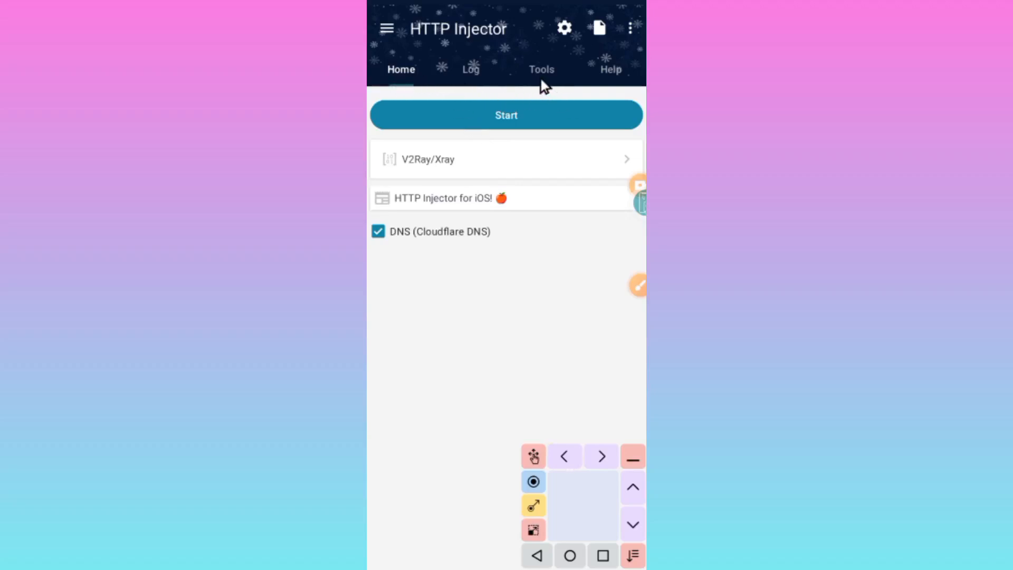
mouse_move(533, 70)
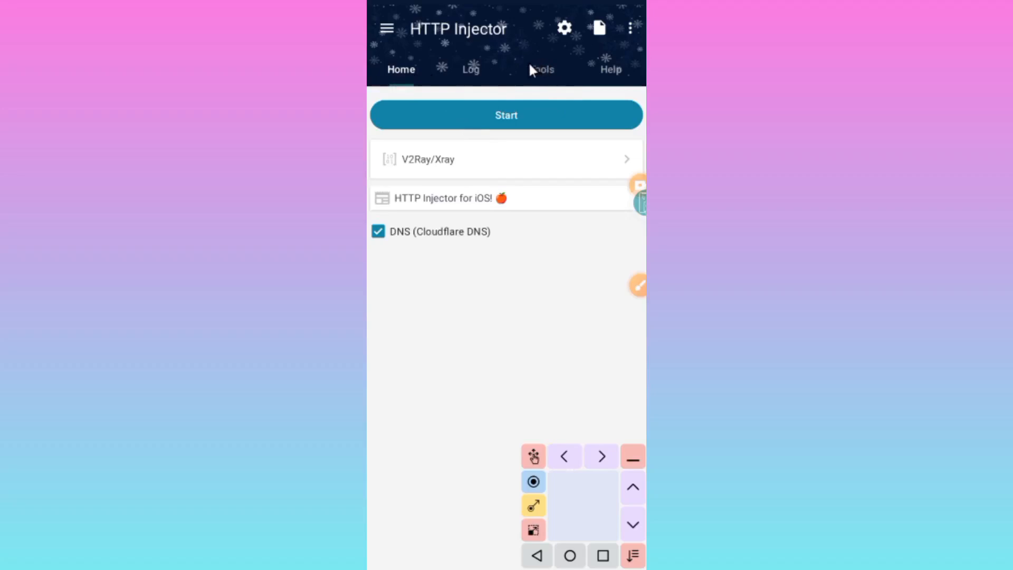
mouse_move(546, 79)
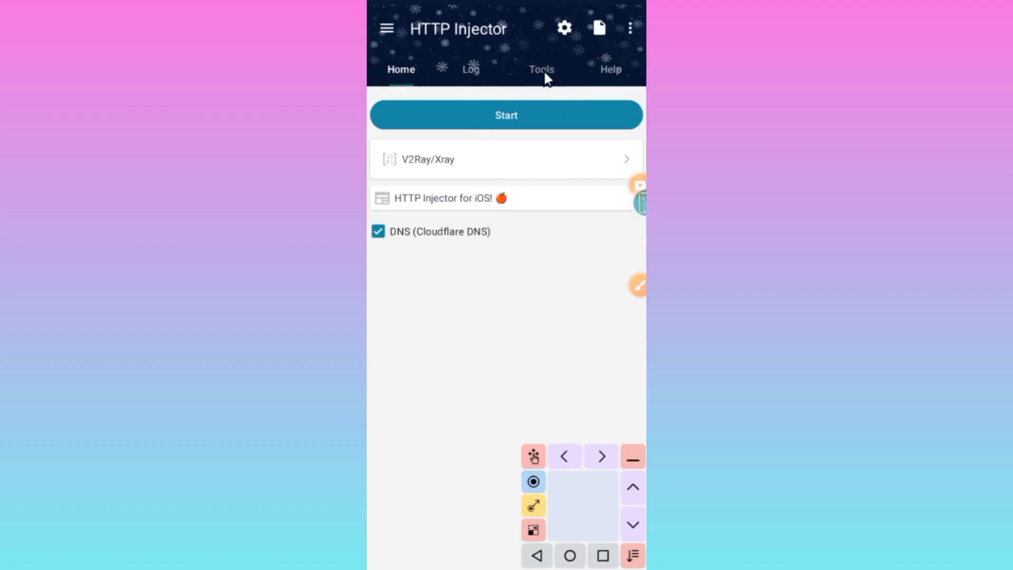
click(541, 69)
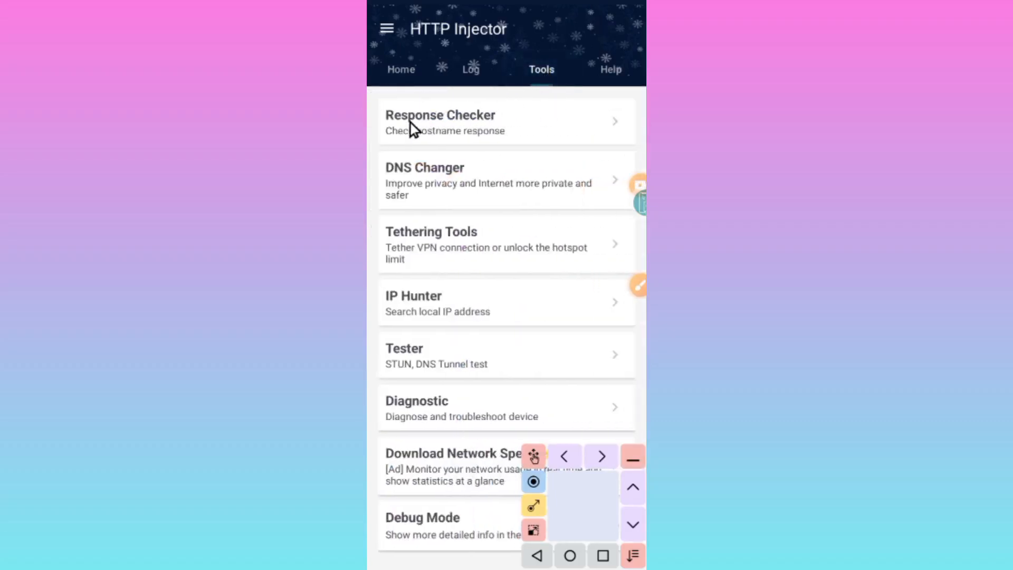
mouse_move(438, 250)
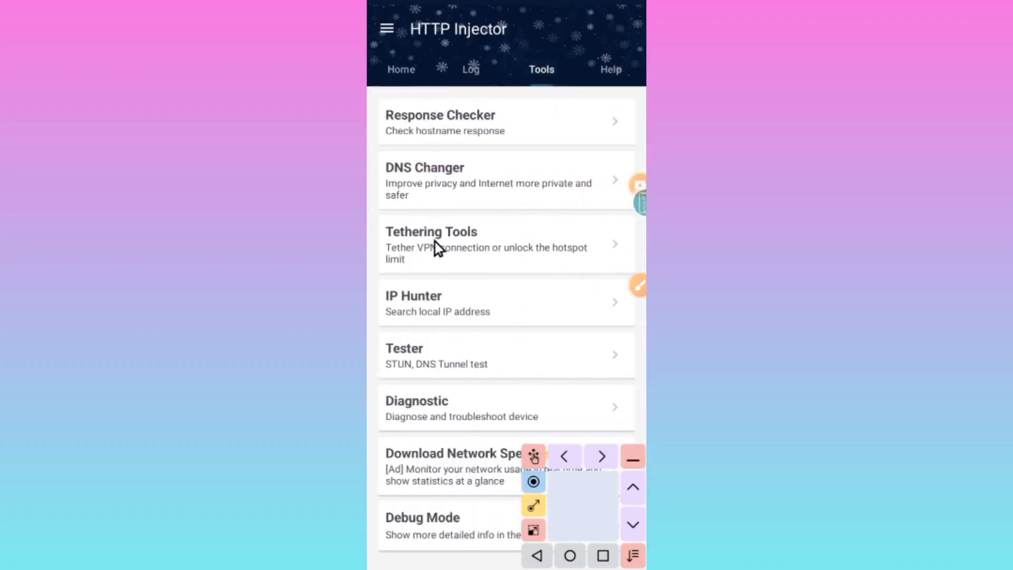
mouse_move(400, 131)
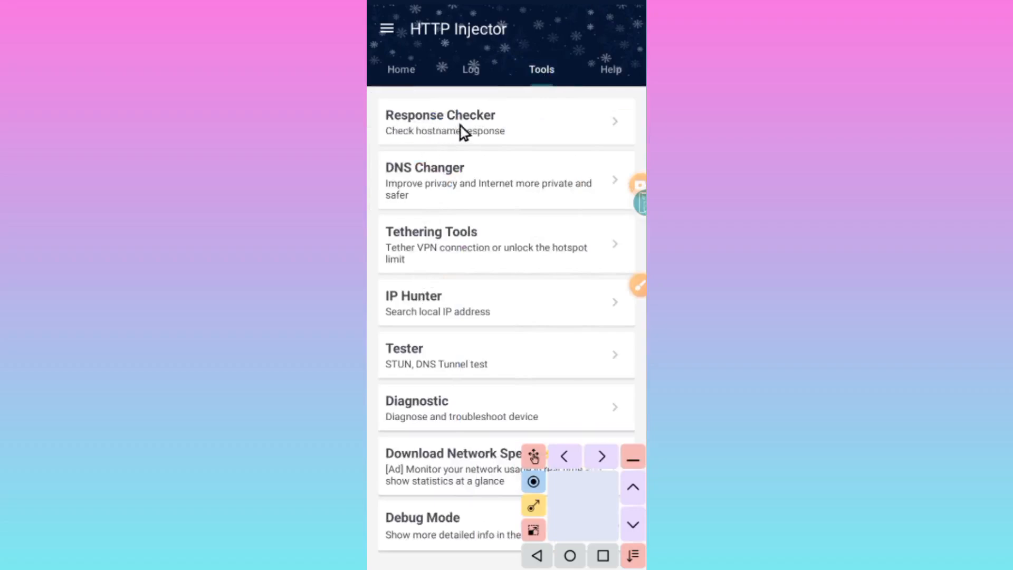
mouse_move(580, 139)
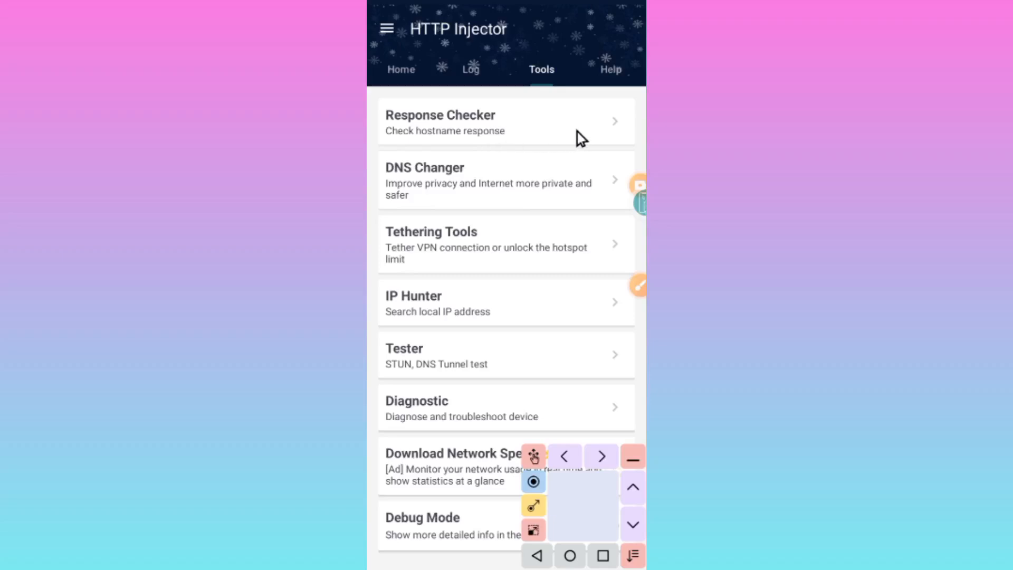
mouse_move(591, 142)
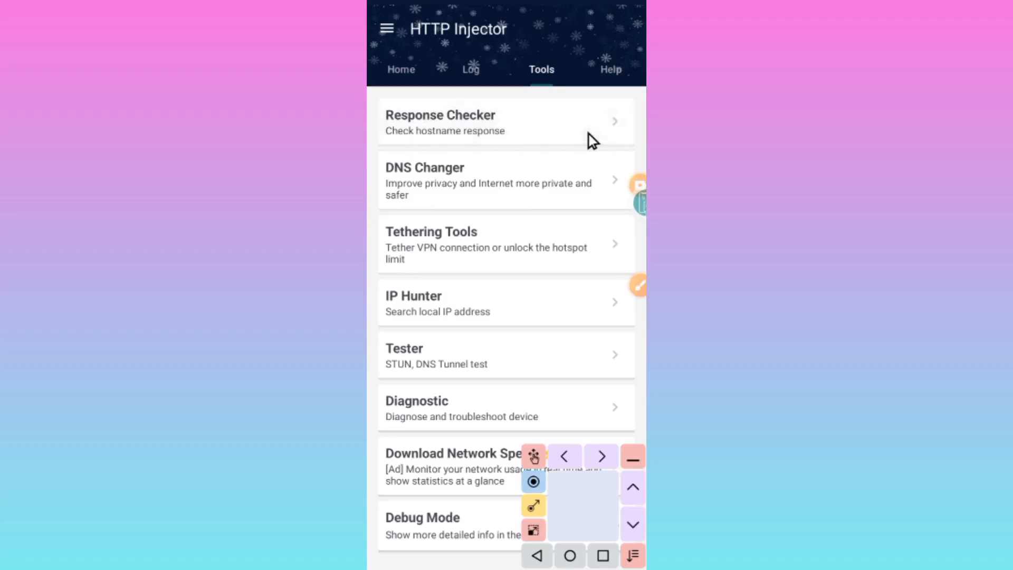
Step: In Host Checker, keep GET as the request method and Header as the check type
click(461, 121)
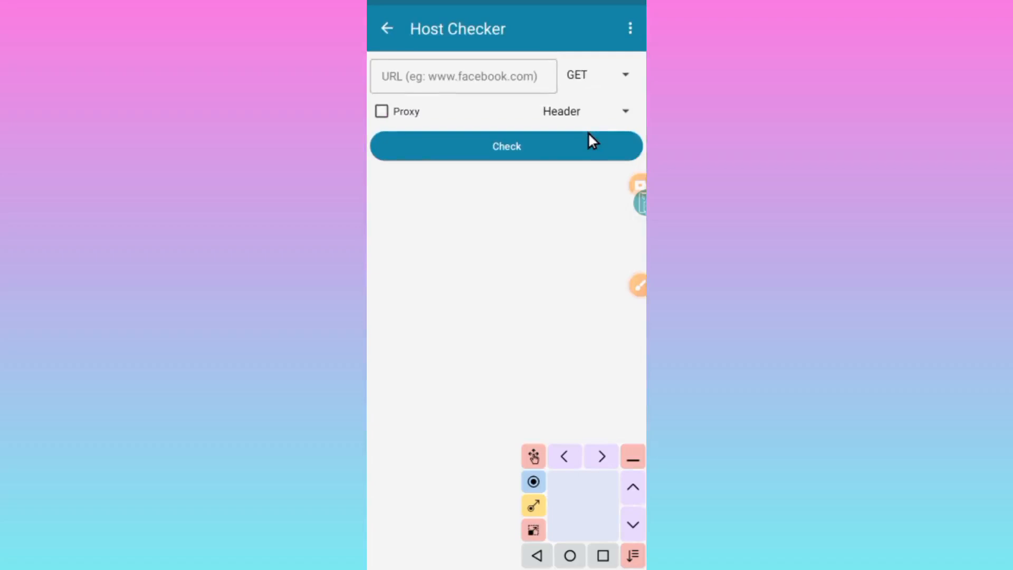
mouse_move(575, 113)
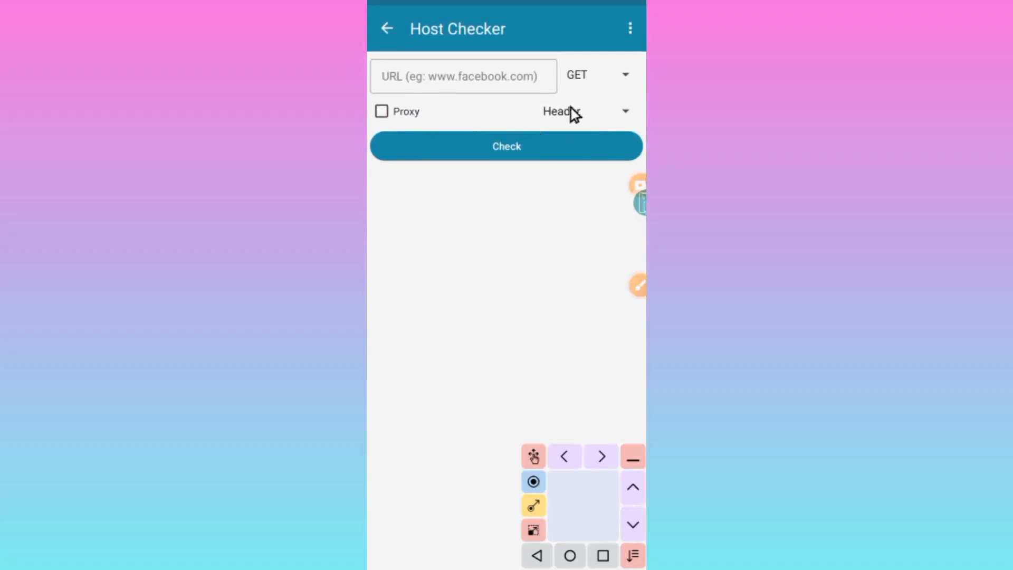
mouse_move(621, 87)
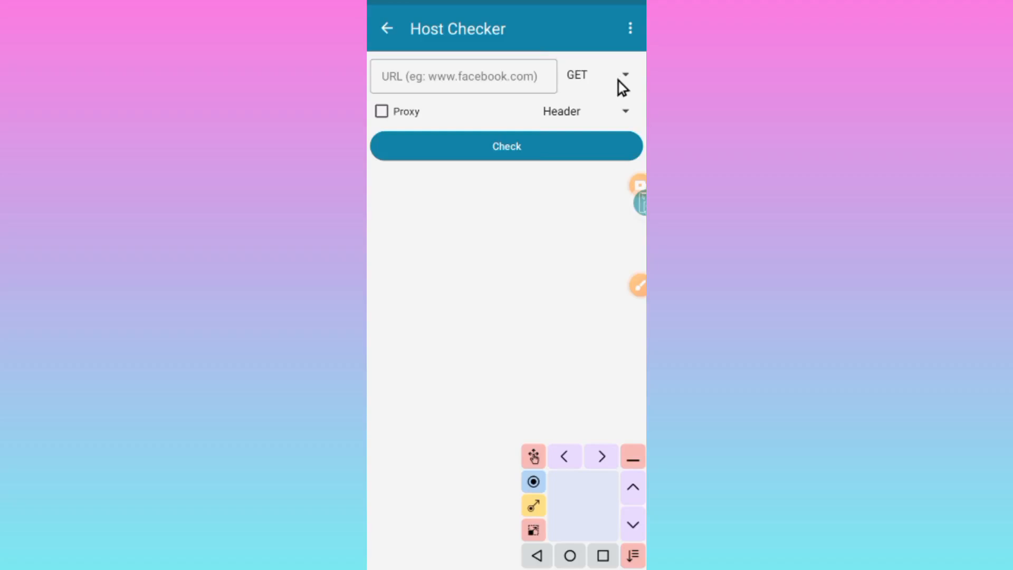
click(626, 74)
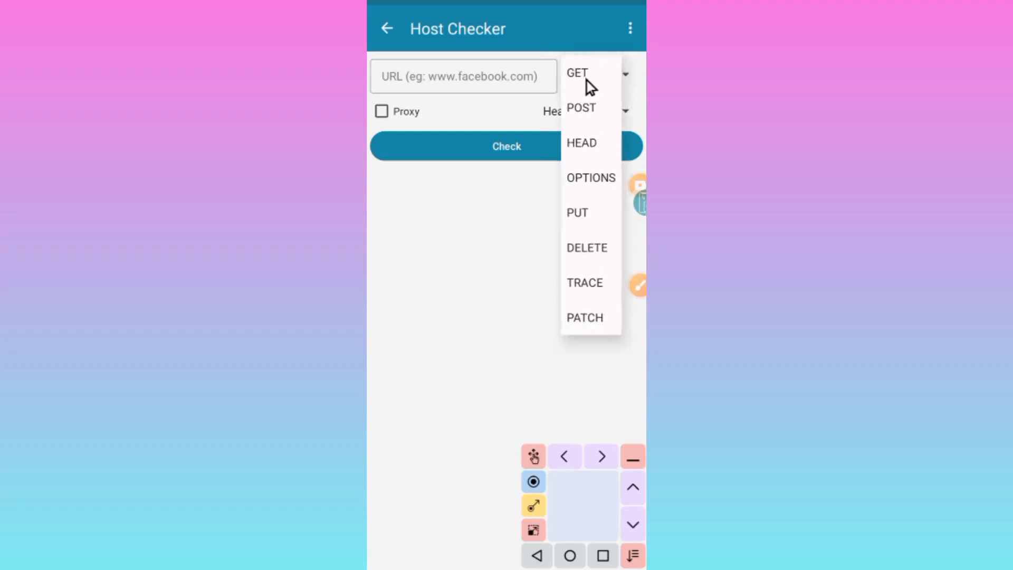
click(578, 73)
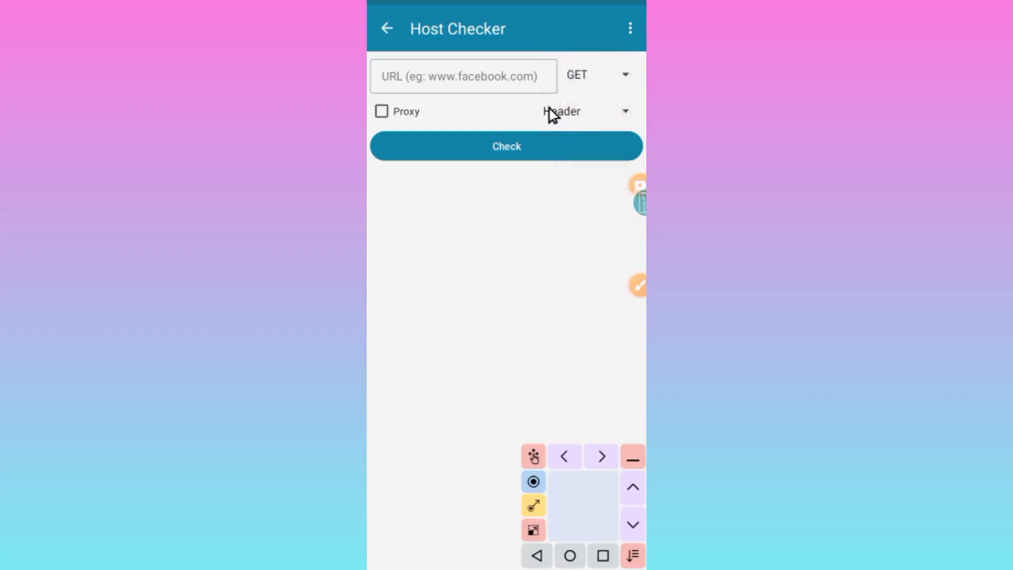
mouse_move(621, 120)
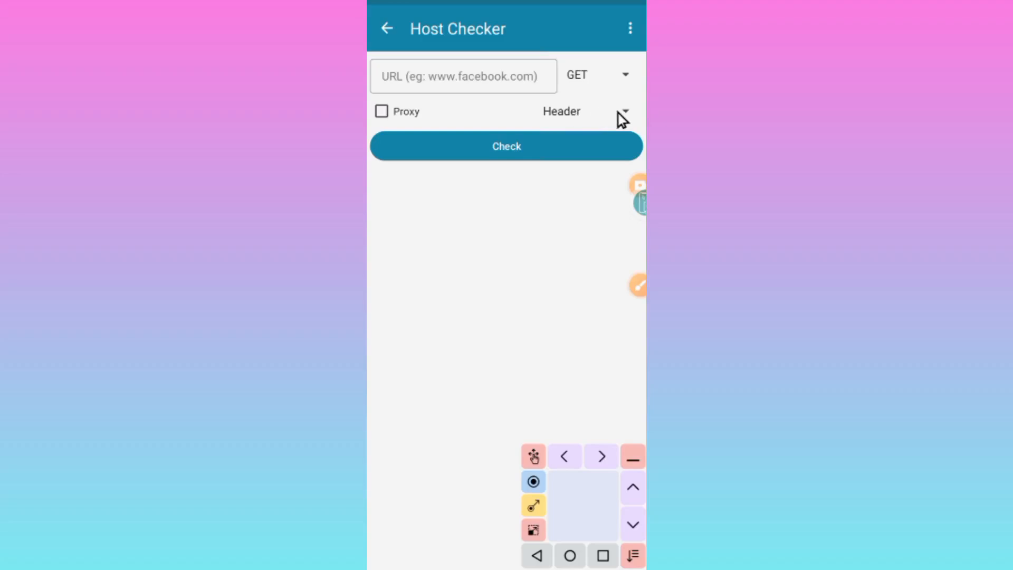
click(625, 111)
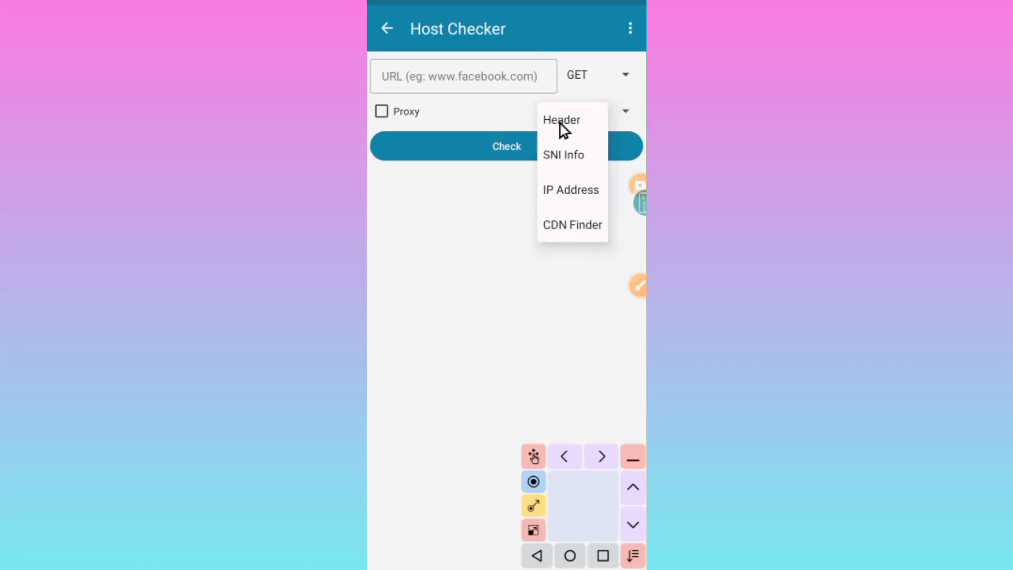
click(561, 119)
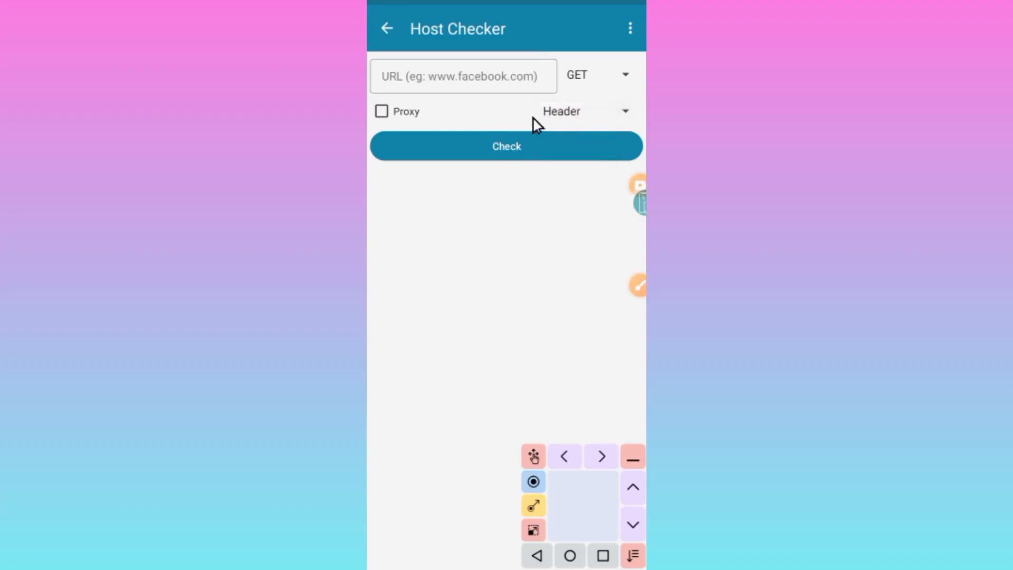
mouse_move(410, 95)
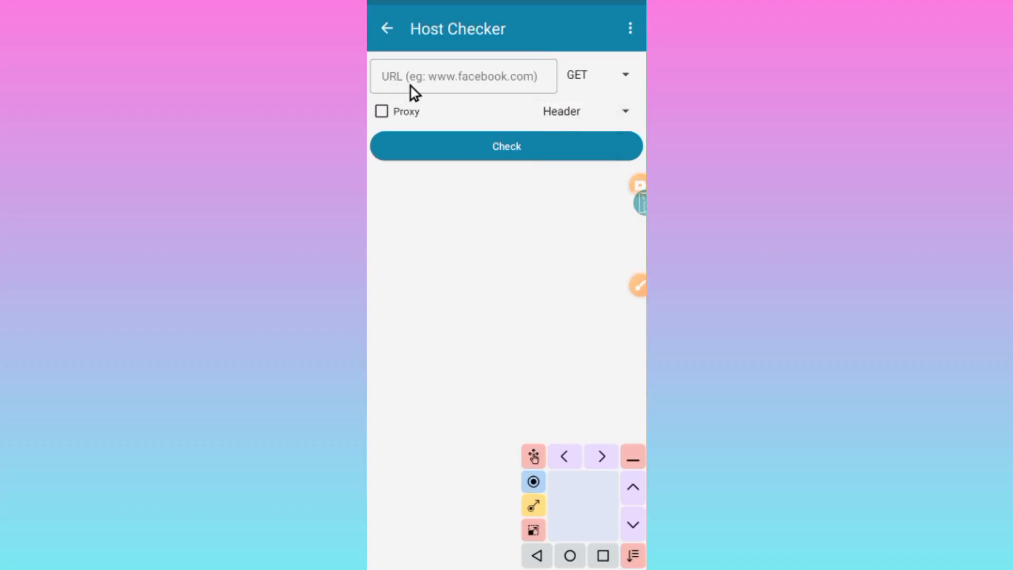
mouse_move(523, 100)
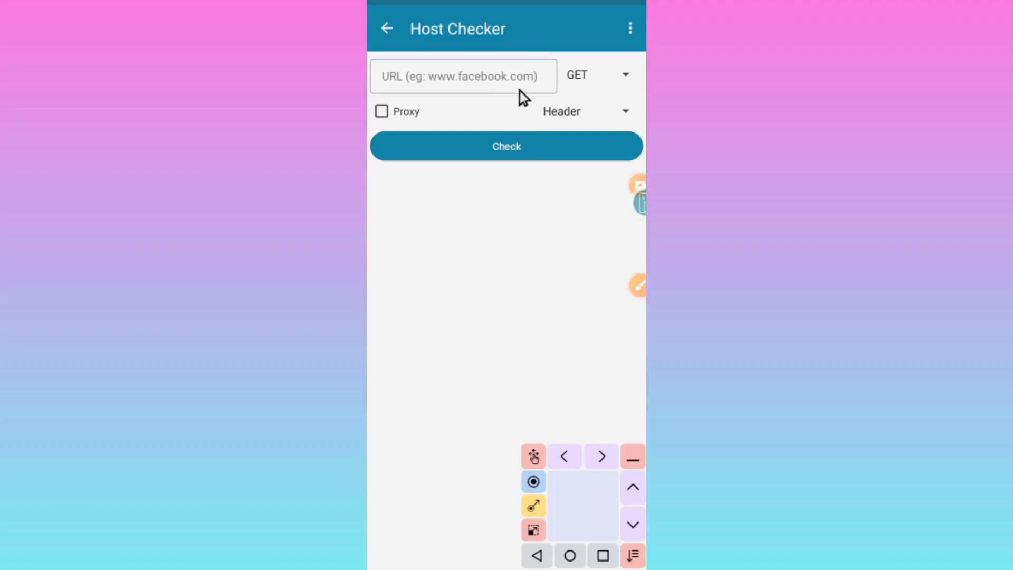
mouse_move(498, 91)
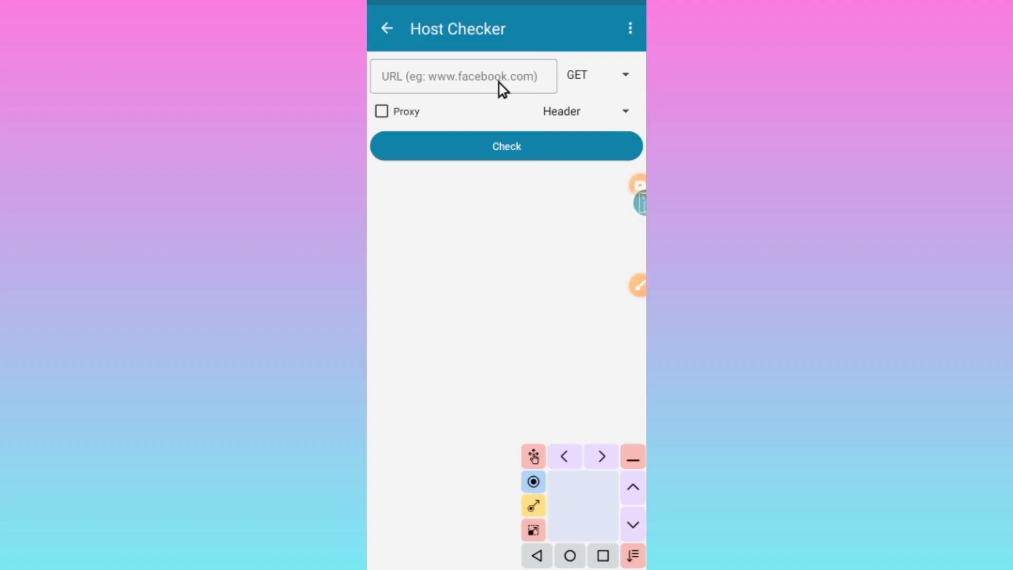
mouse_move(430, 83)
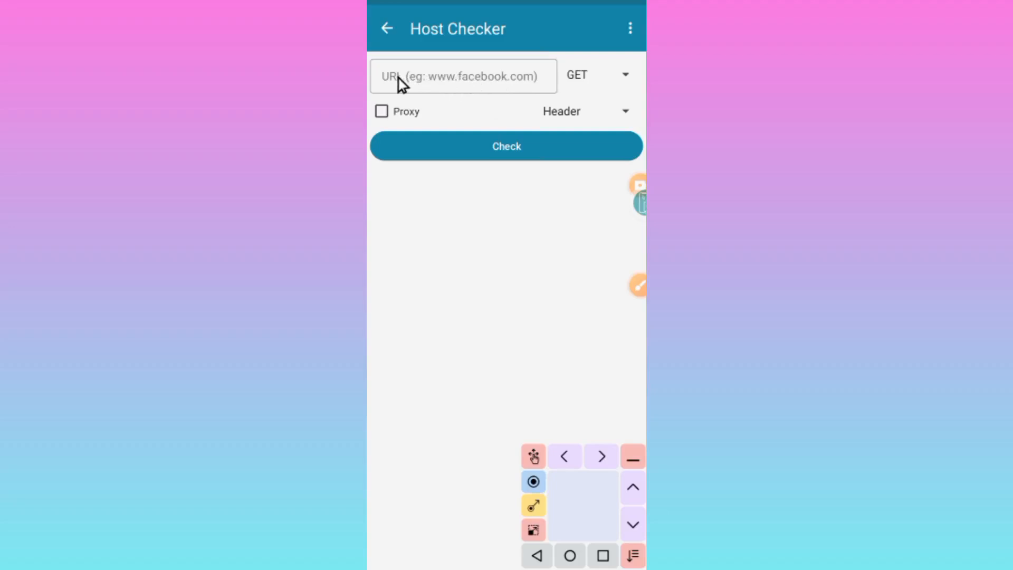
mouse_move(439, 87)
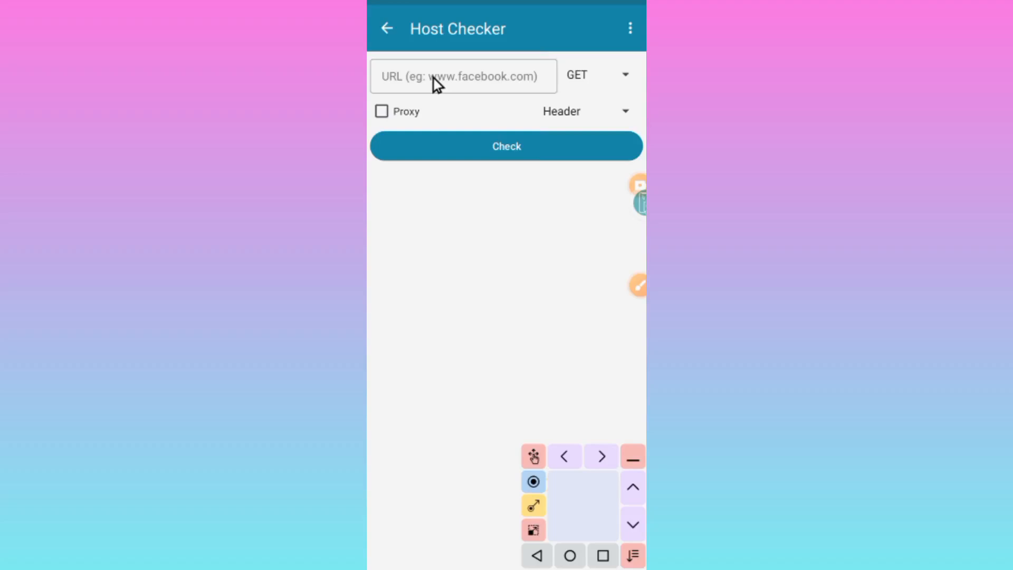
Step: Enter m.youtube.com as the URL to check
click(462, 77)
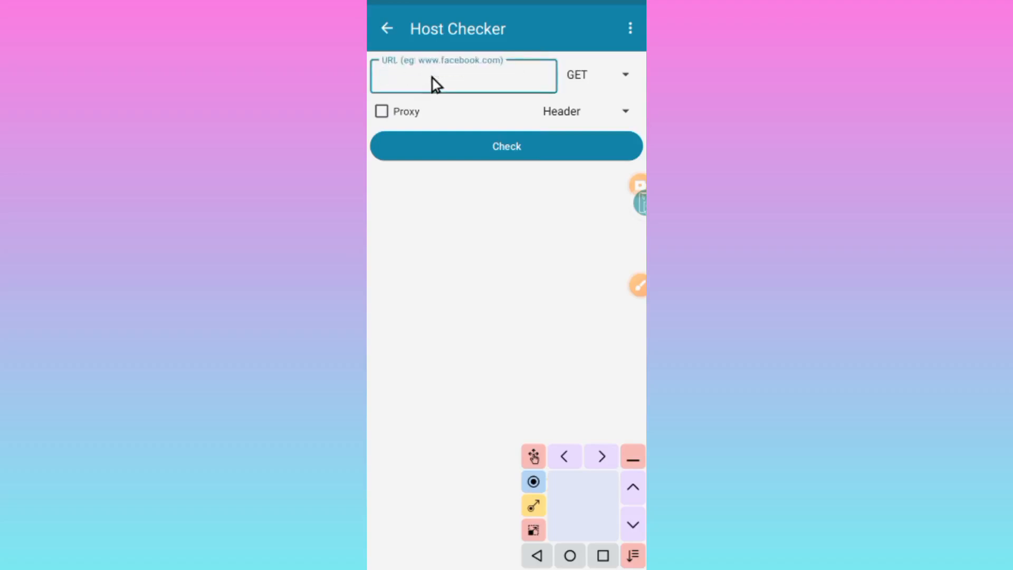
click(462, 76)
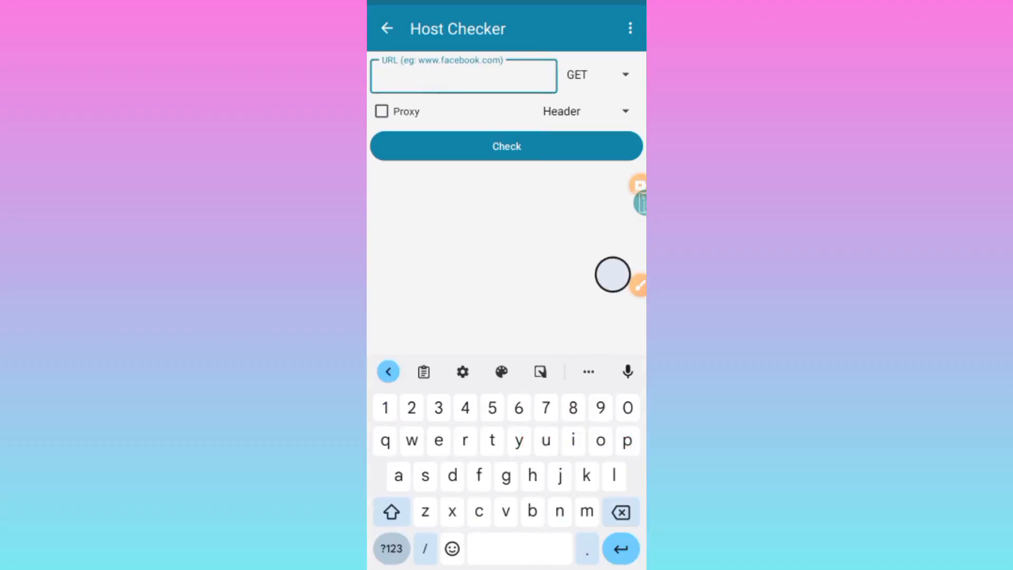
text(ww)
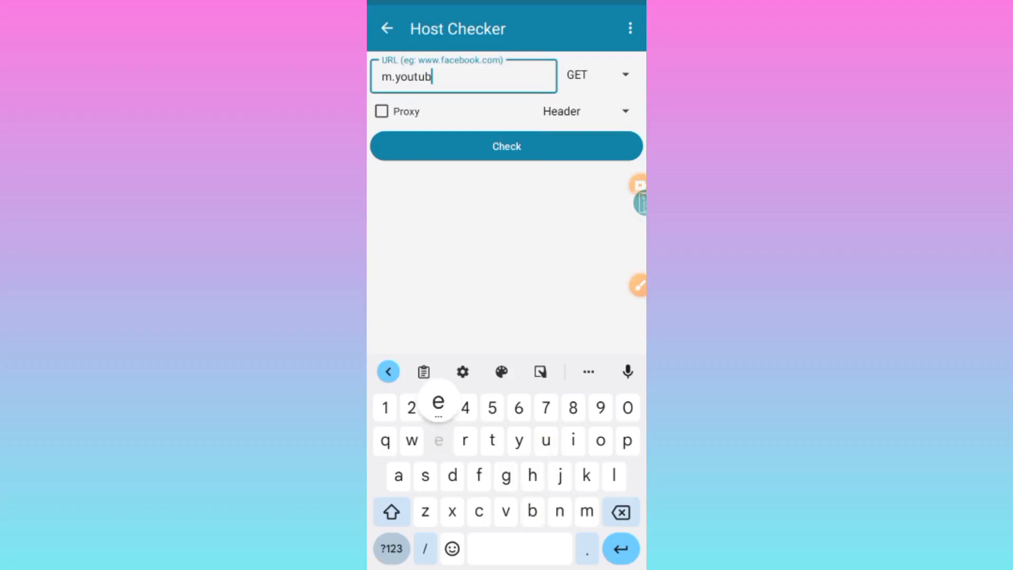
text(e.)
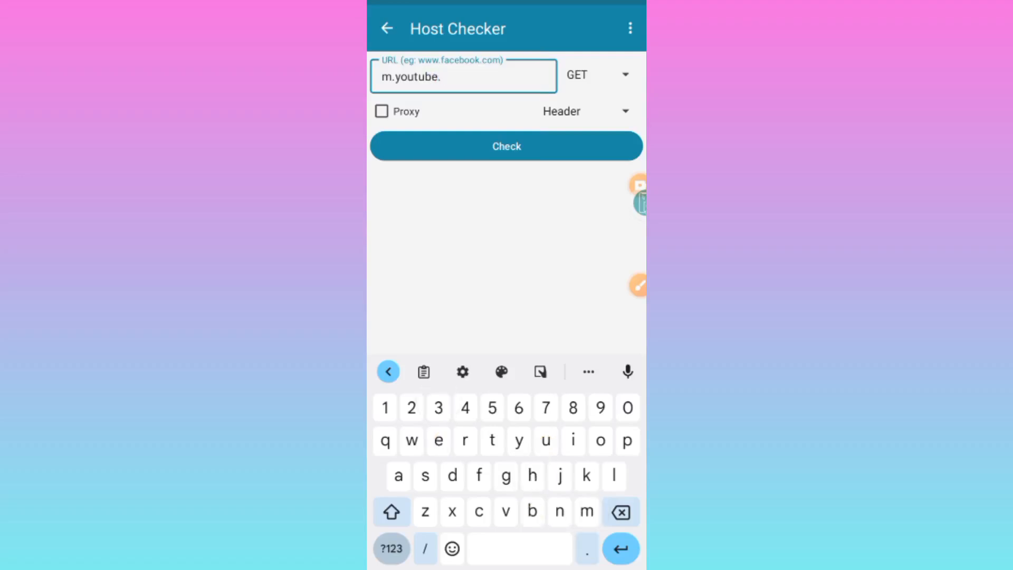
text(com)
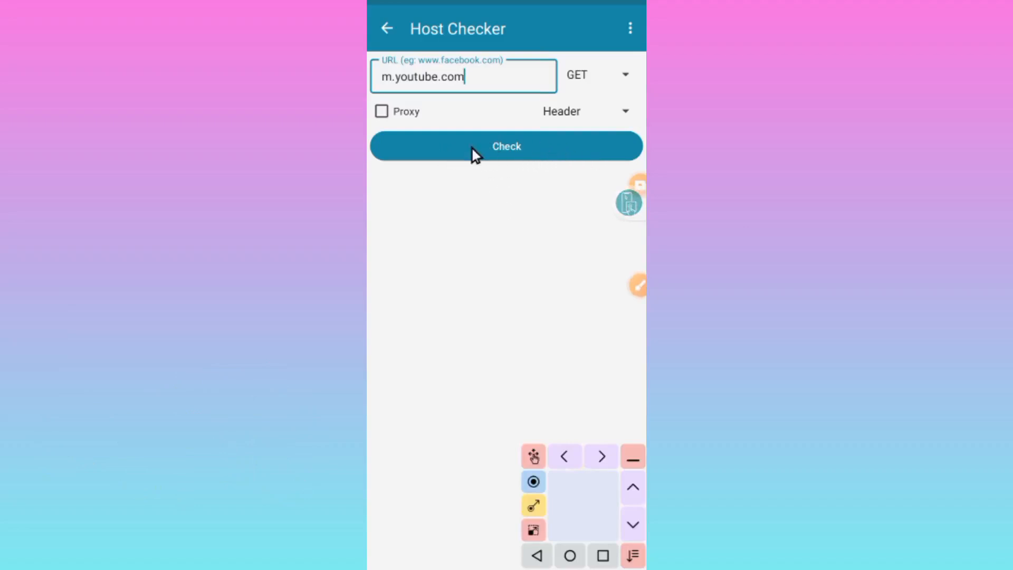
Step: Run the check on m.youtube.com, returning headers beginning HTTP/1.1 200 OK
click(507, 146)
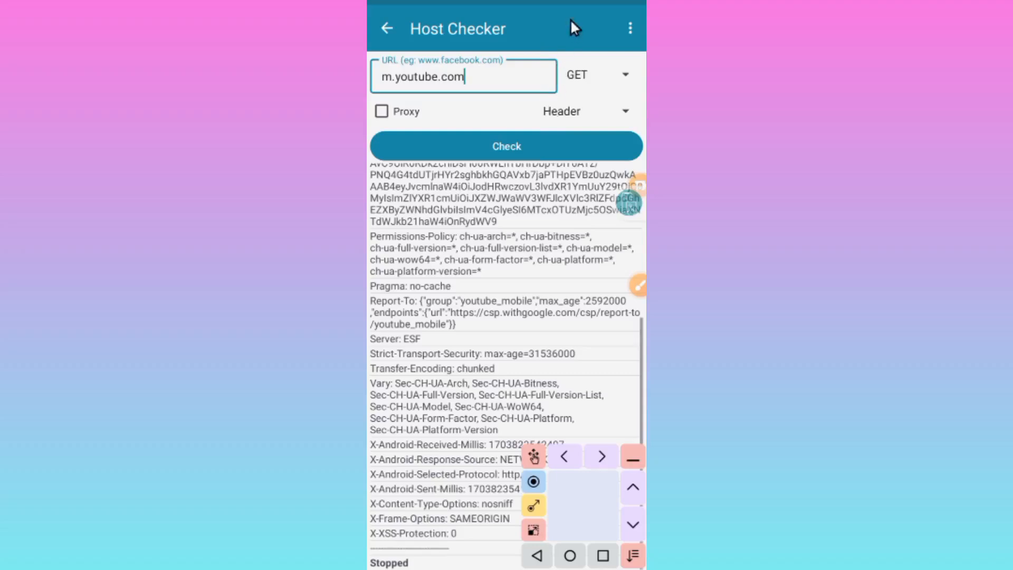
mouse_move(536, 202)
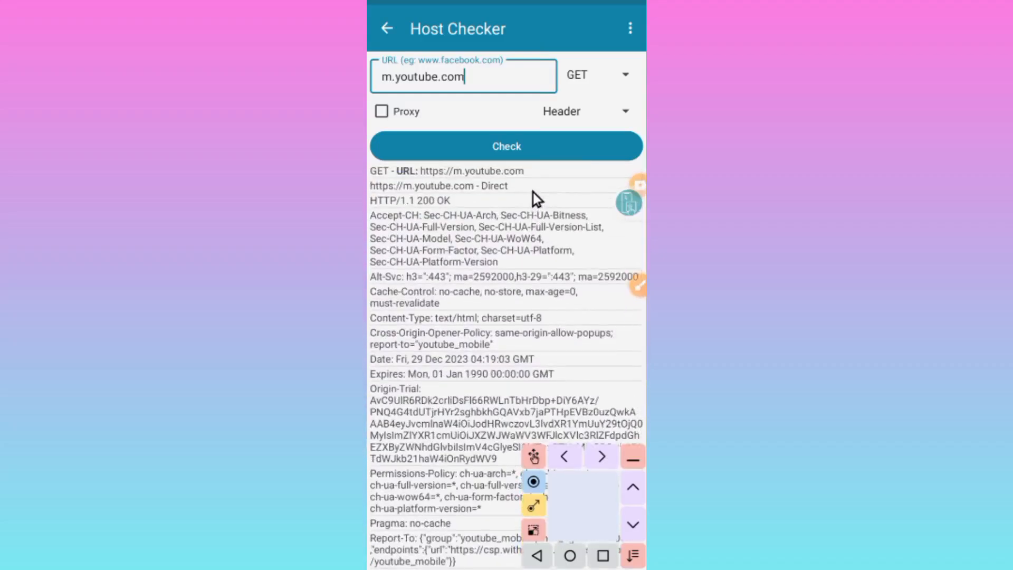
mouse_move(432, 215)
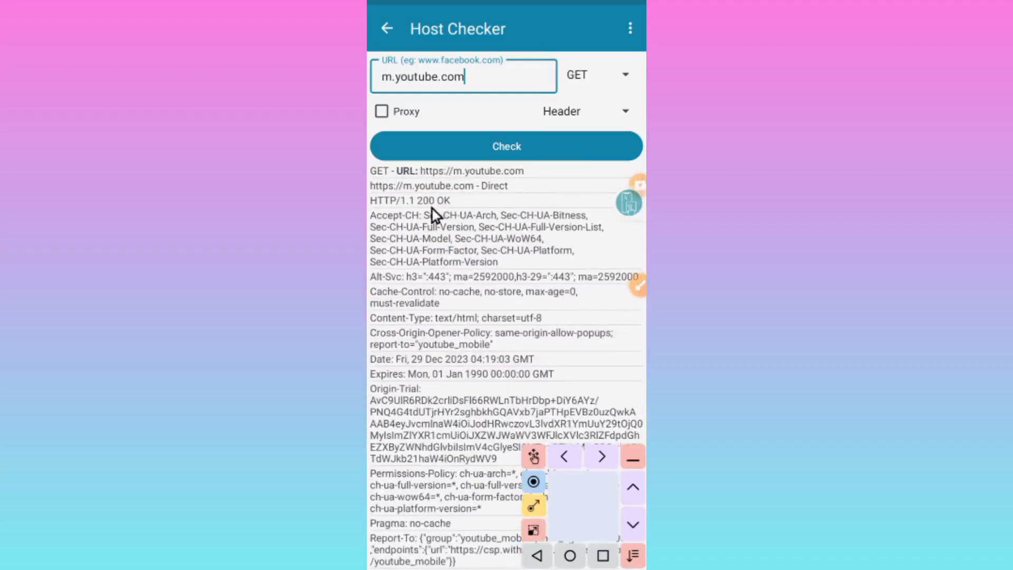
mouse_move(380, 209)
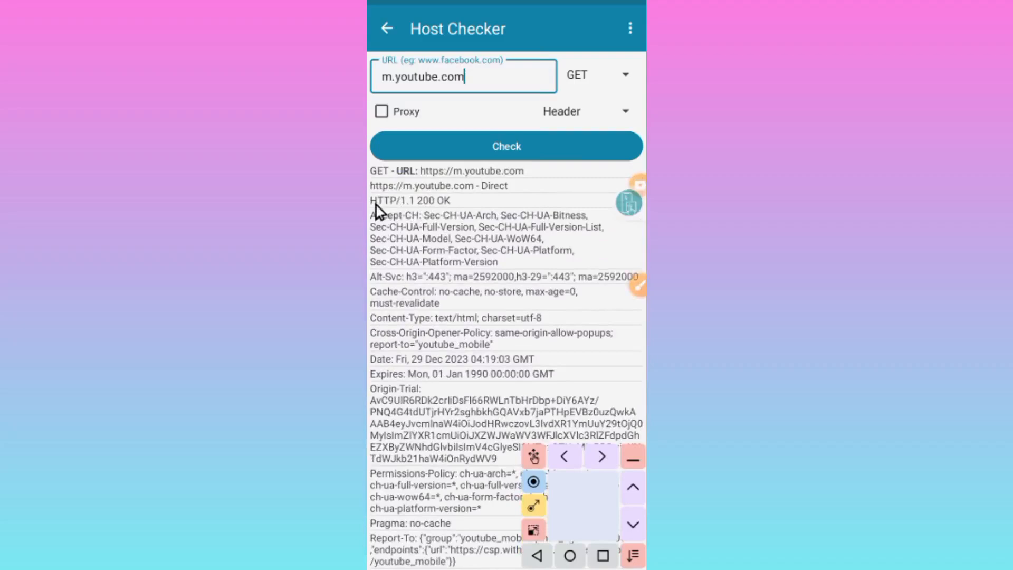
mouse_move(406, 217)
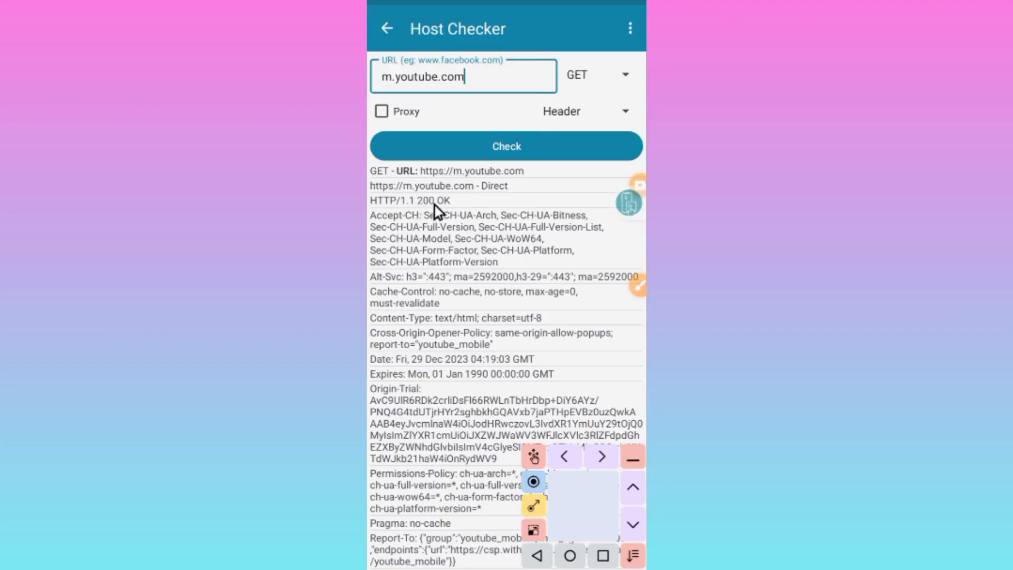
mouse_move(456, 206)
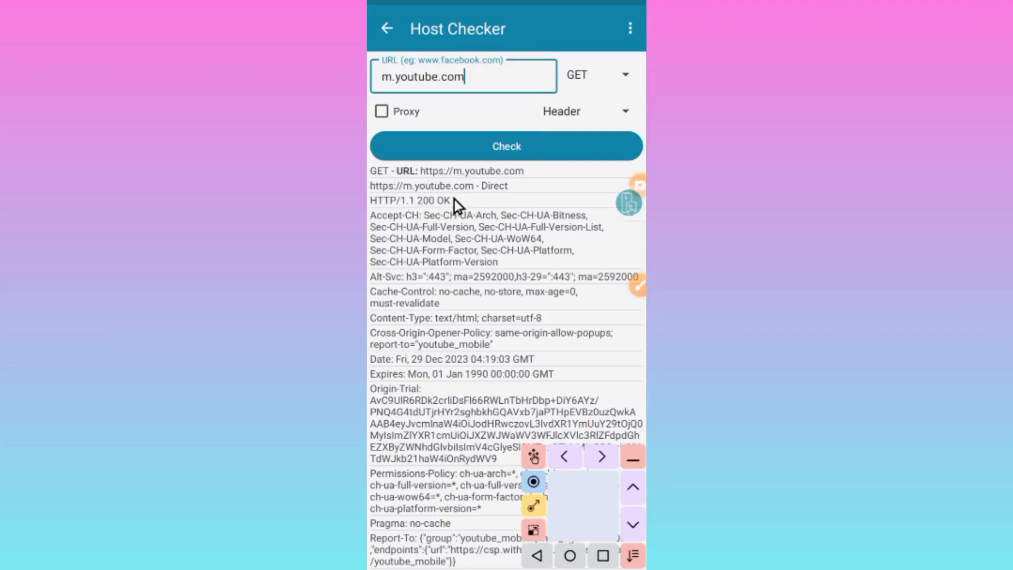
mouse_move(392, 215)
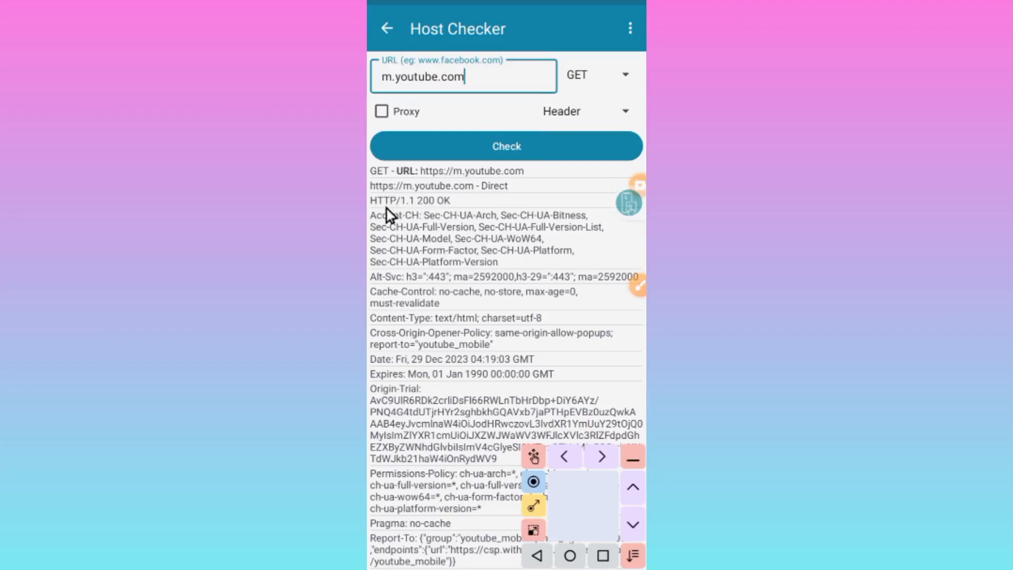
mouse_move(456, 207)
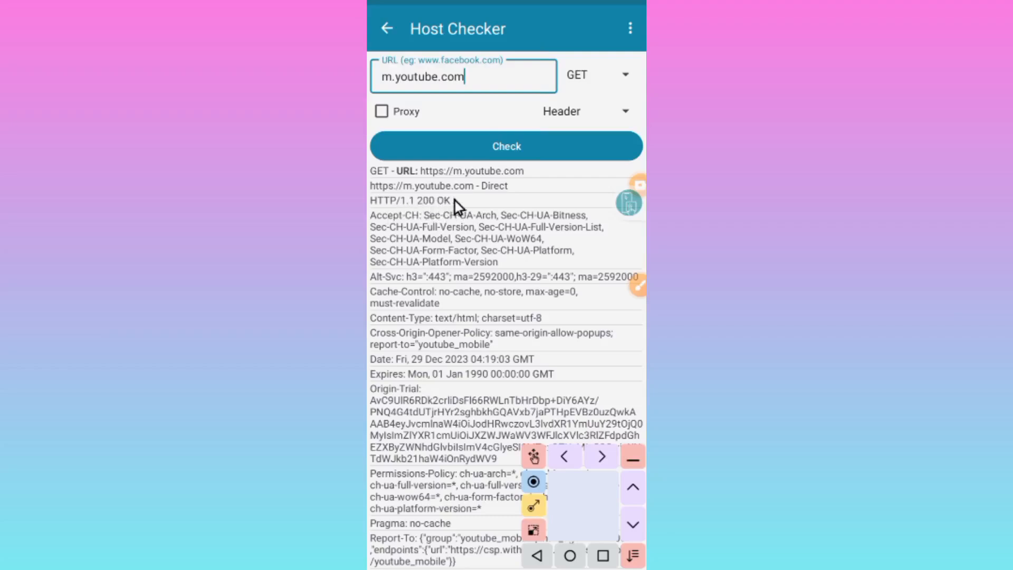
mouse_move(451, 242)
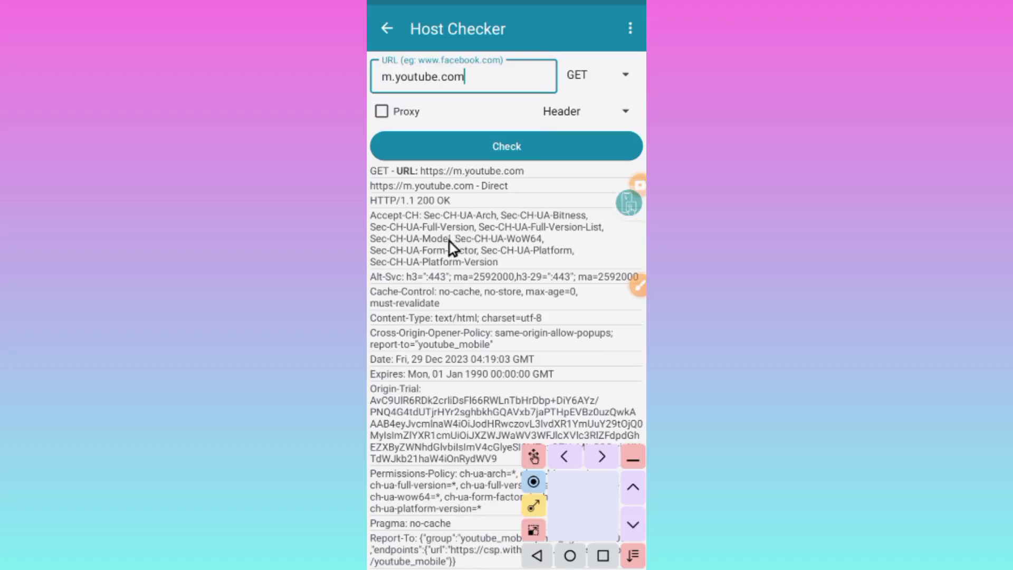
mouse_move(439, 236)
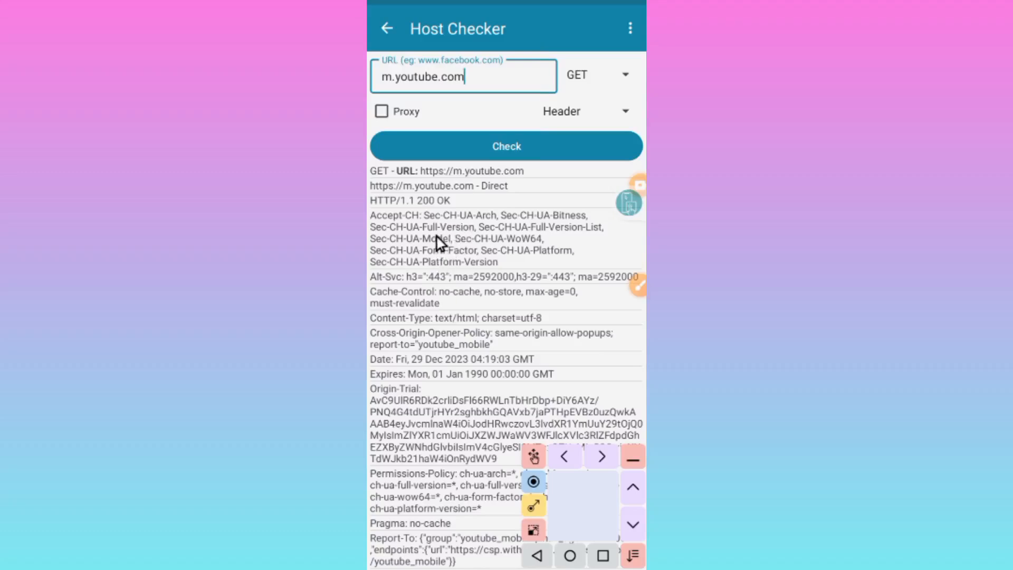
mouse_move(460, 121)
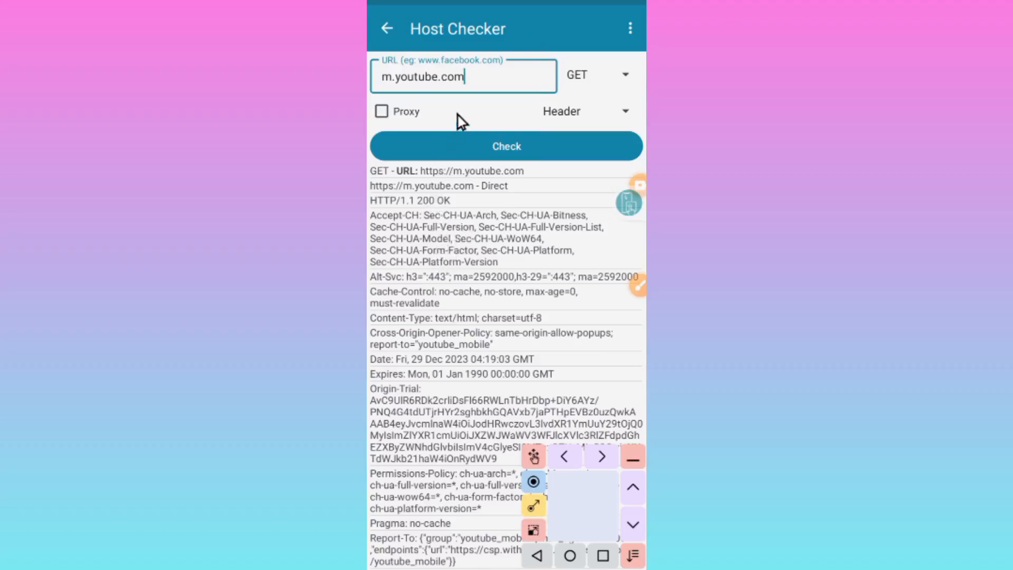
mouse_move(429, 214)
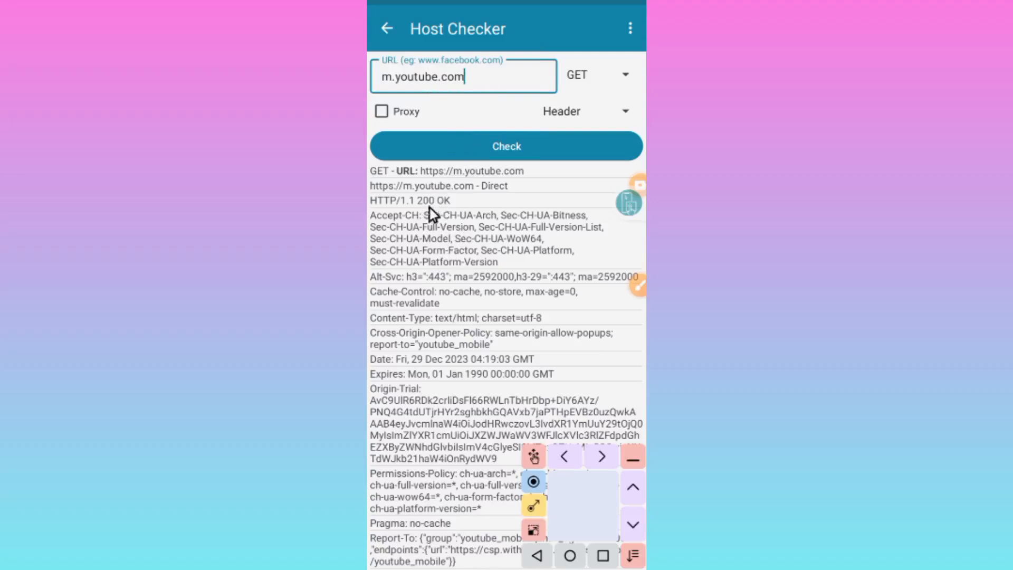
mouse_move(417, 206)
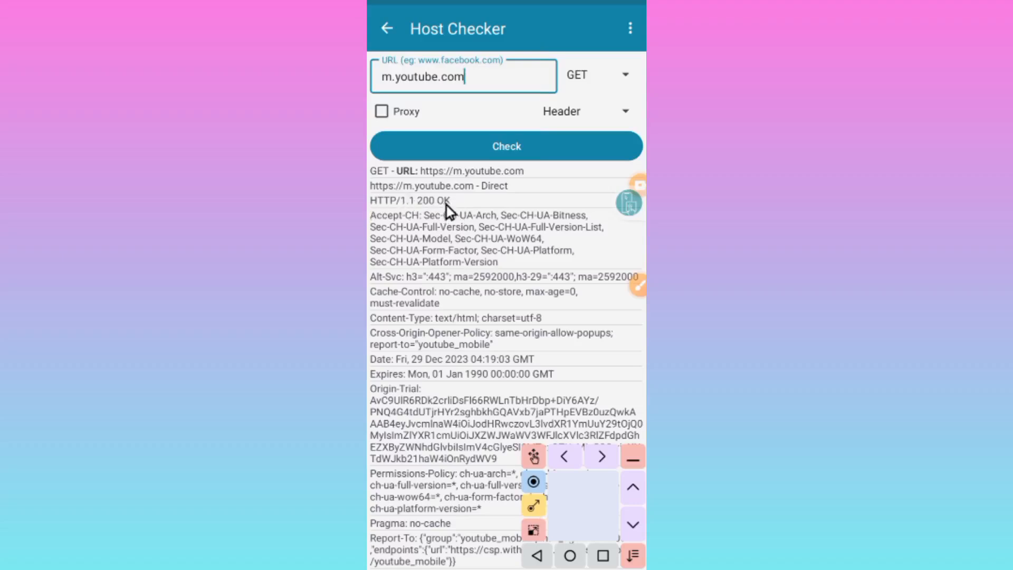
mouse_move(485, 99)
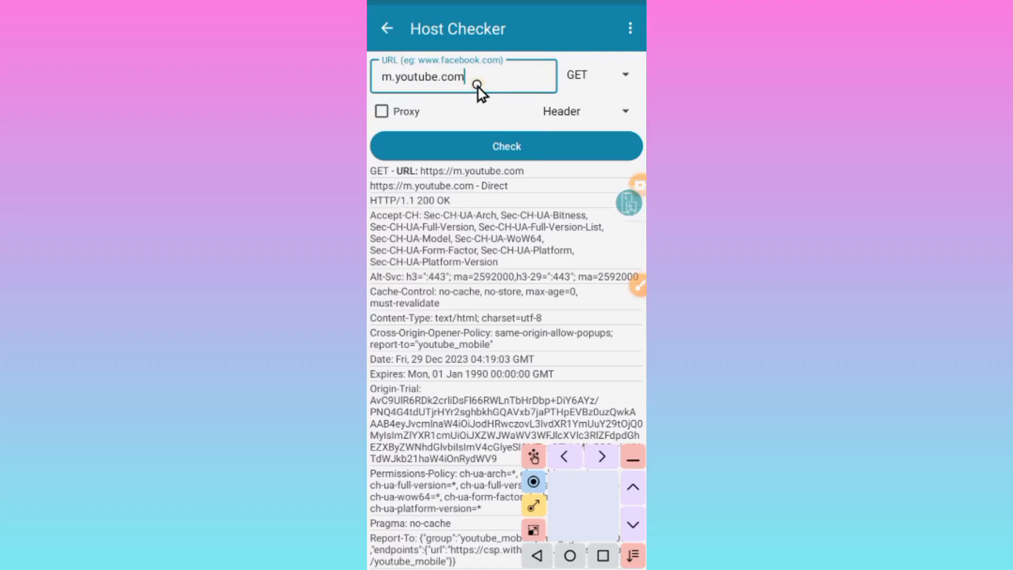
click(473, 79)
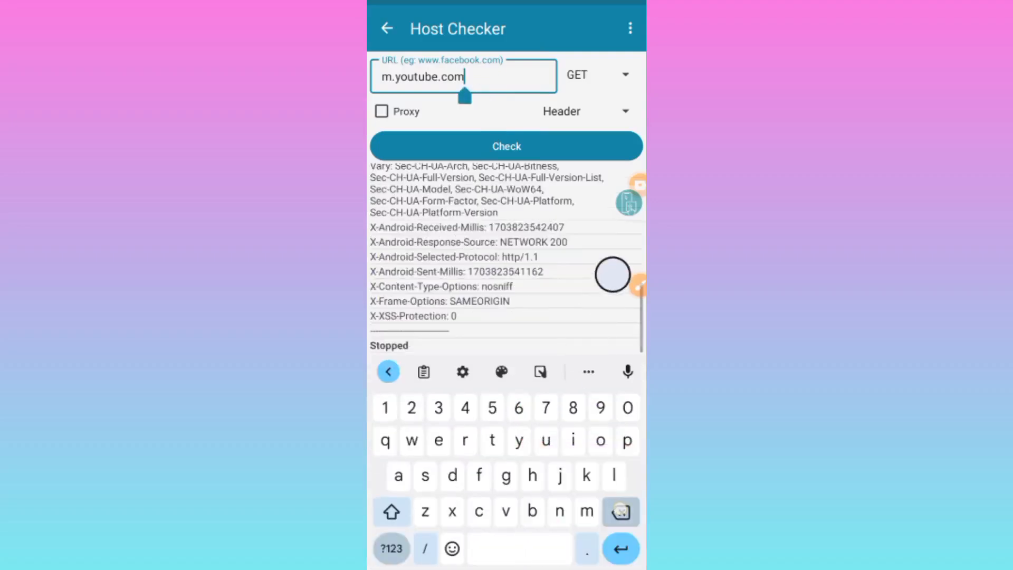
click(621, 512)
text(www.ad)
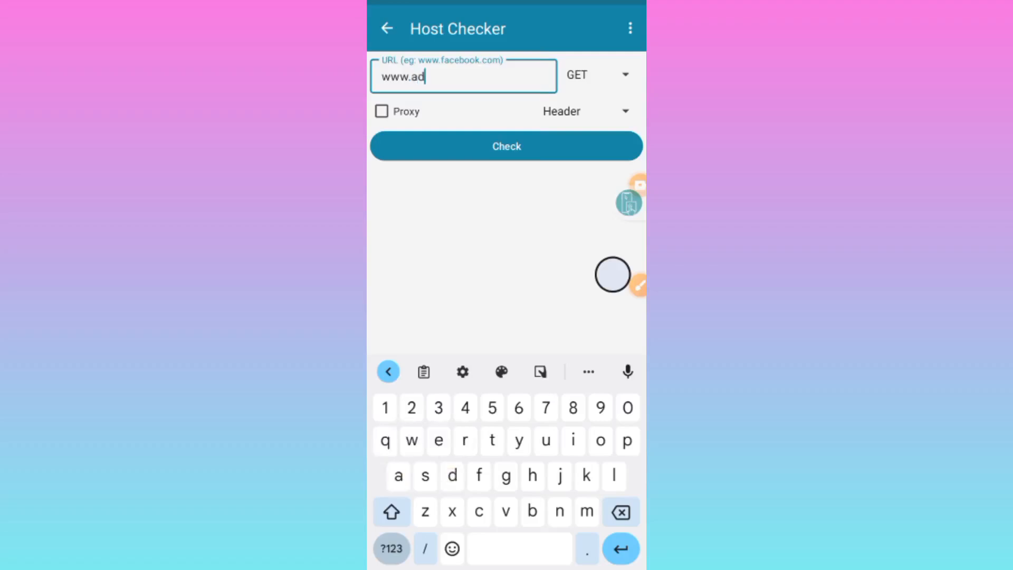
text(ge.c)
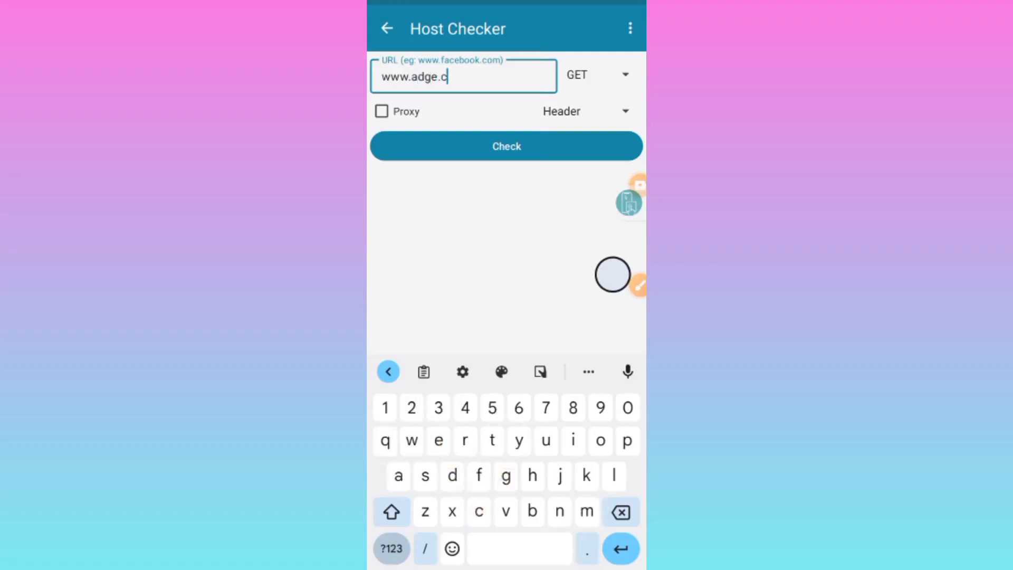
text(om)
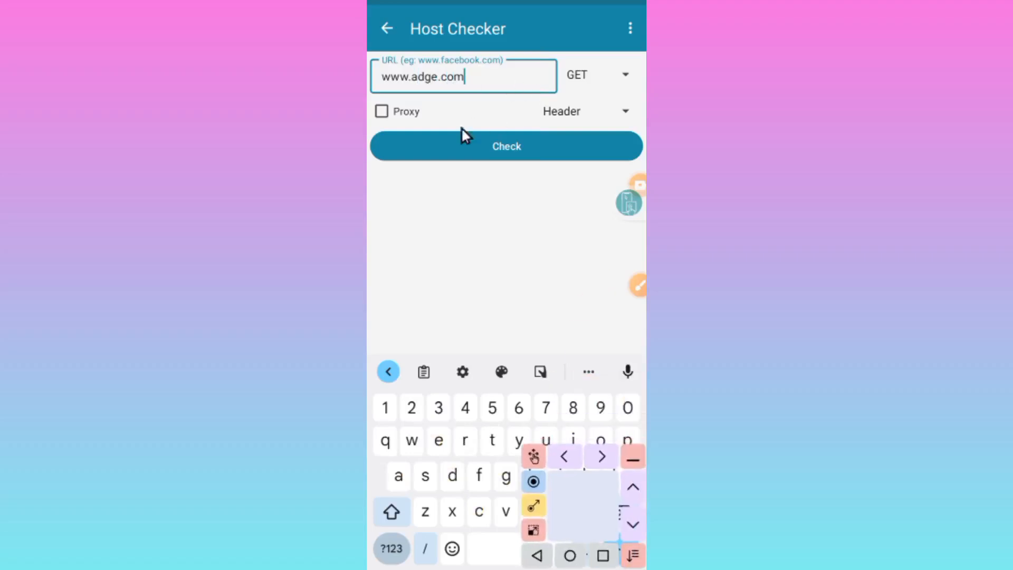
mouse_move(548, 142)
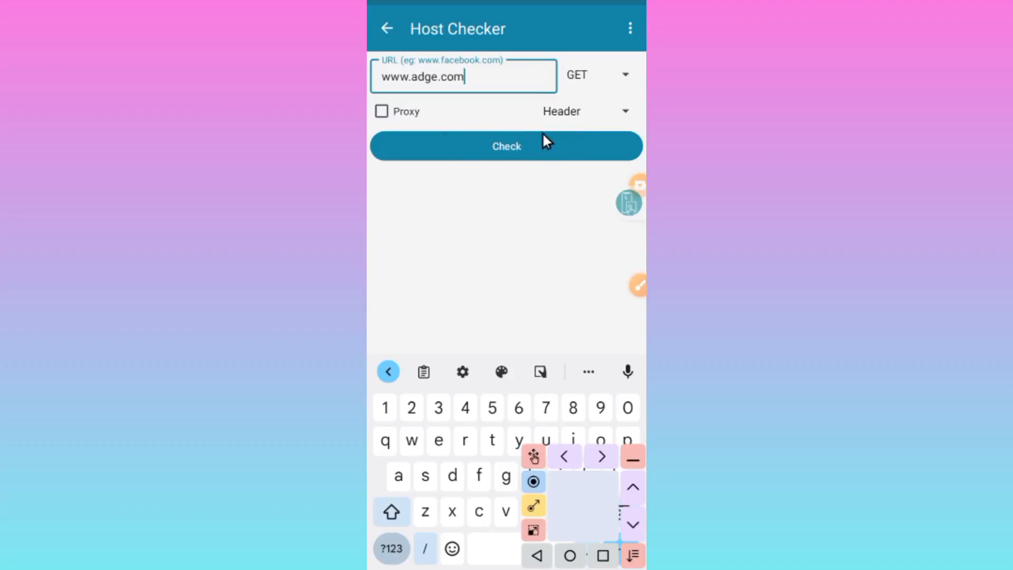
click(506, 147)
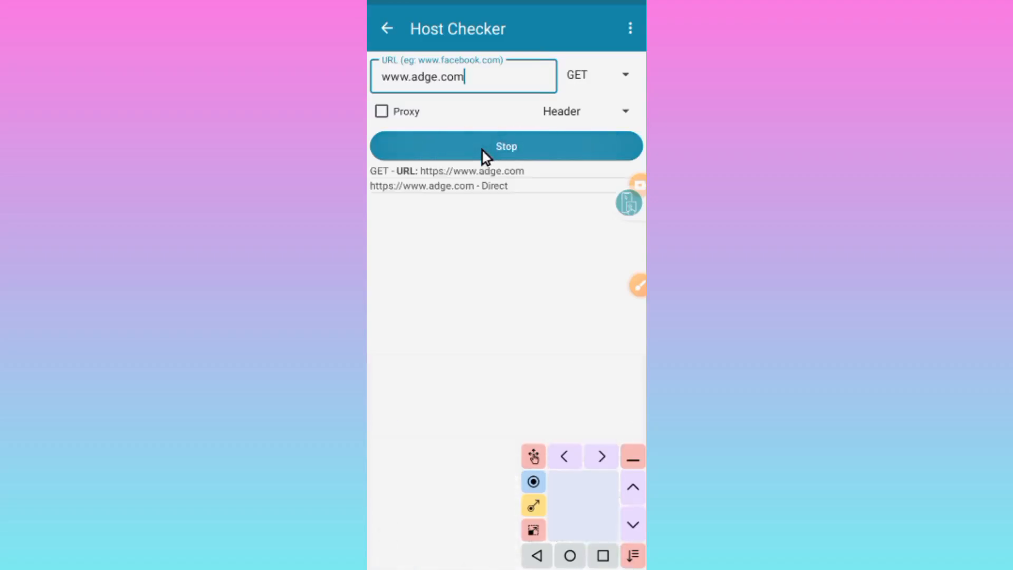
click(506, 147)
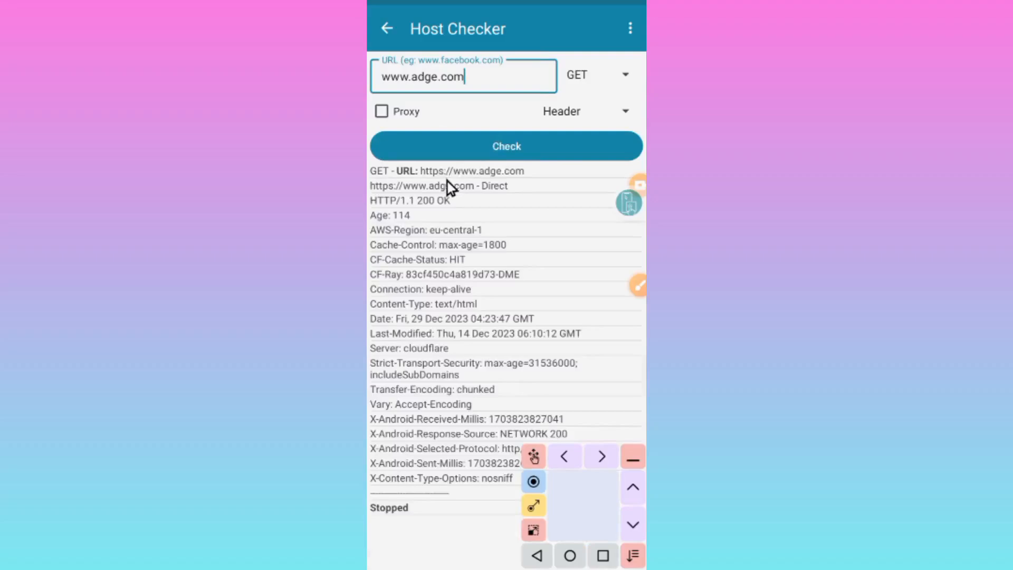
mouse_move(421, 235)
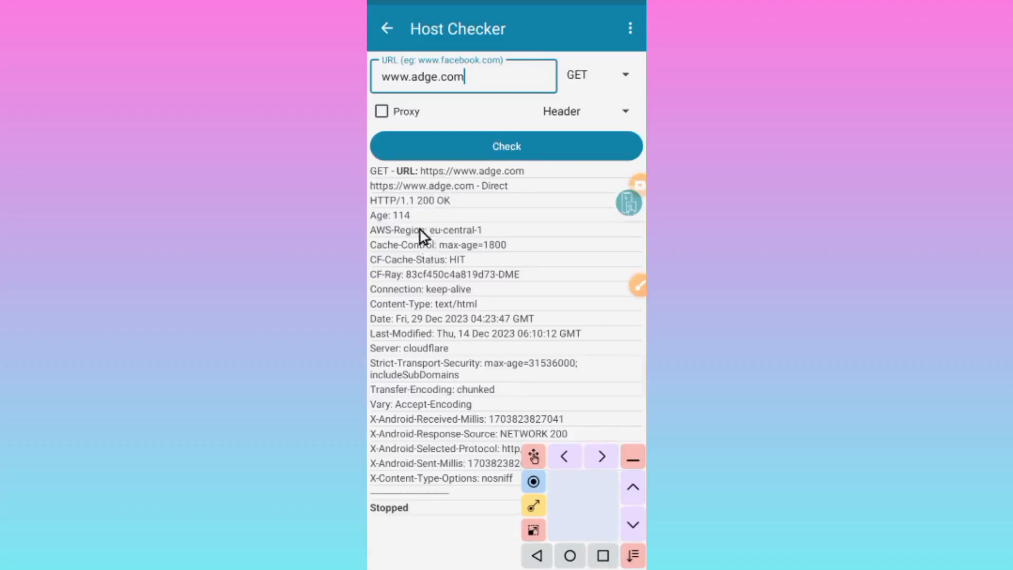
mouse_move(433, 307)
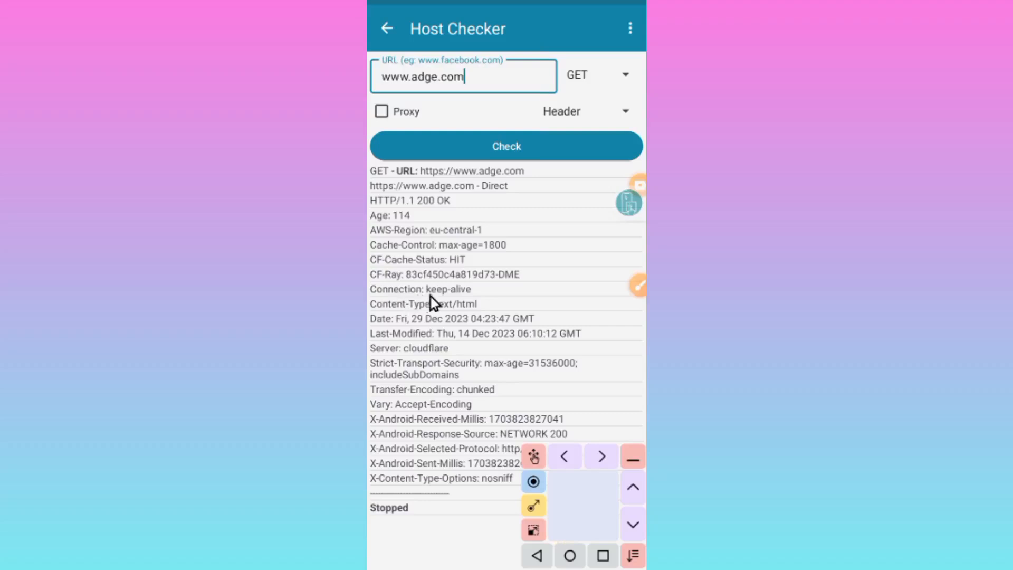
mouse_move(429, 297)
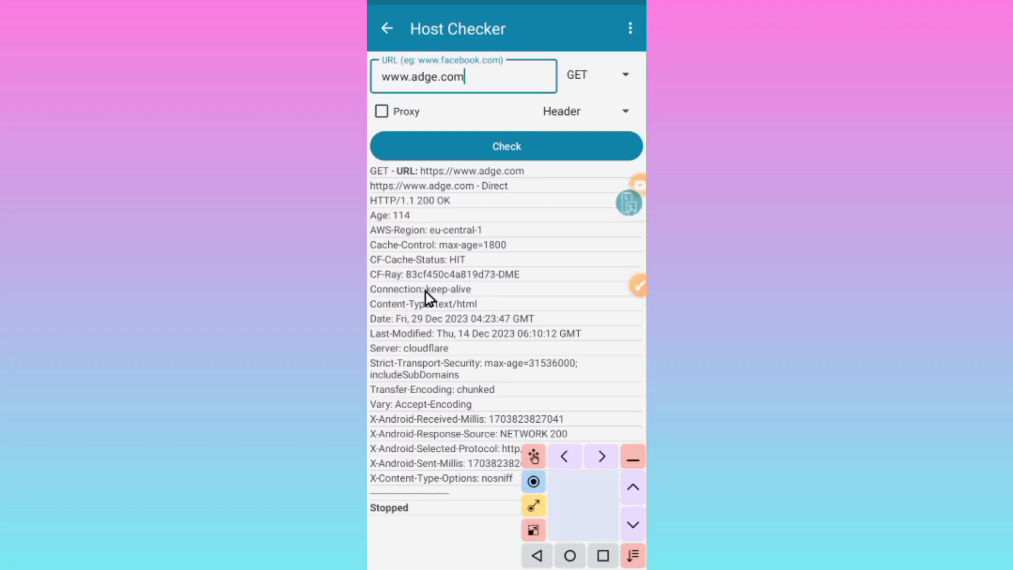
mouse_move(438, 309)
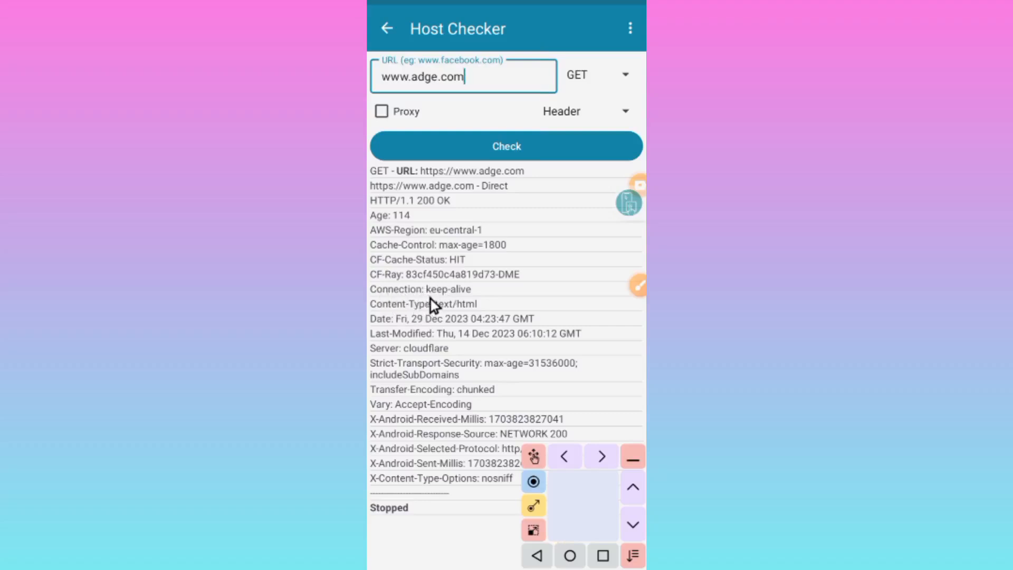
mouse_move(462, 295)
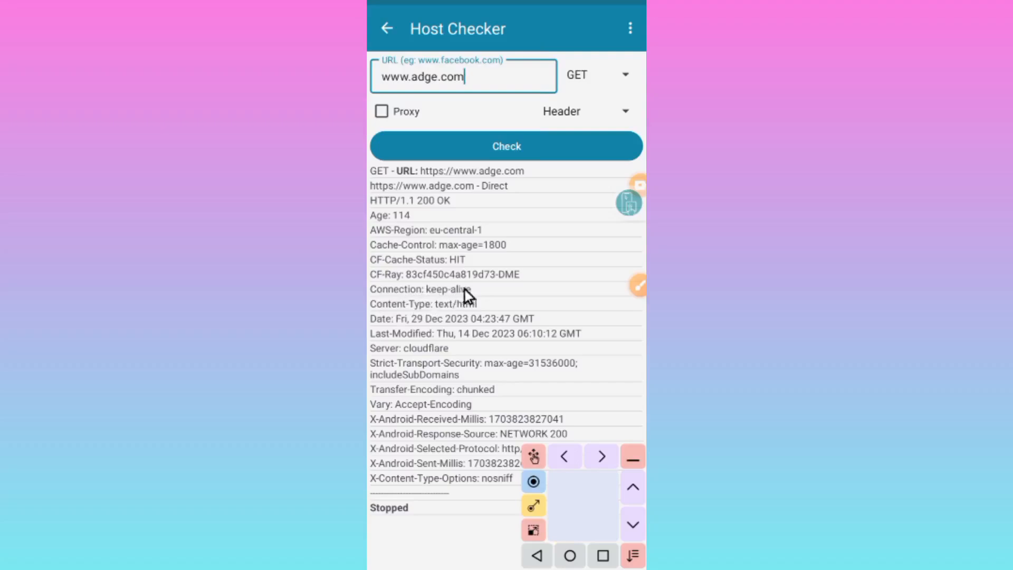
mouse_move(432, 304)
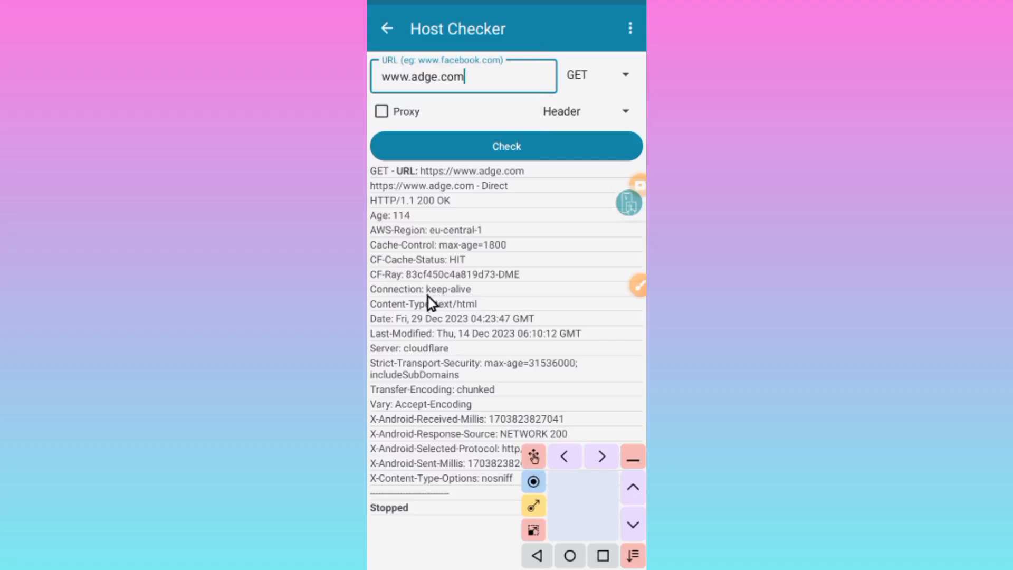
mouse_move(444, 292)
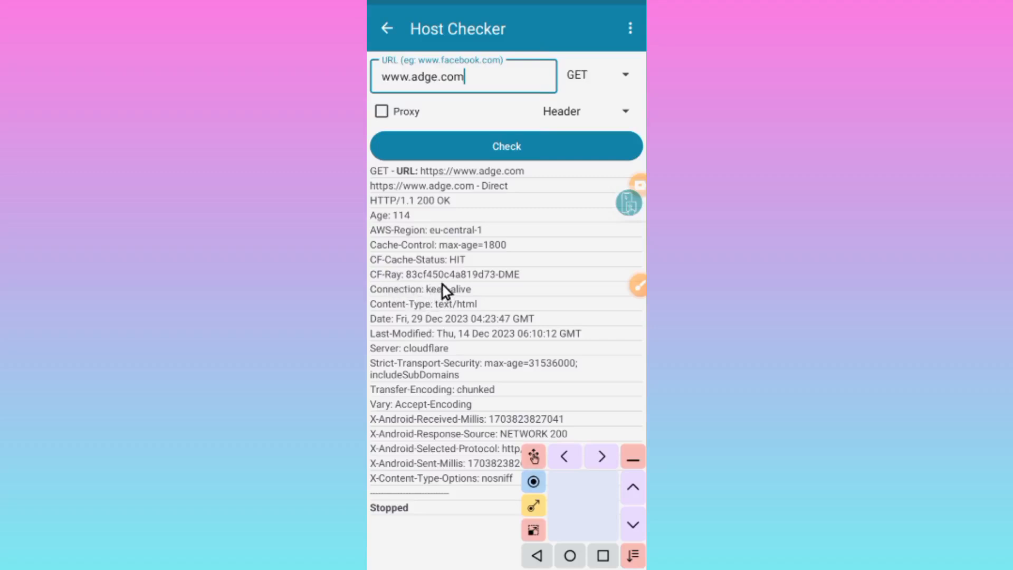
mouse_move(486, 296)
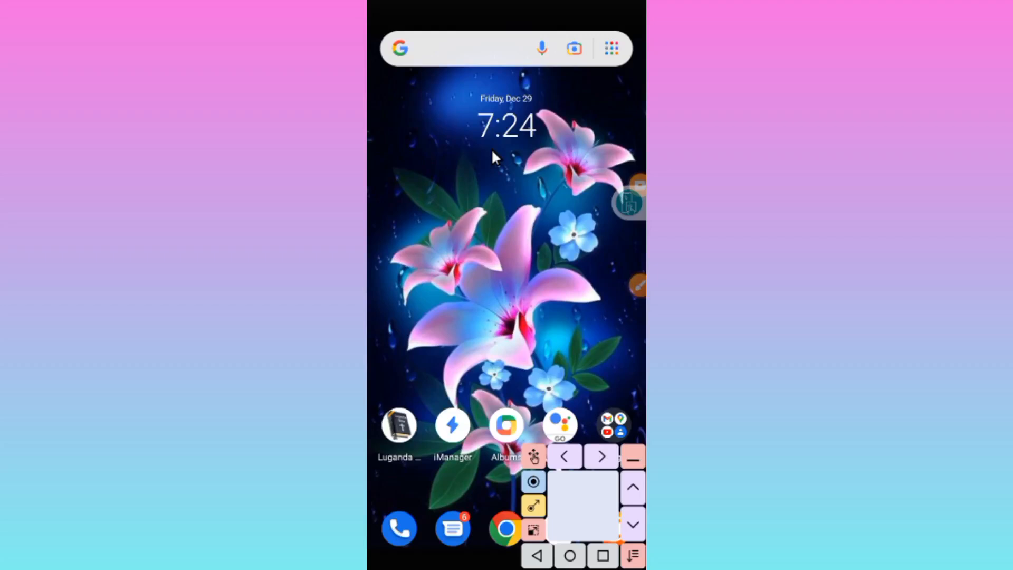
Step: Leave the host checker for the home screen and launch Chrome
text(Kylian mbappé)
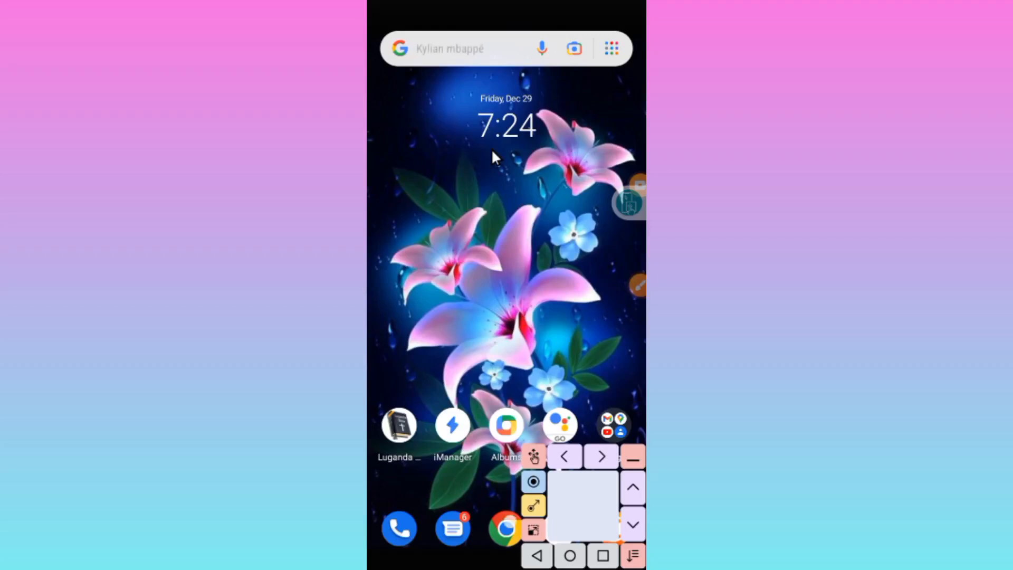
drag(506, 529, 542, 293)
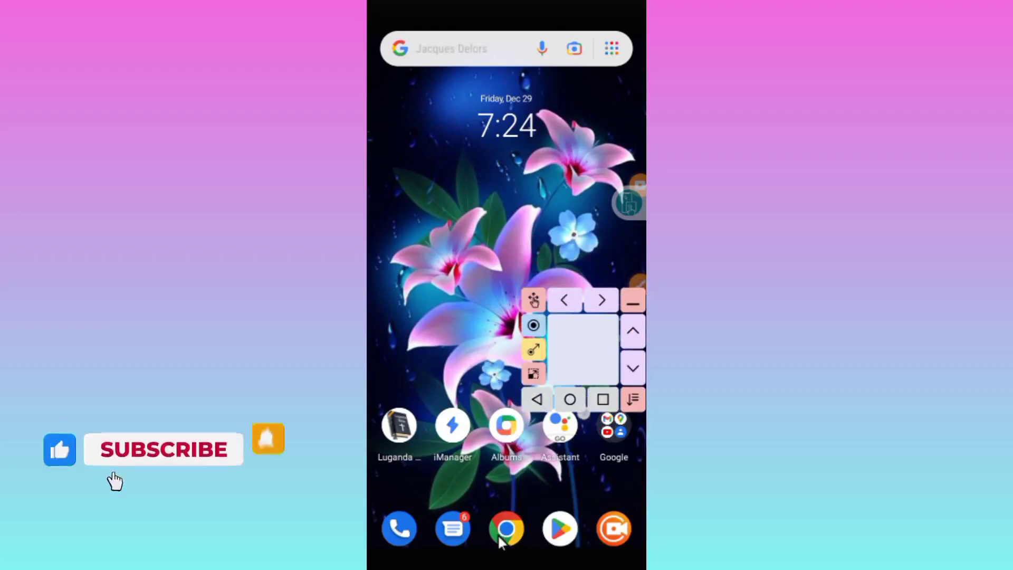
click(505, 528)
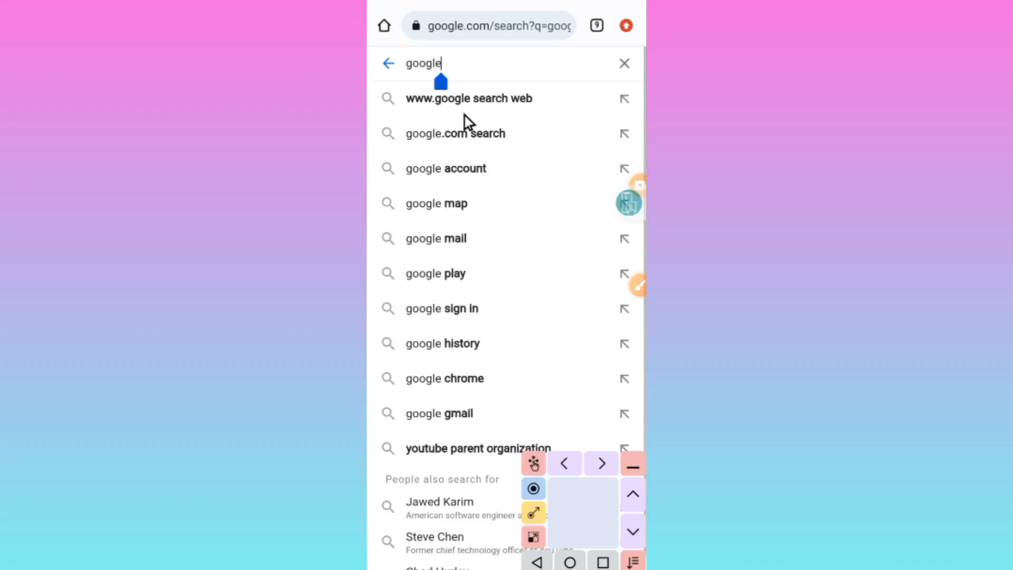
Step: Replace the earlier google search in Chrome with the address hostchecker.net
click(423, 63)
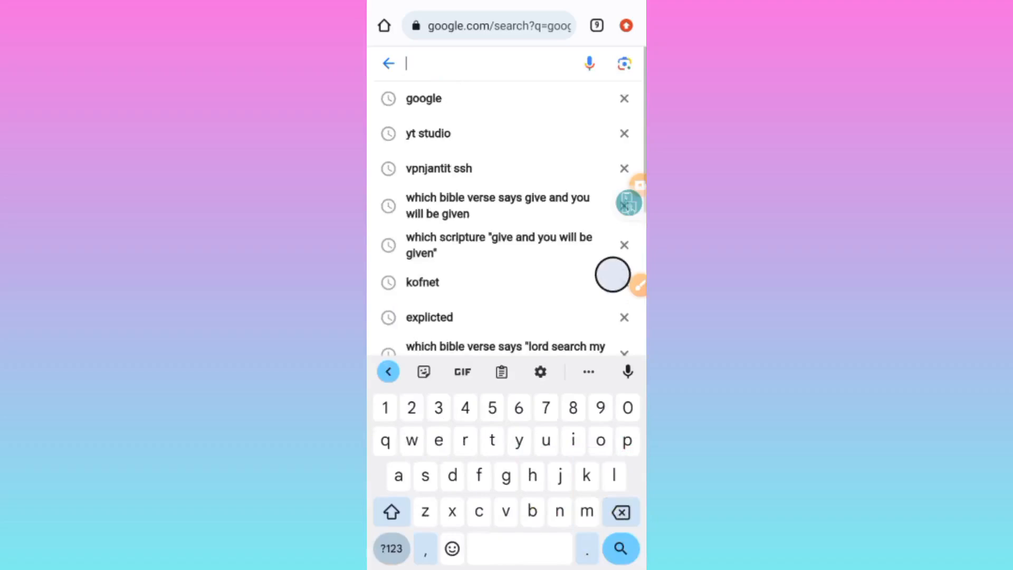
text(hostch)
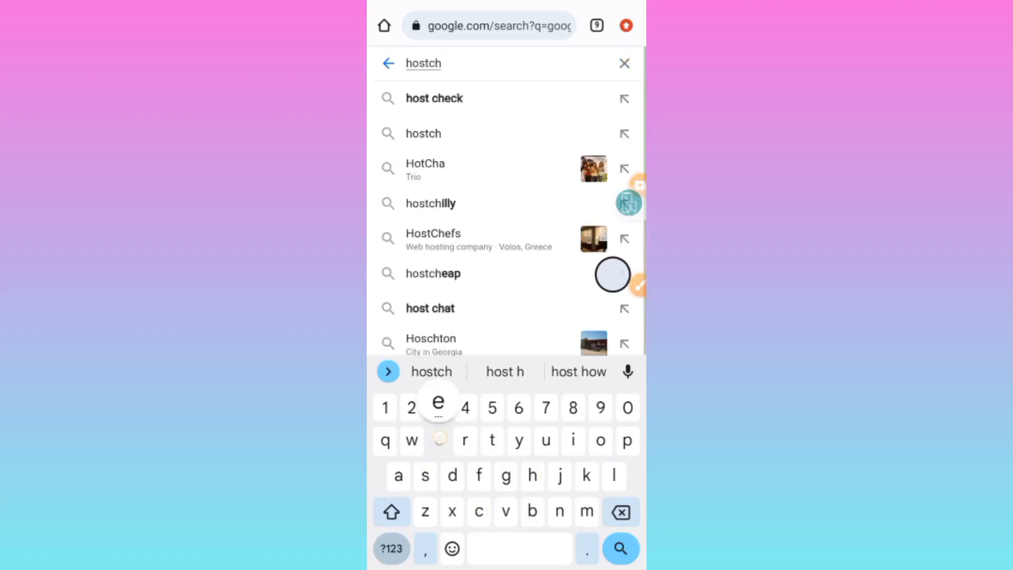
text(e)
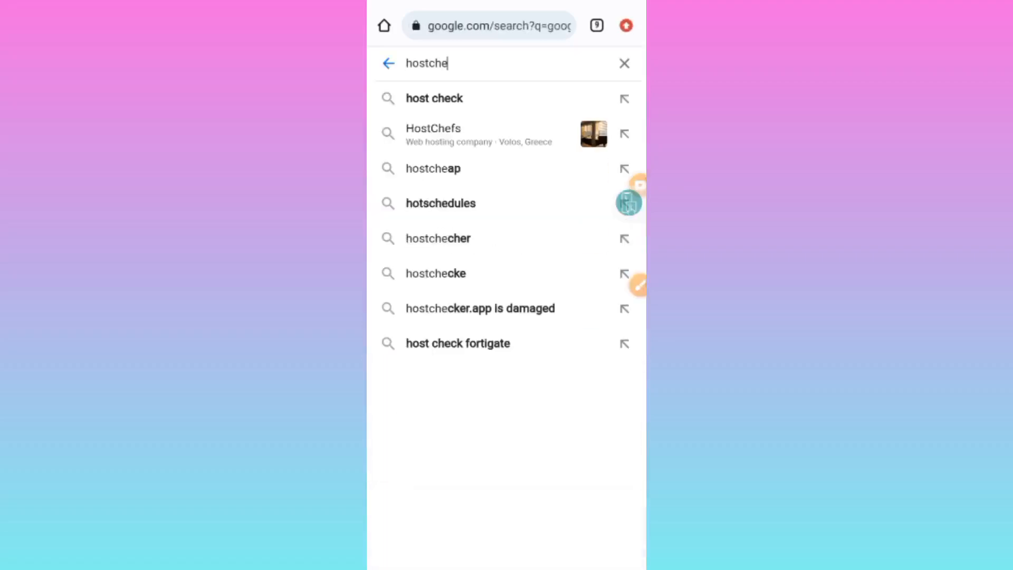
click(445, 63)
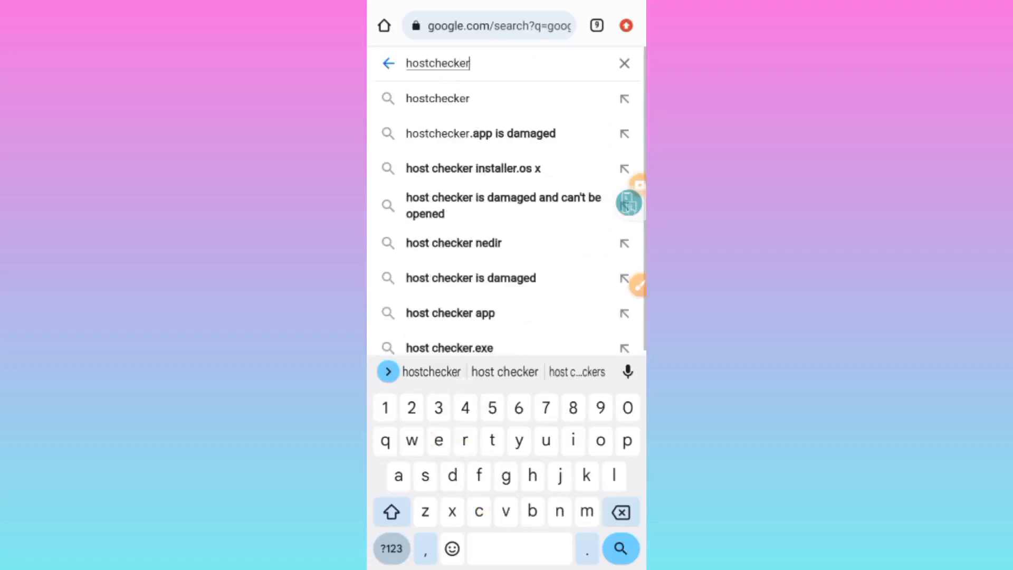
text(.net)
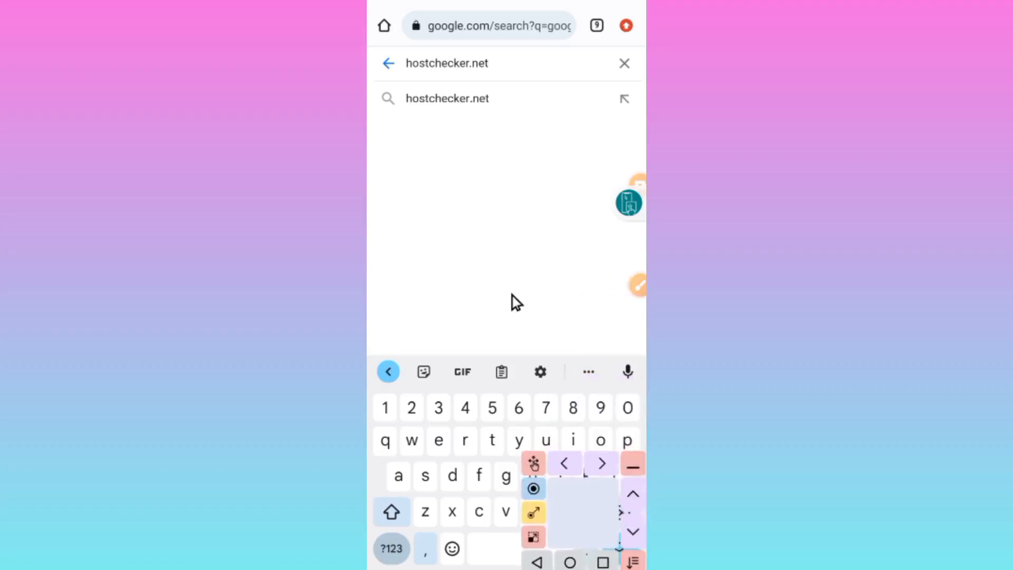
mouse_move(471, 69)
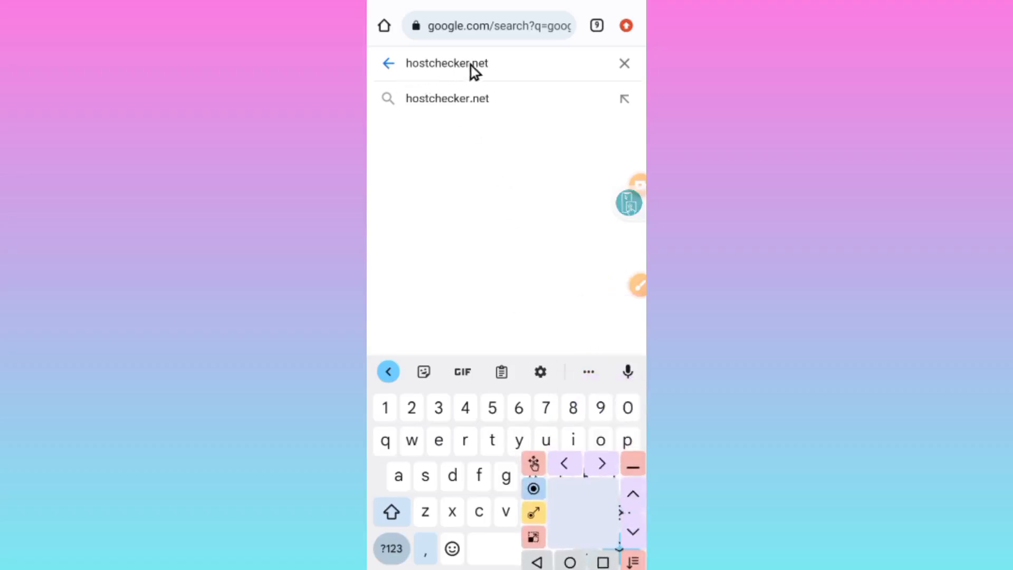
mouse_move(407, 83)
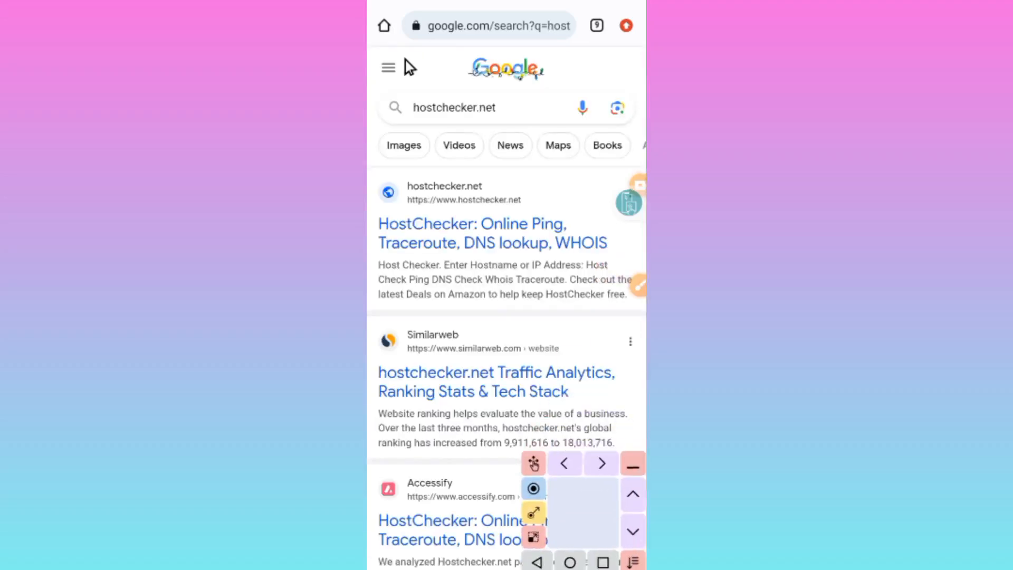
mouse_move(431, 235)
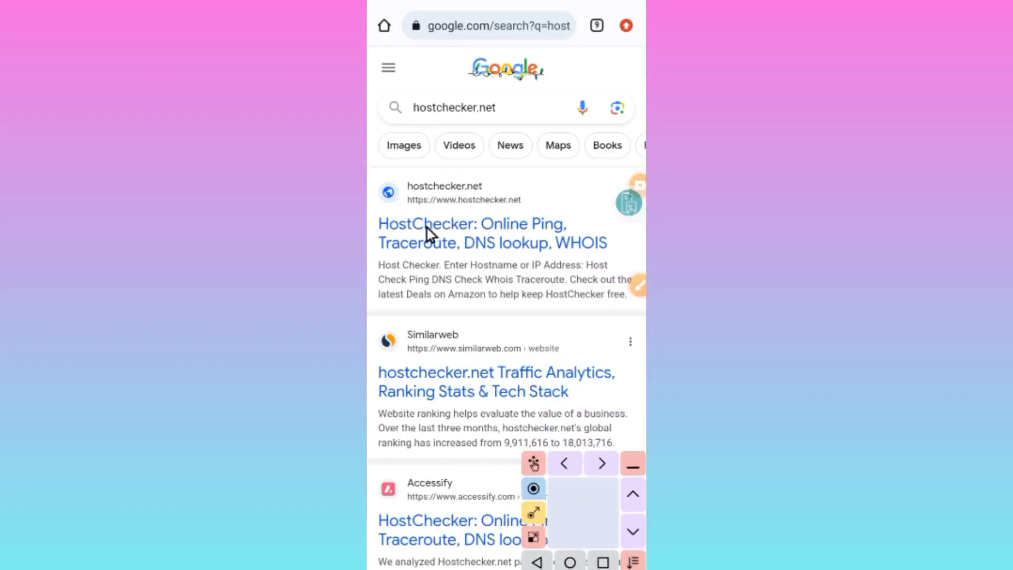
mouse_move(539, 205)
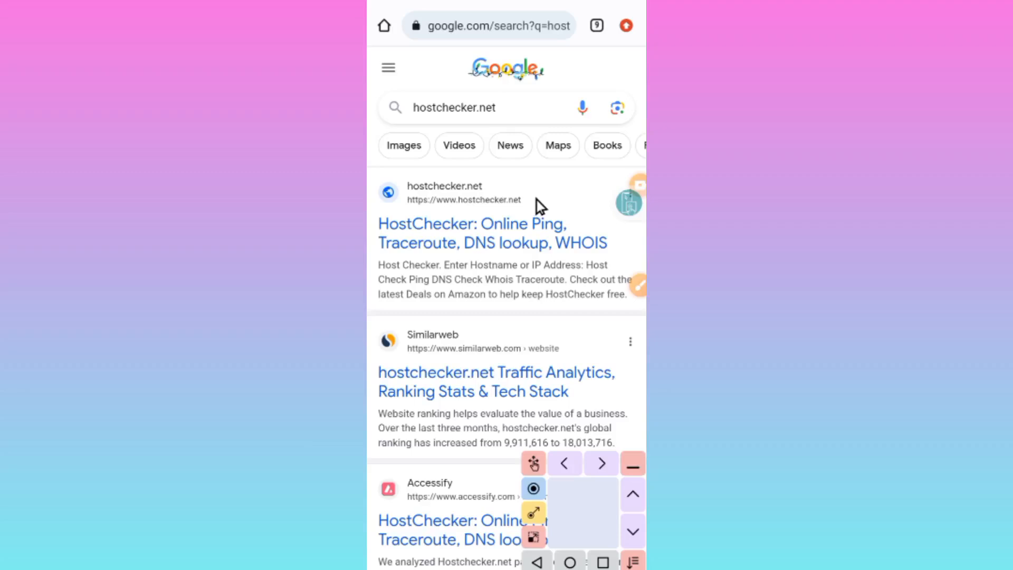
mouse_move(475, 218)
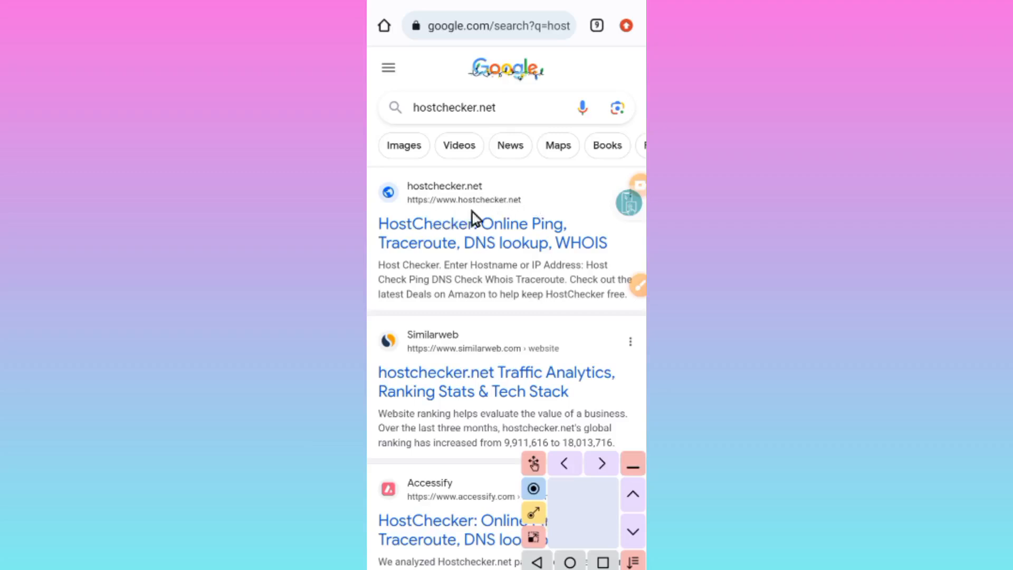
mouse_move(446, 212)
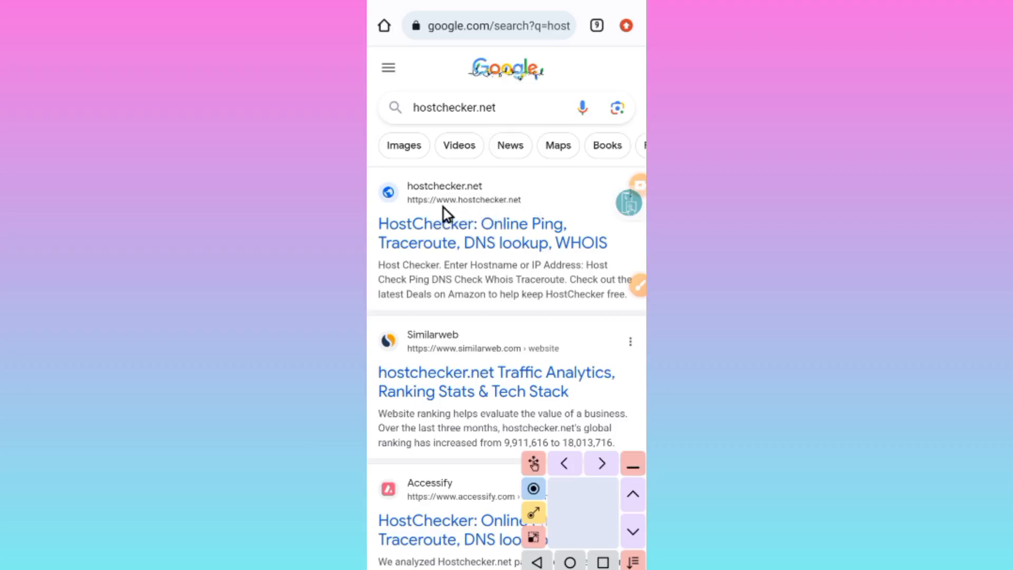
mouse_move(500, 216)
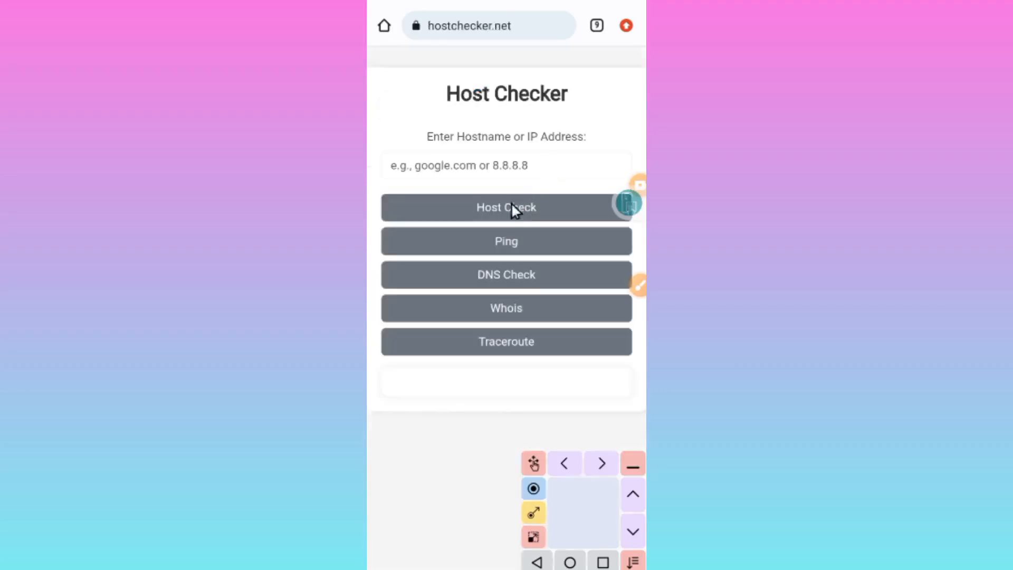
mouse_move(385, 187)
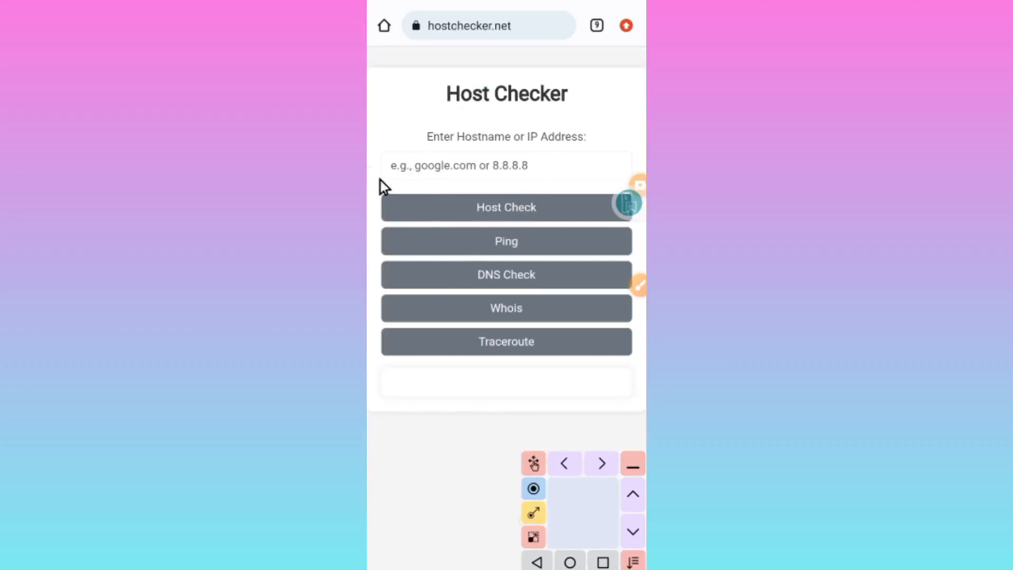
mouse_move(513, 169)
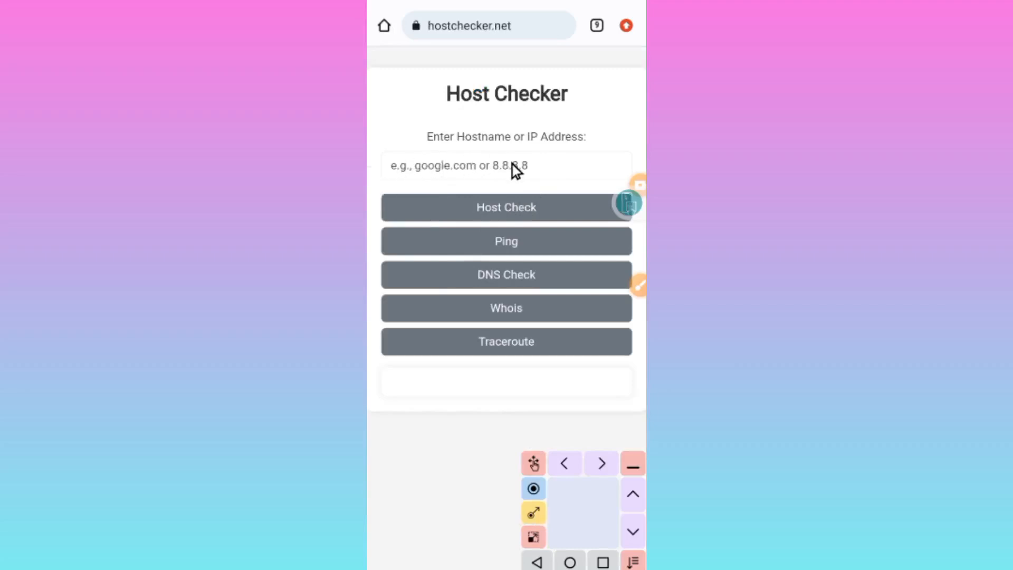
mouse_move(405, 188)
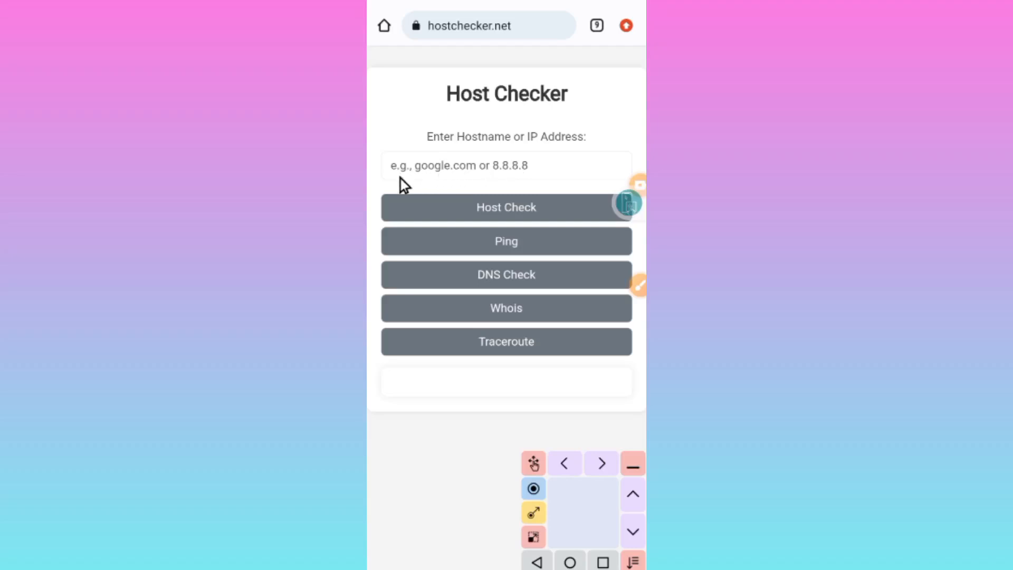
mouse_move(475, 188)
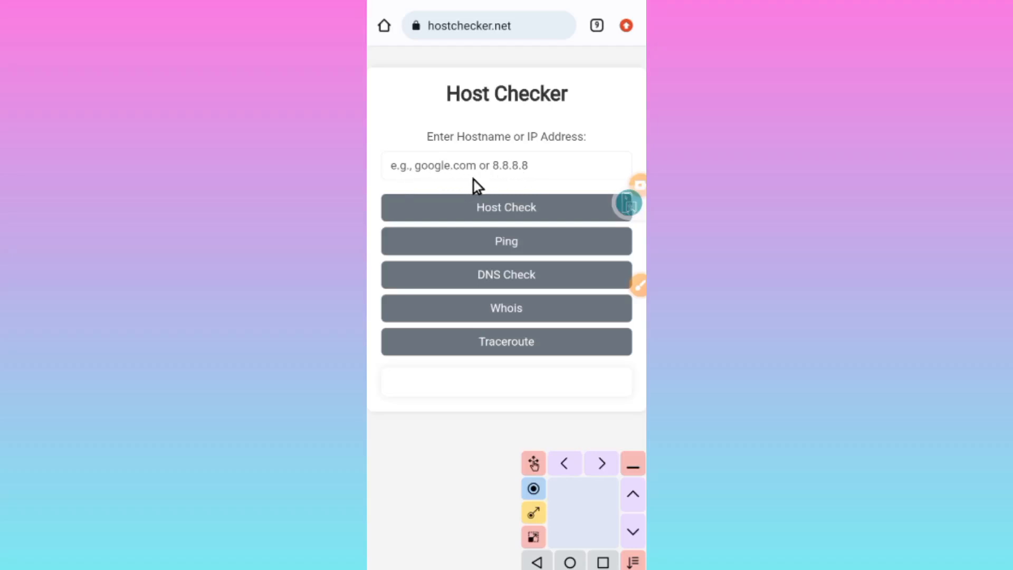
mouse_move(441, 190)
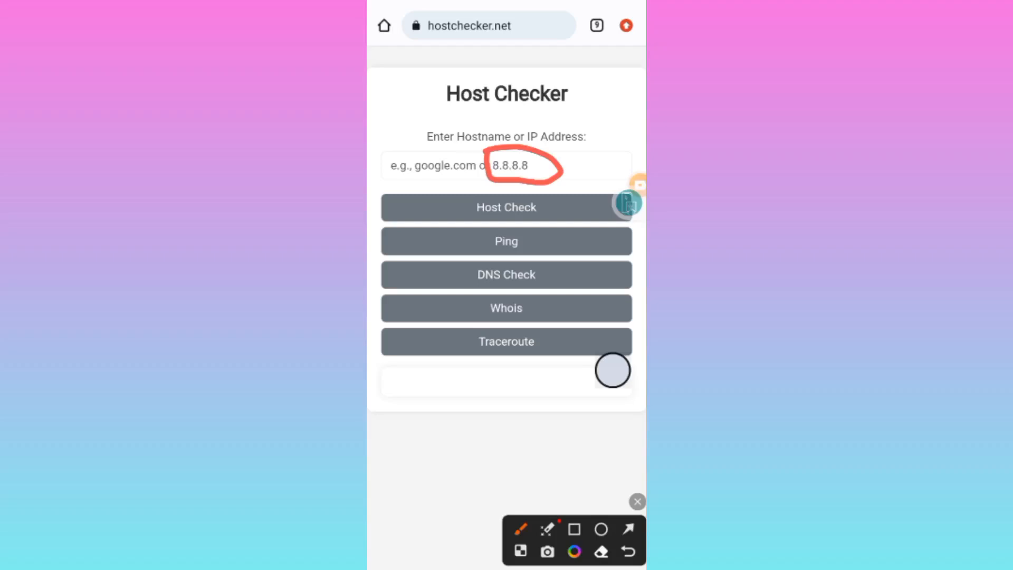
drag(491, 165, 401, 165)
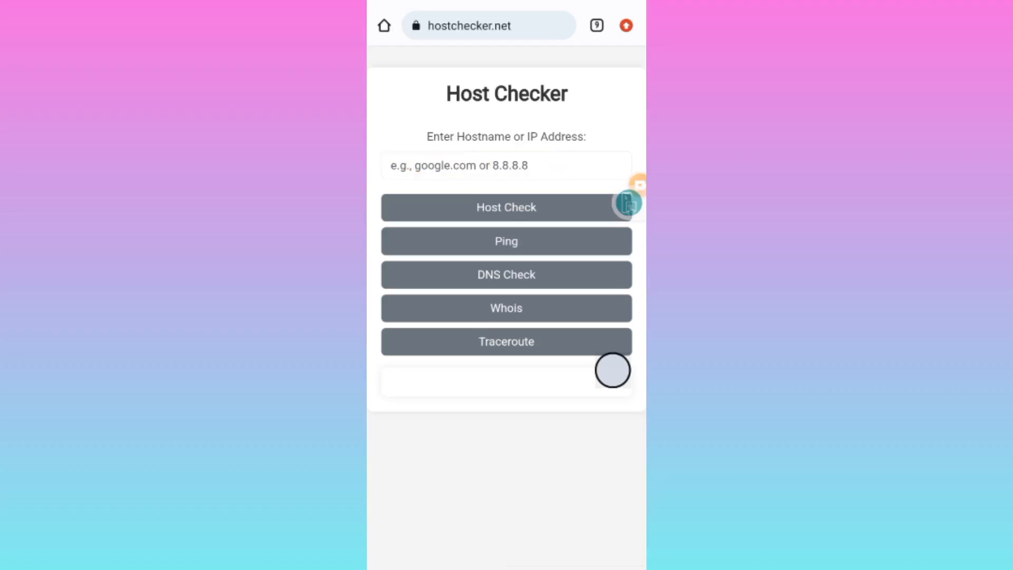
Step: Enter a trial IP address 12.46.68.56 into HostChecker's Hostname field
click(507, 165)
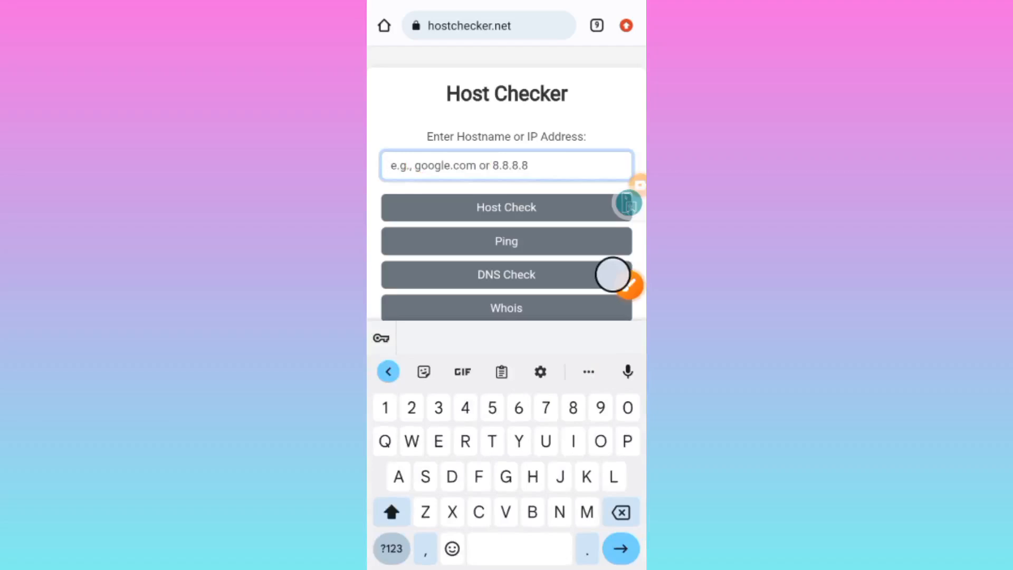
text(12.)
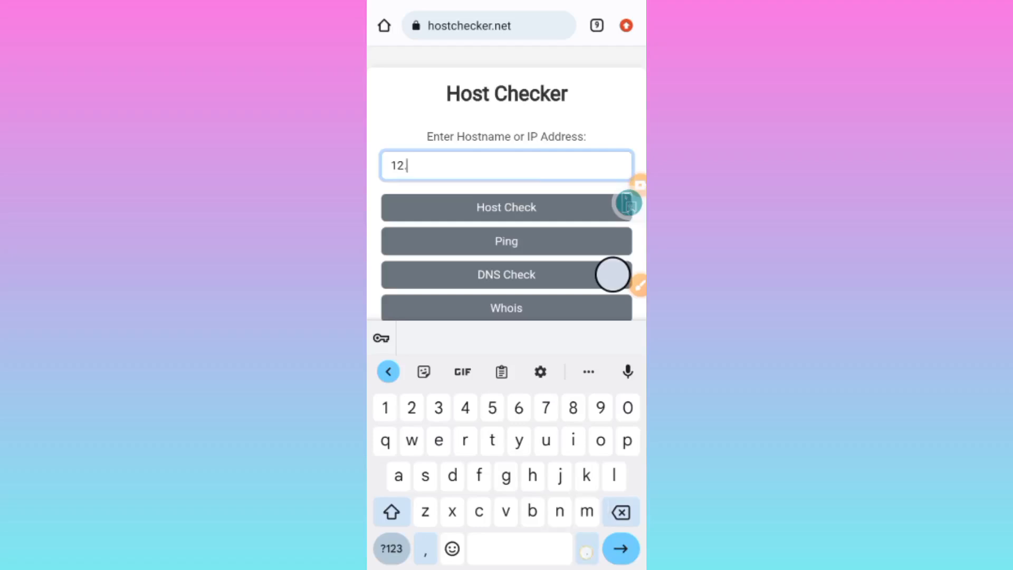
text(467)
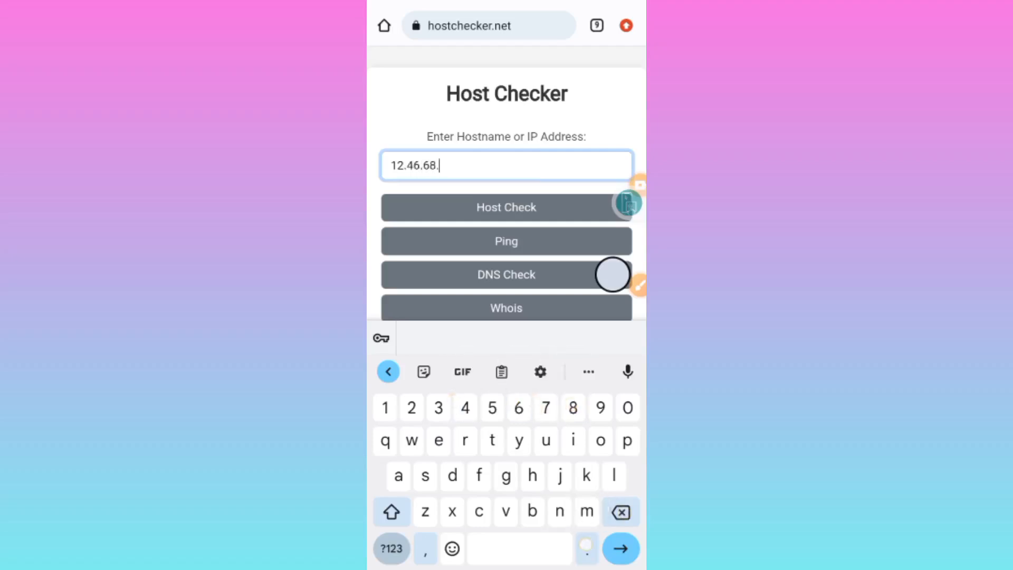
text(56)
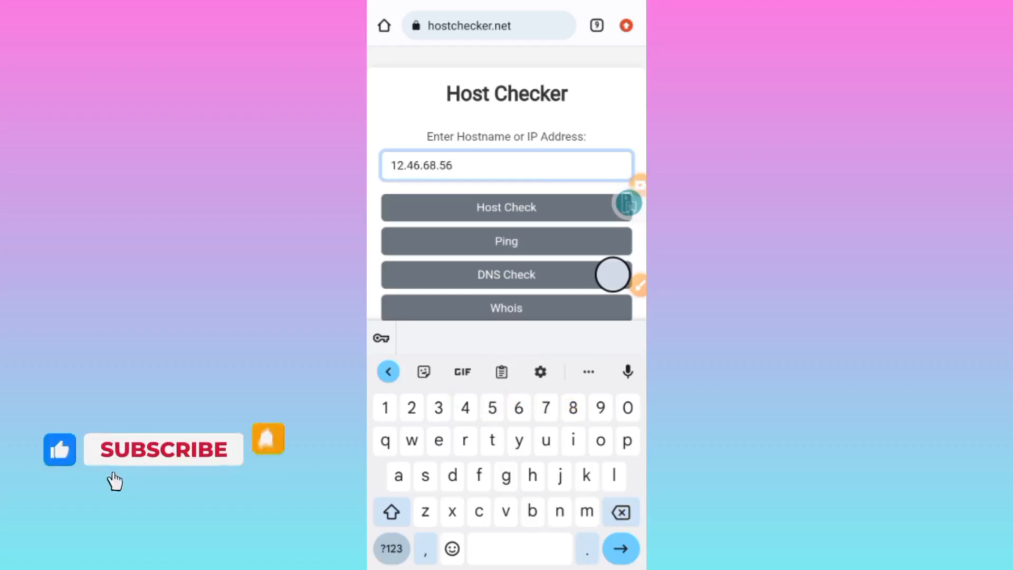
text(.)
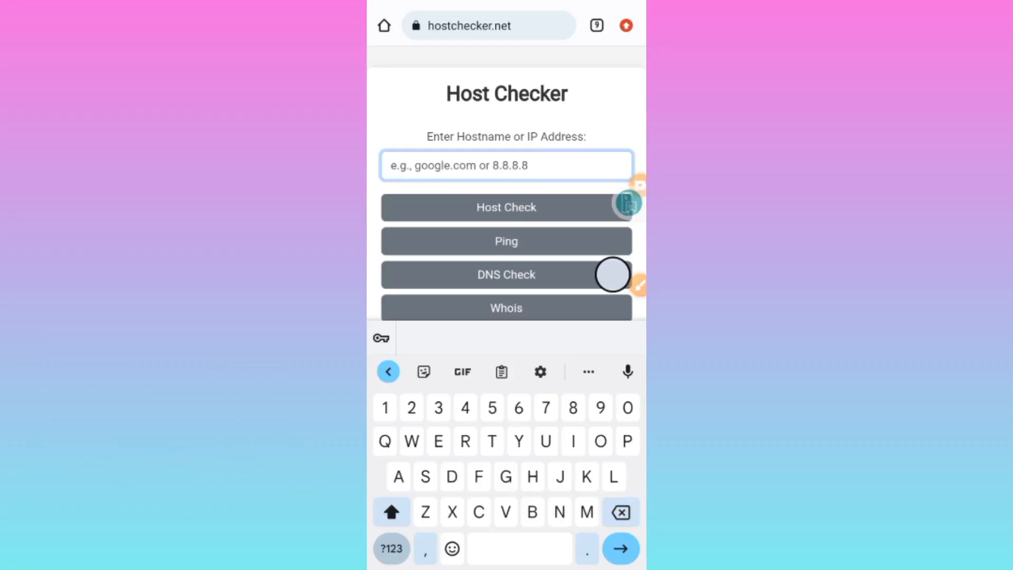
text(W)
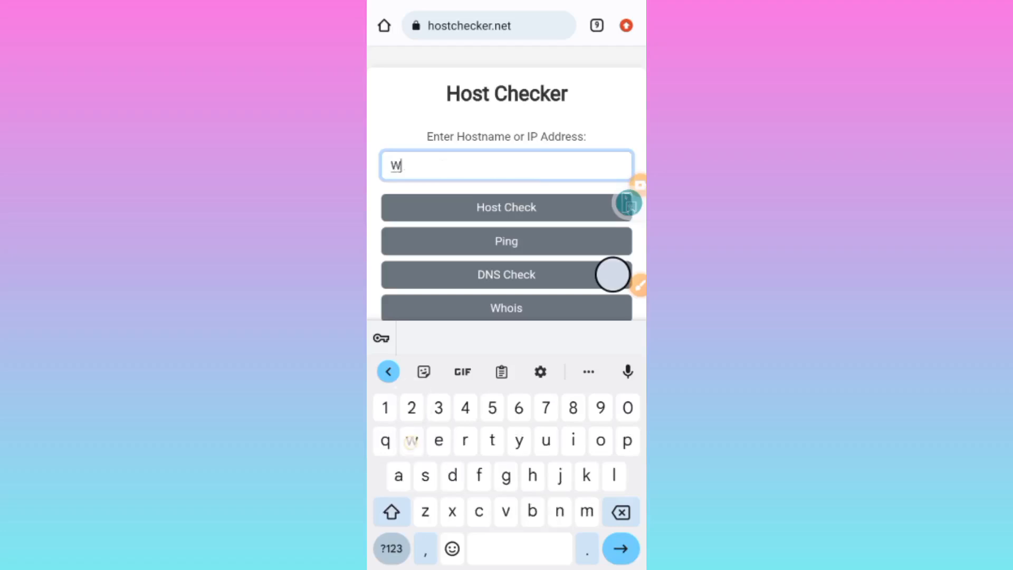
key(Backspace)
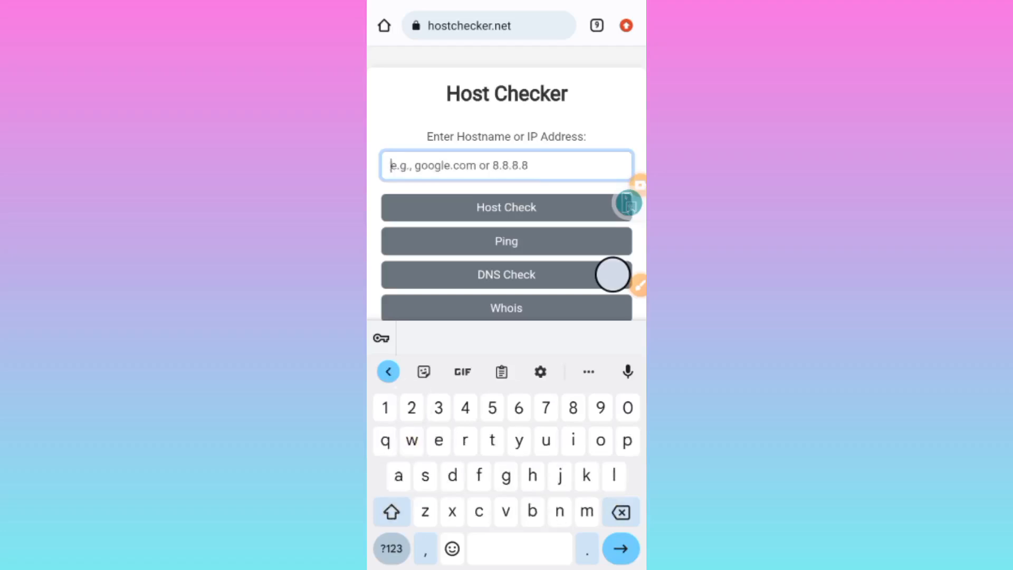
text(www.googl)
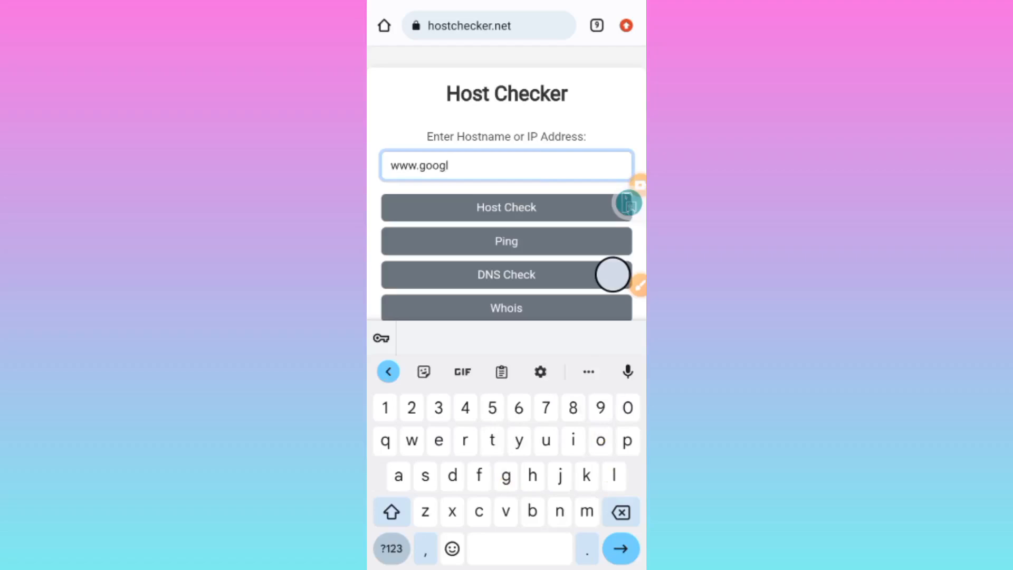
text(e.)
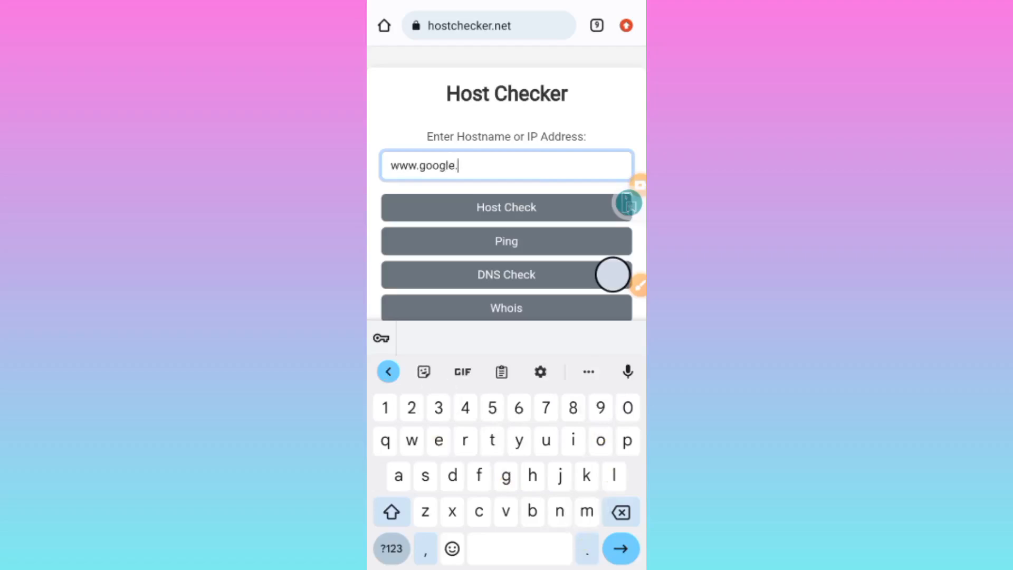
text(c)
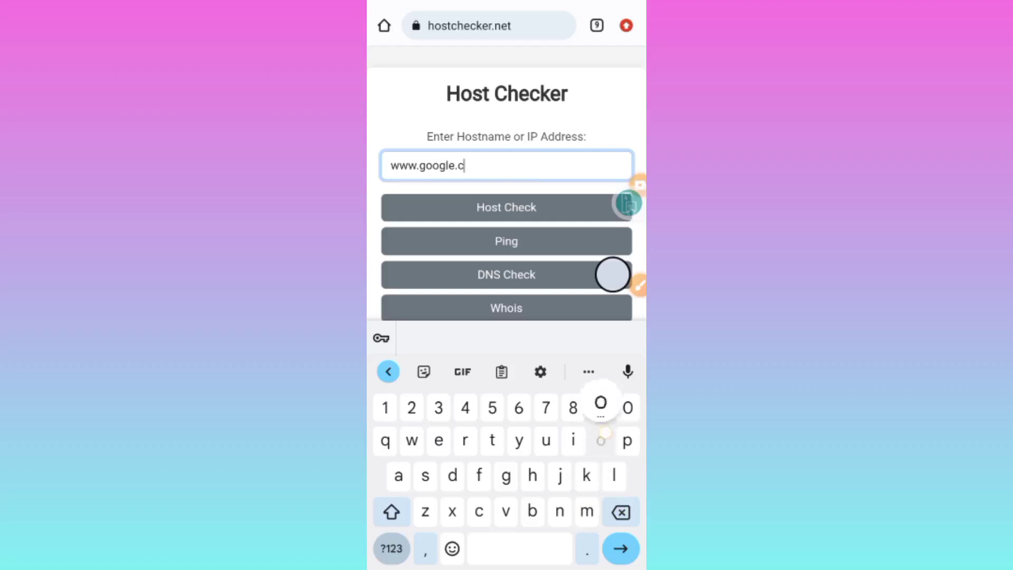
text(om)
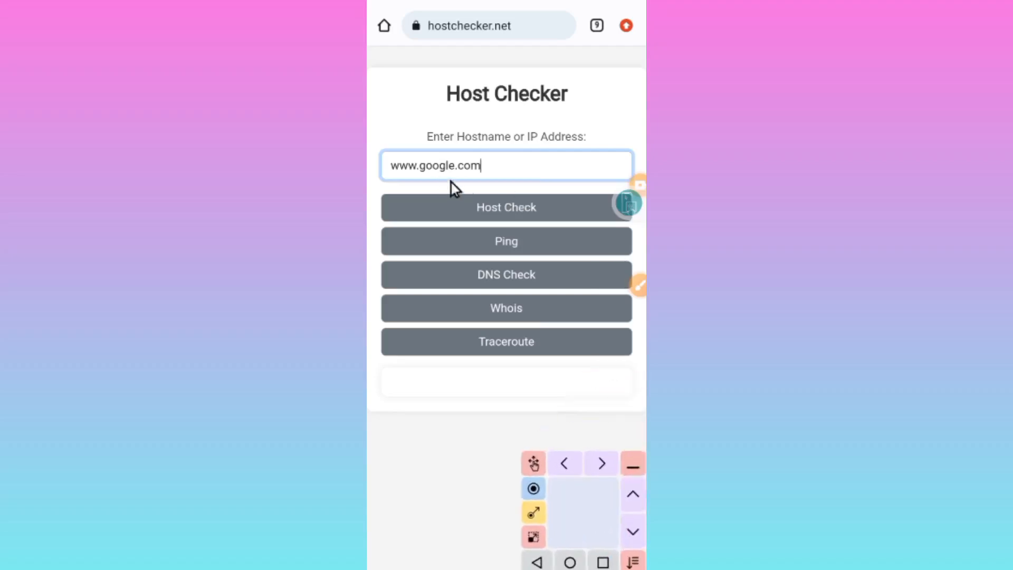
mouse_move(485, 179)
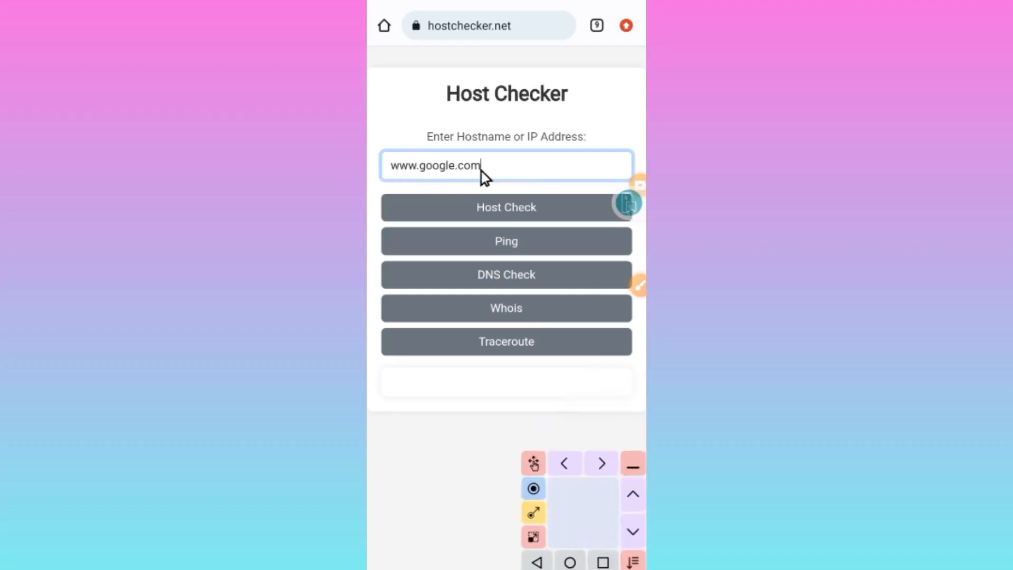
mouse_move(429, 215)
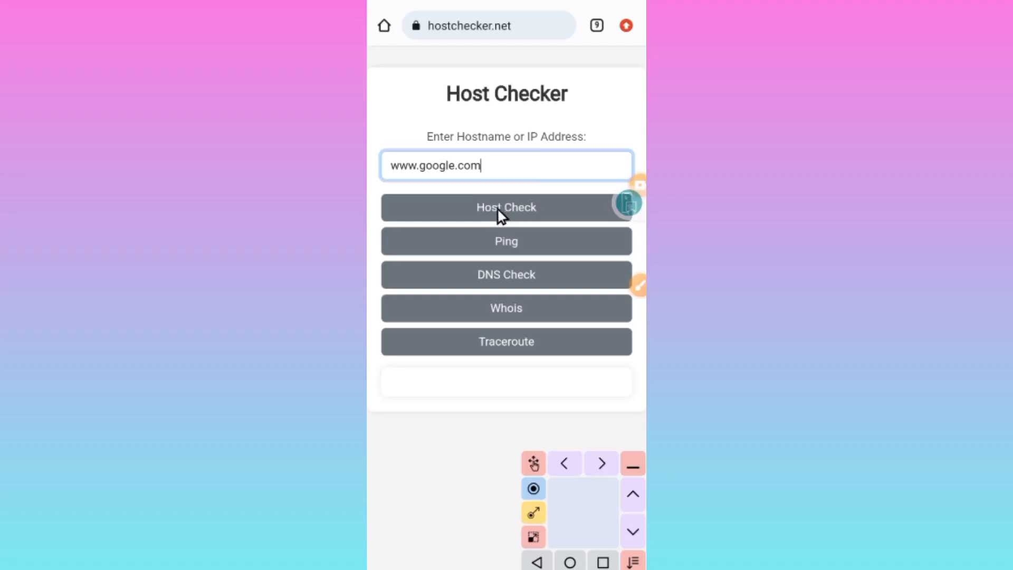
mouse_move(479, 217)
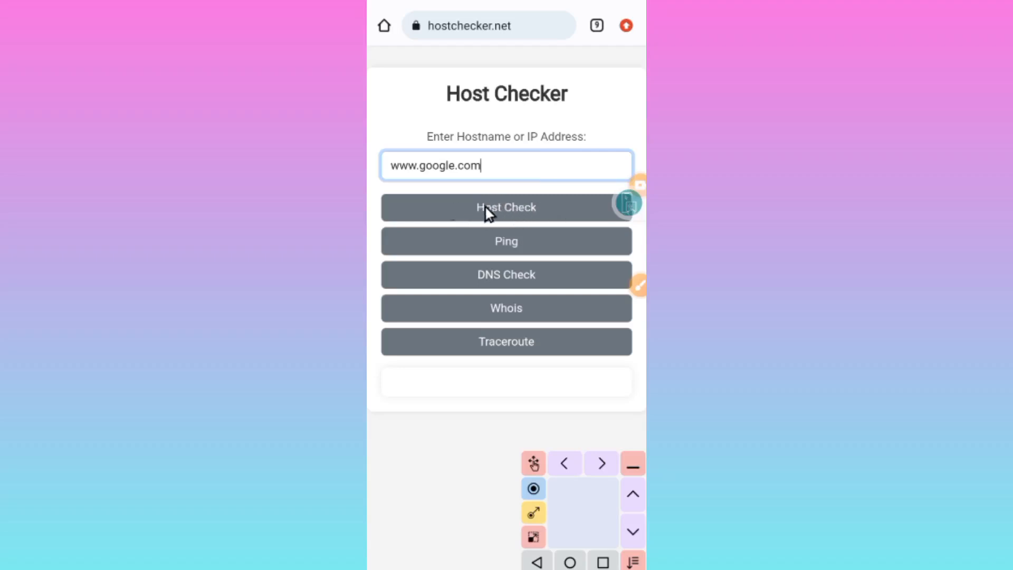
click(507, 207)
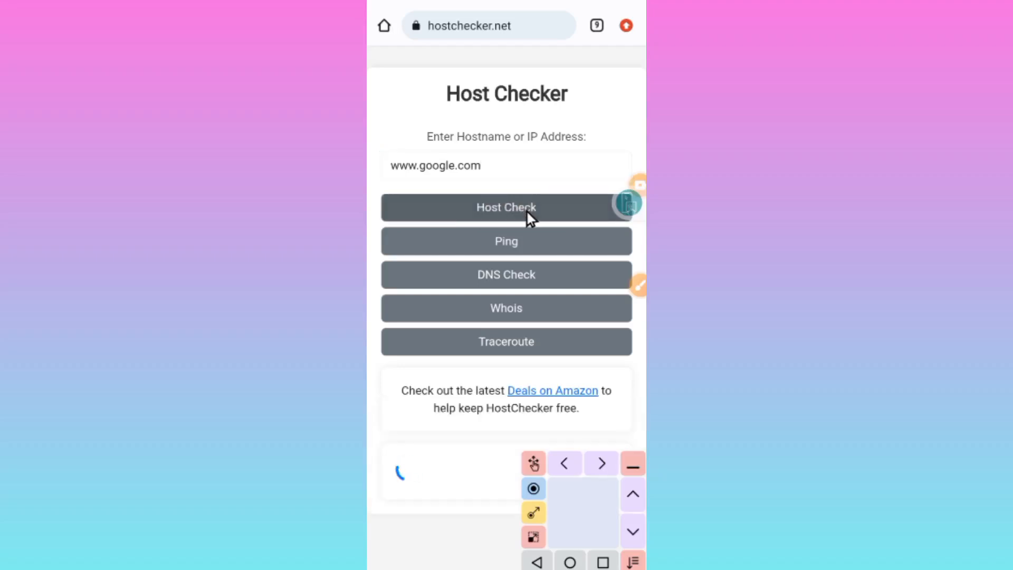
click(506, 207)
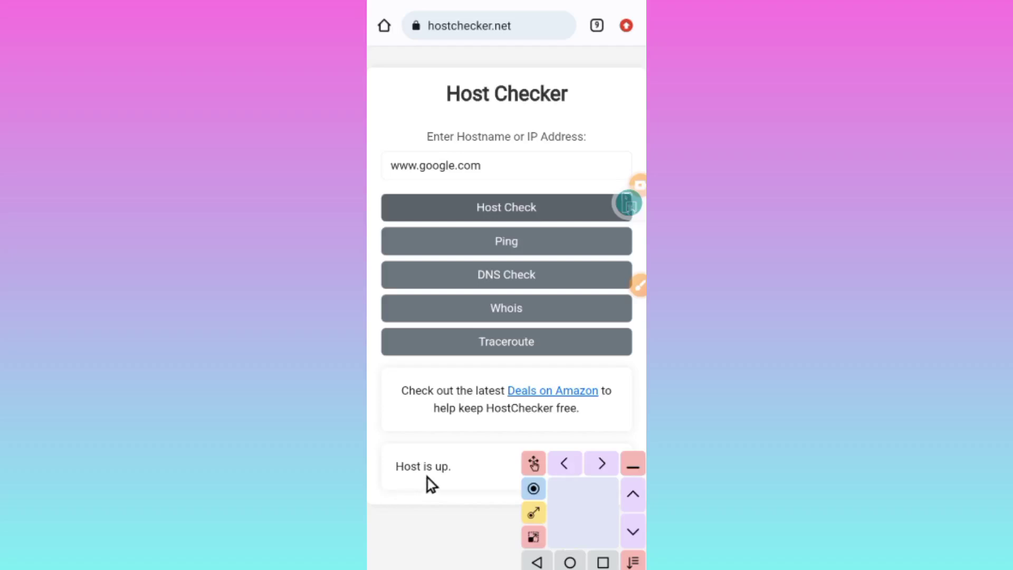
mouse_move(450, 487)
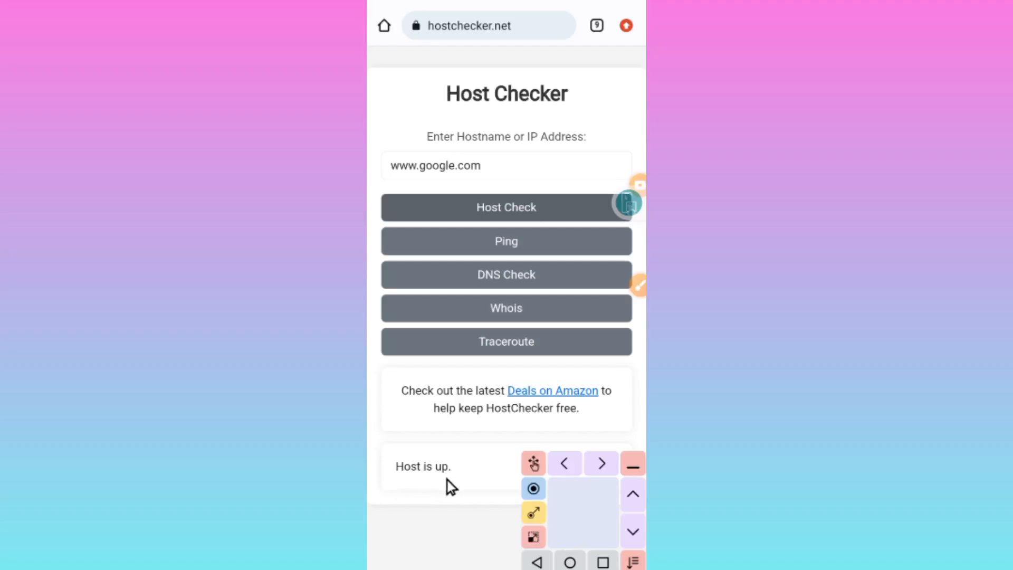
mouse_move(409, 486)
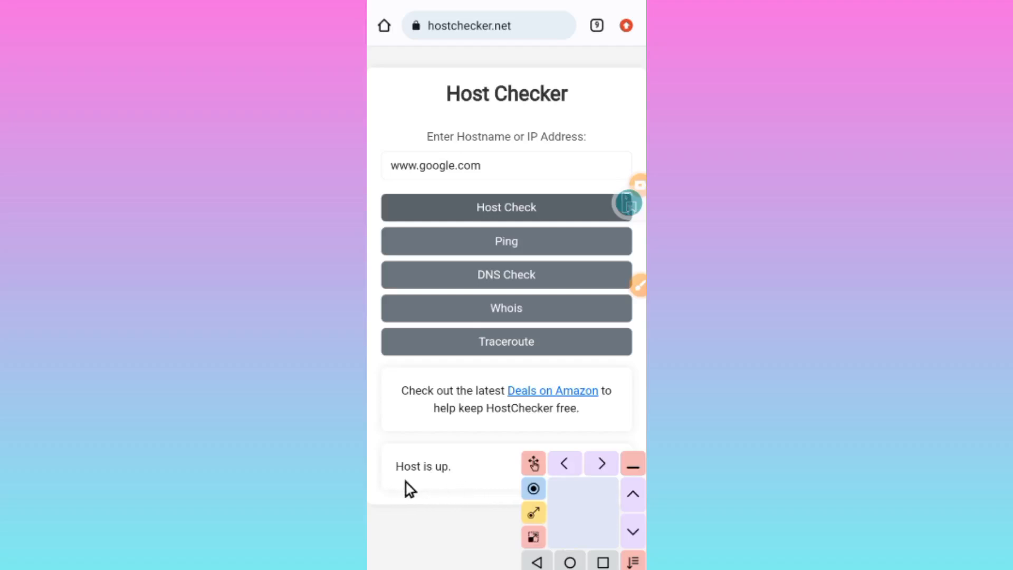
mouse_move(422, 487)
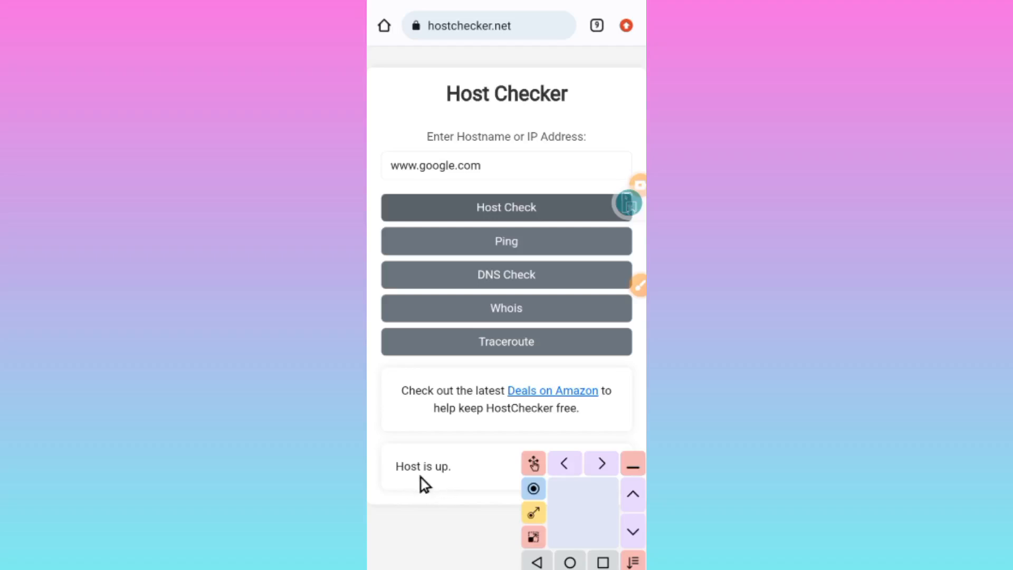
mouse_move(416, 484)
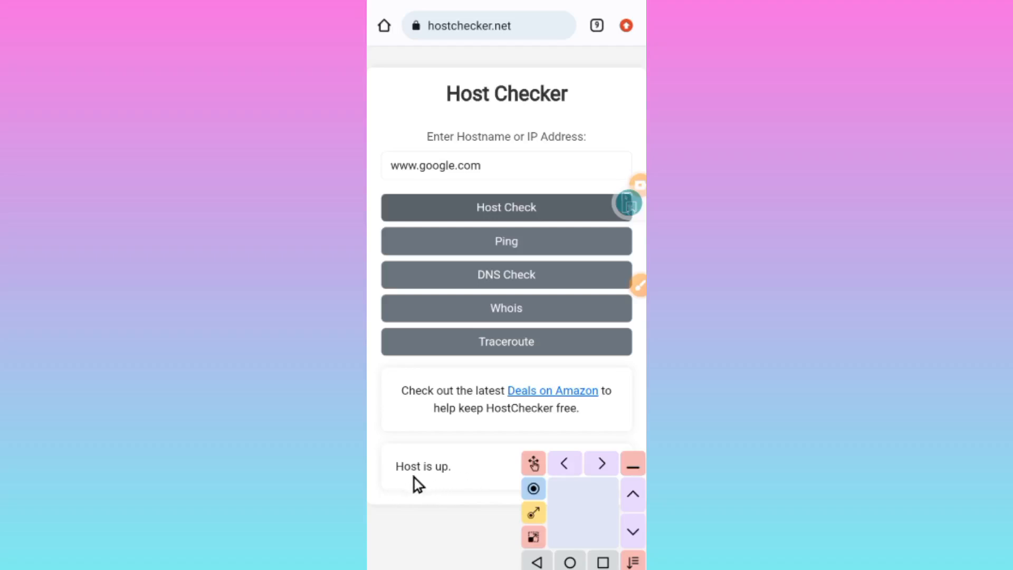
mouse_move(377, 496)
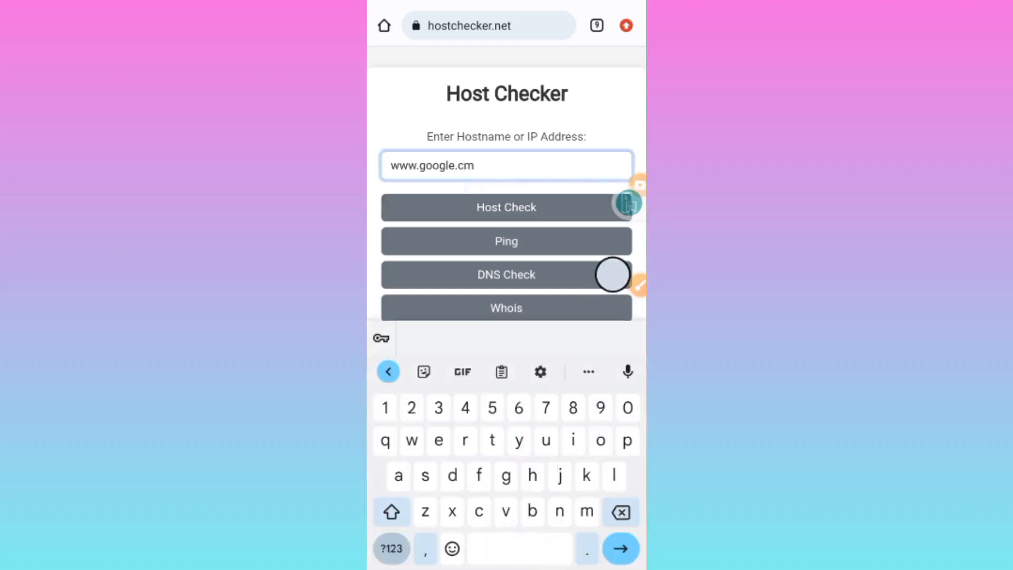
click(506, 206)
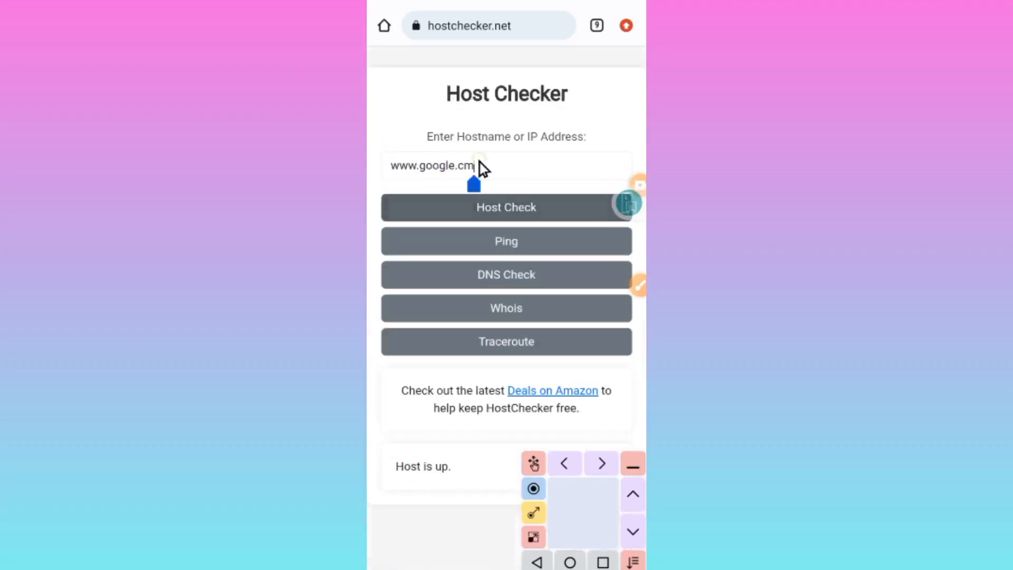
click(506, 165)
text(i)
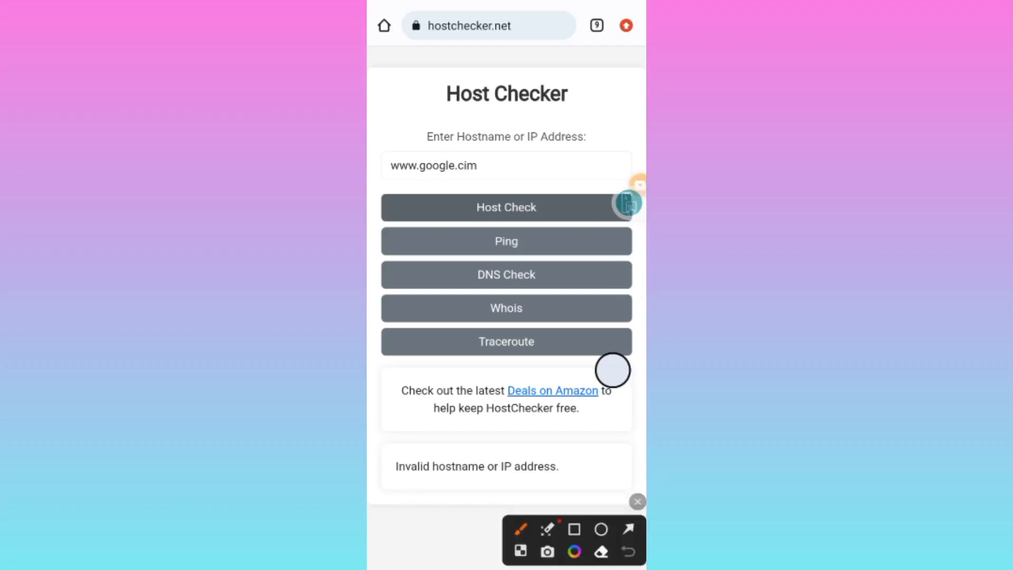
drag(387, 452, 566, 482)
text(o)
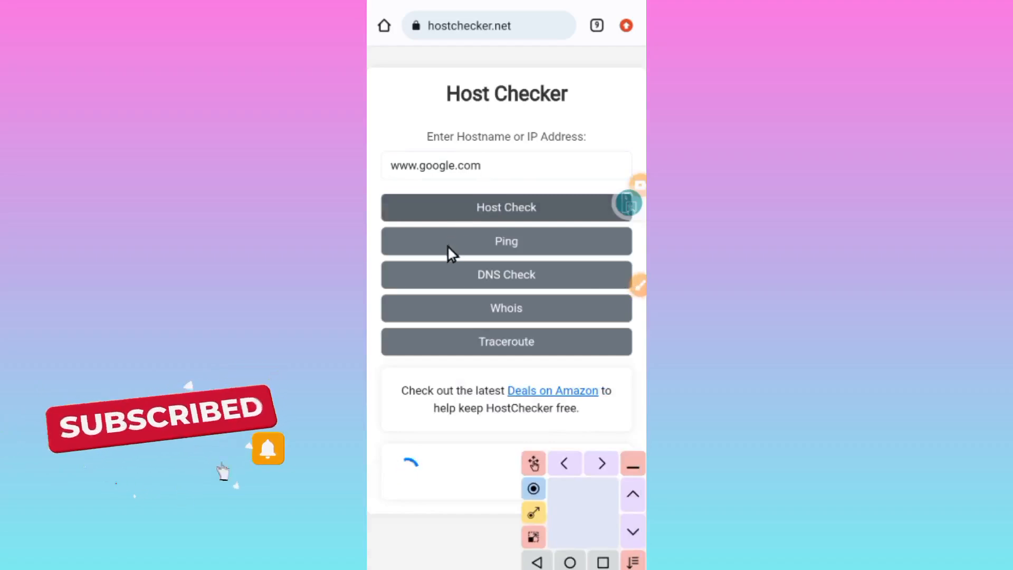
click(507, 207)
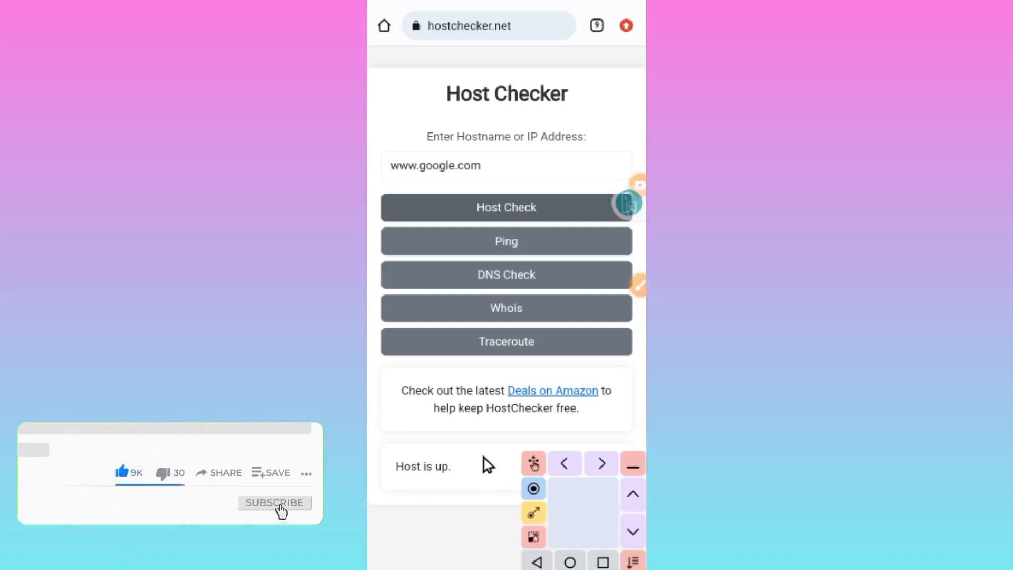
click(274, 502)
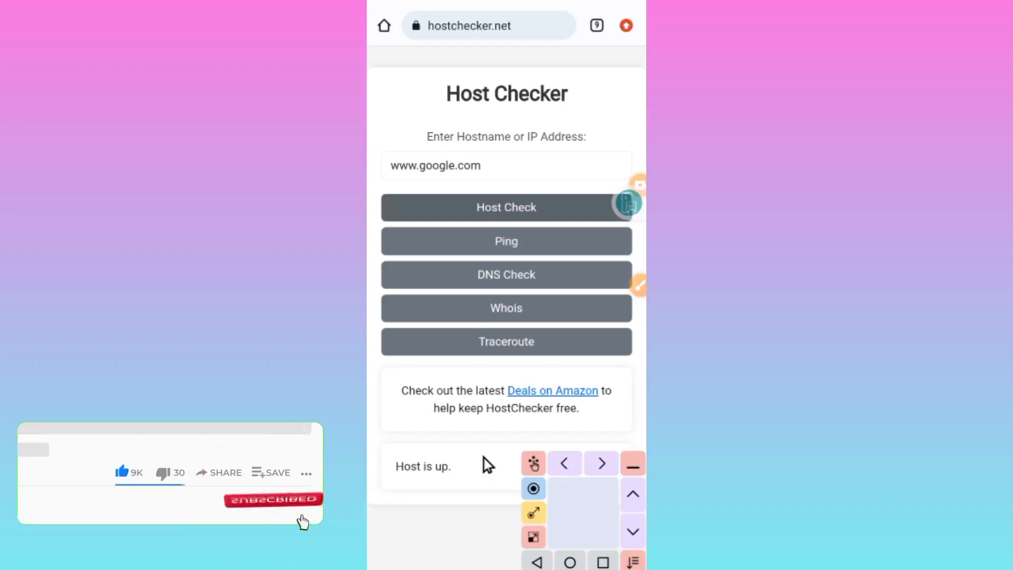